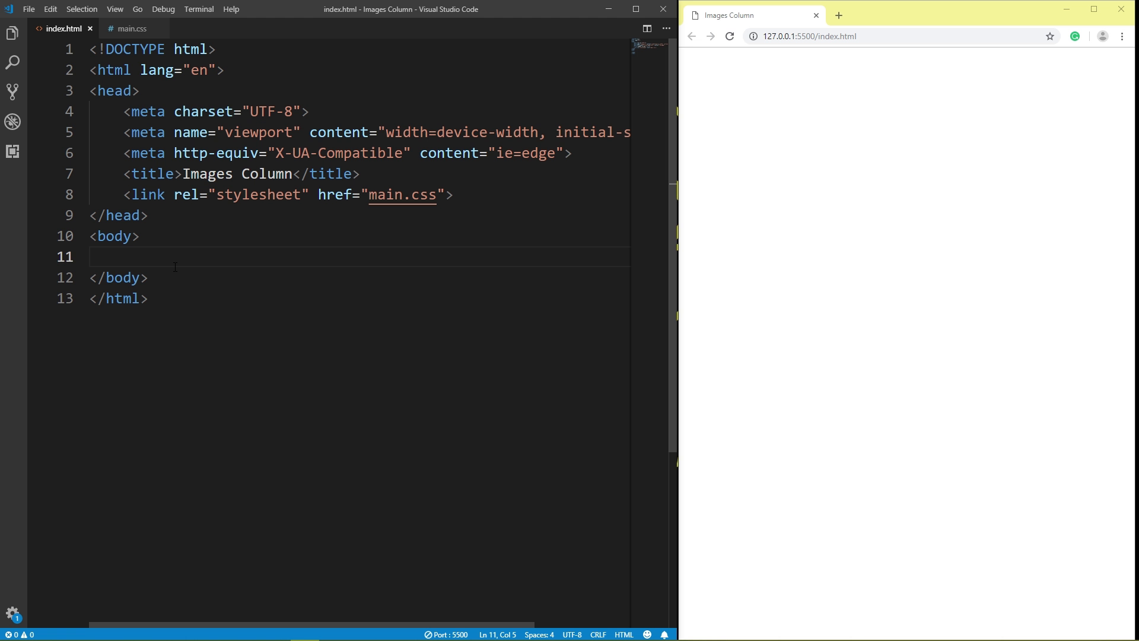
Step: Add a <div id="Images-column"> element inside the body of index.html
type("<div id=\"")
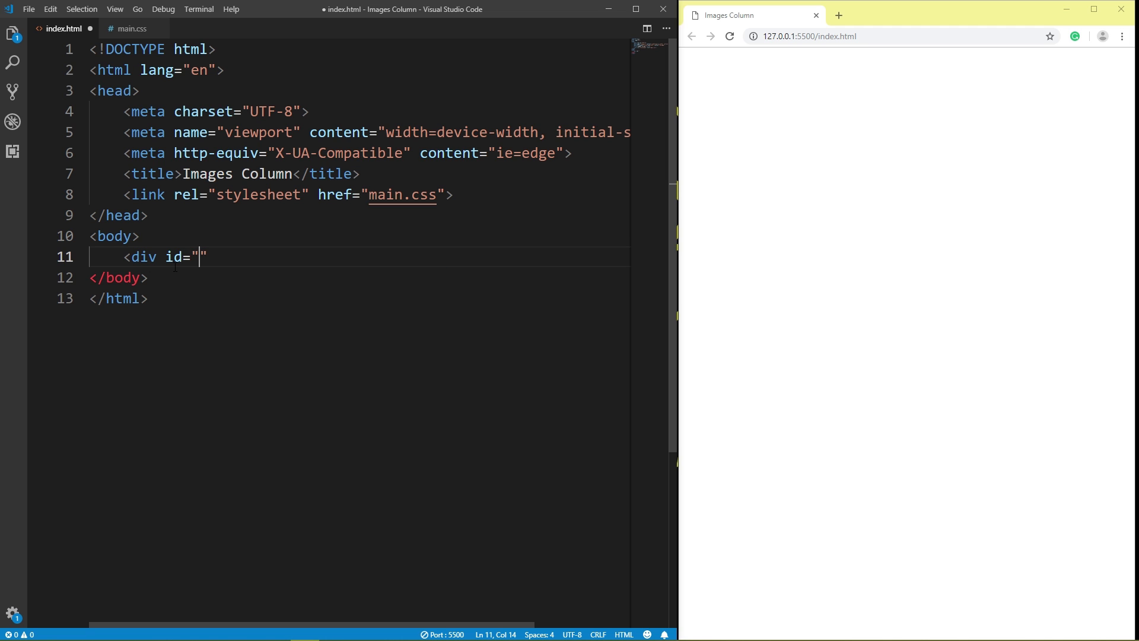
type("ima")
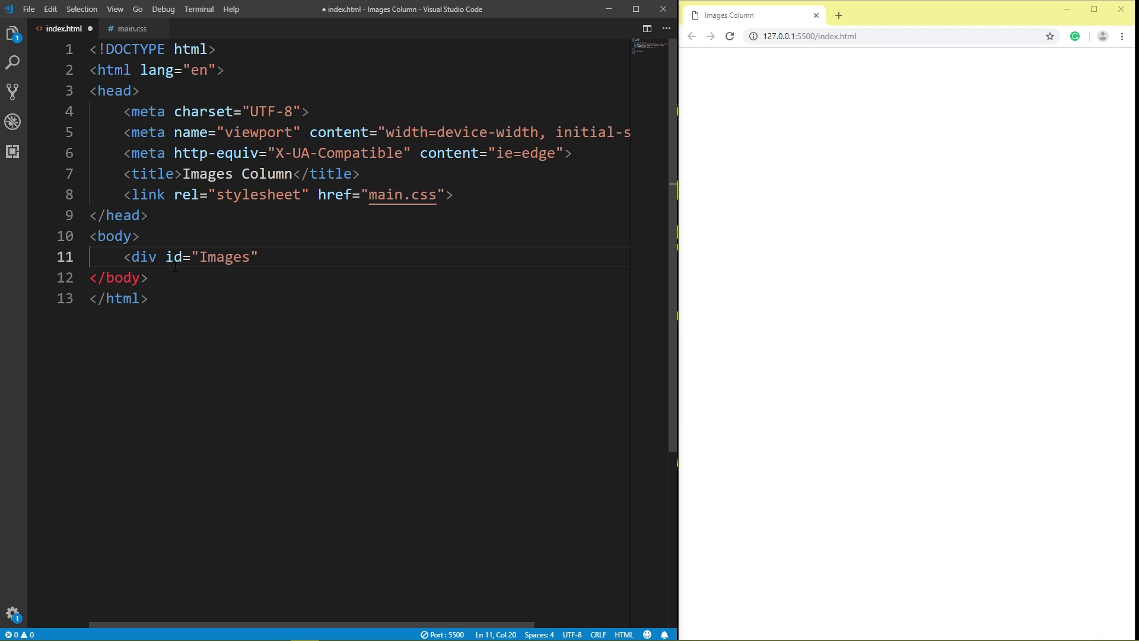
type("-co")
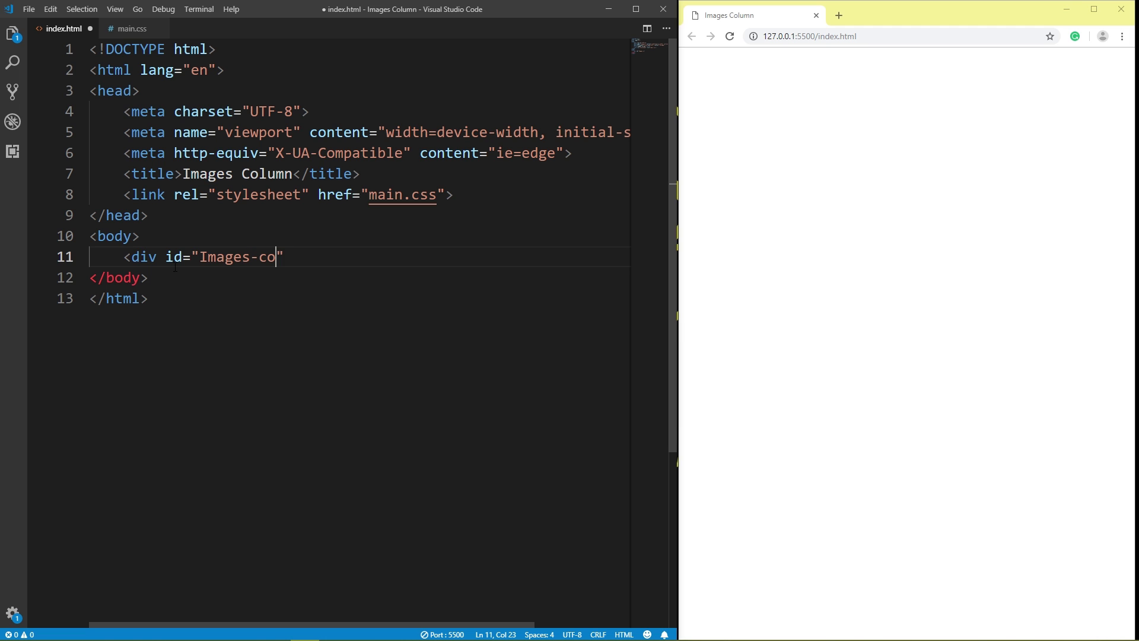
type("lum")
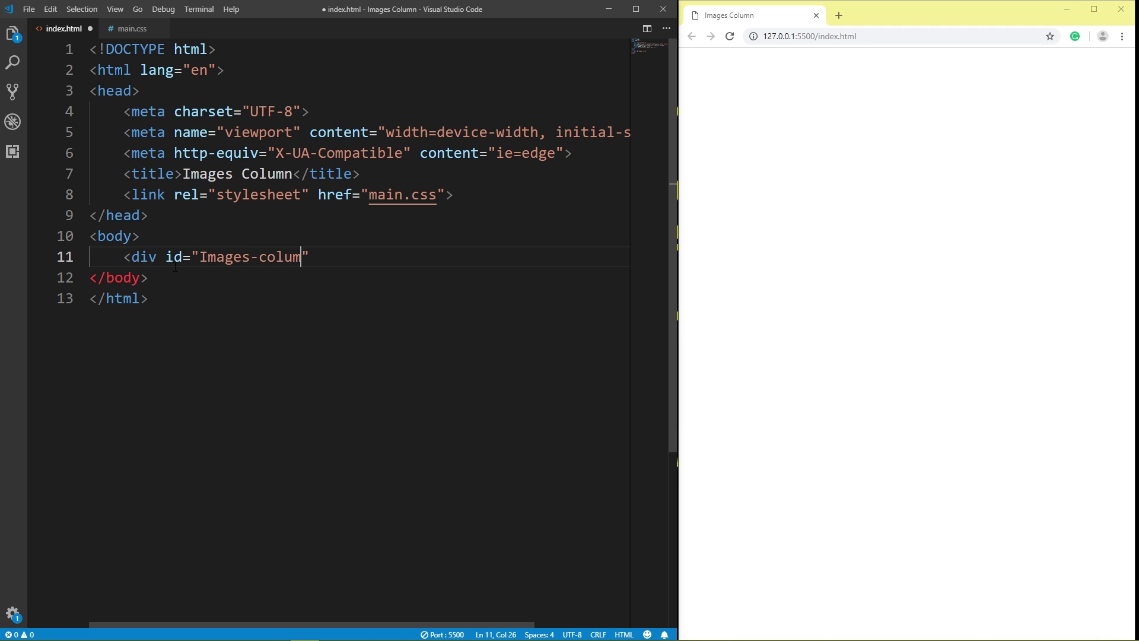
type("n")
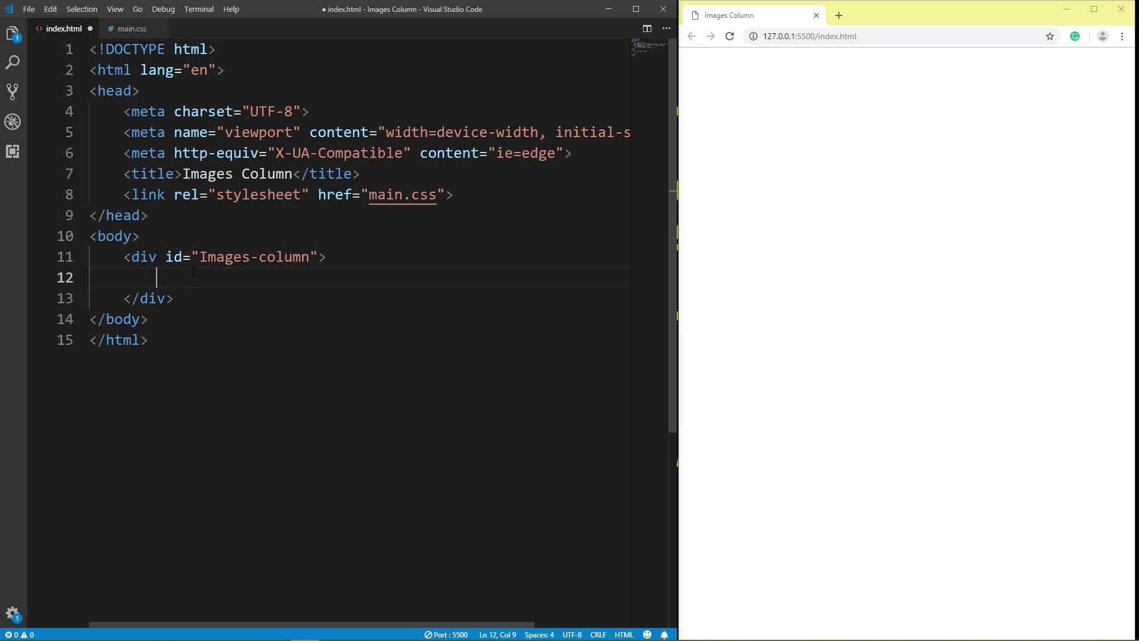
Step: Start an img tag with class 'Images-column-photo' inside the div
type("<")
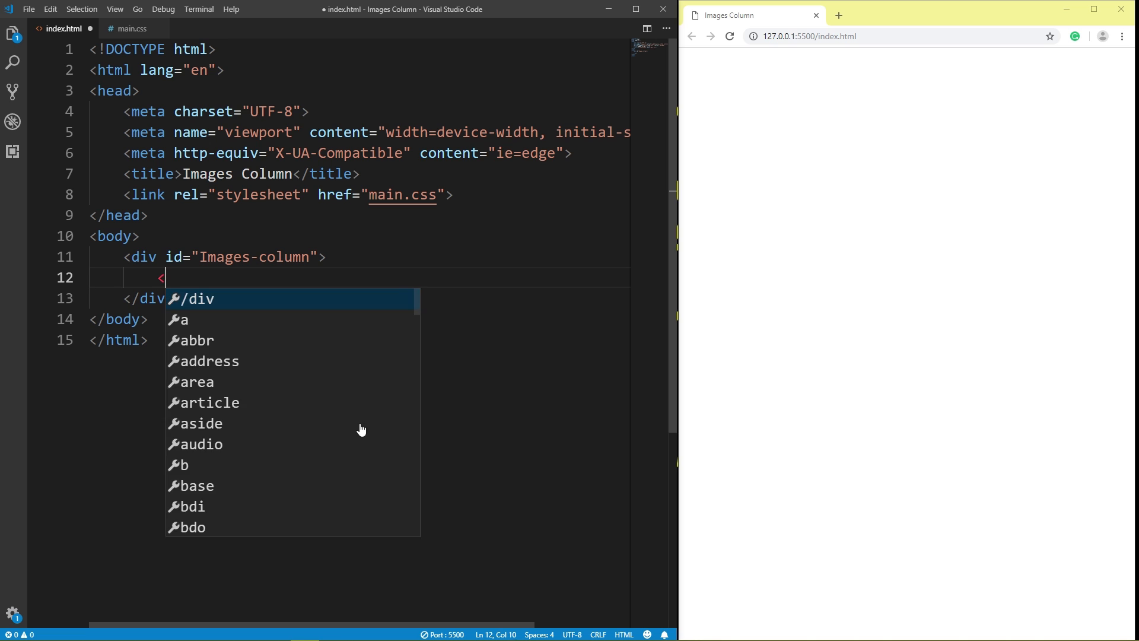
type("img class=\"")
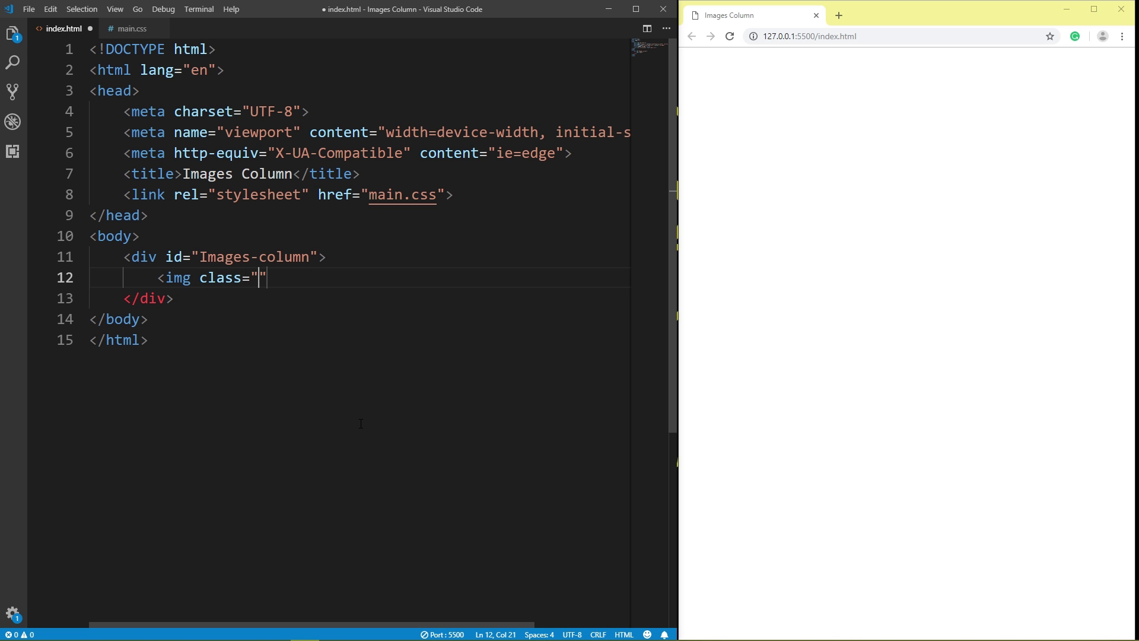
type("Images-co")
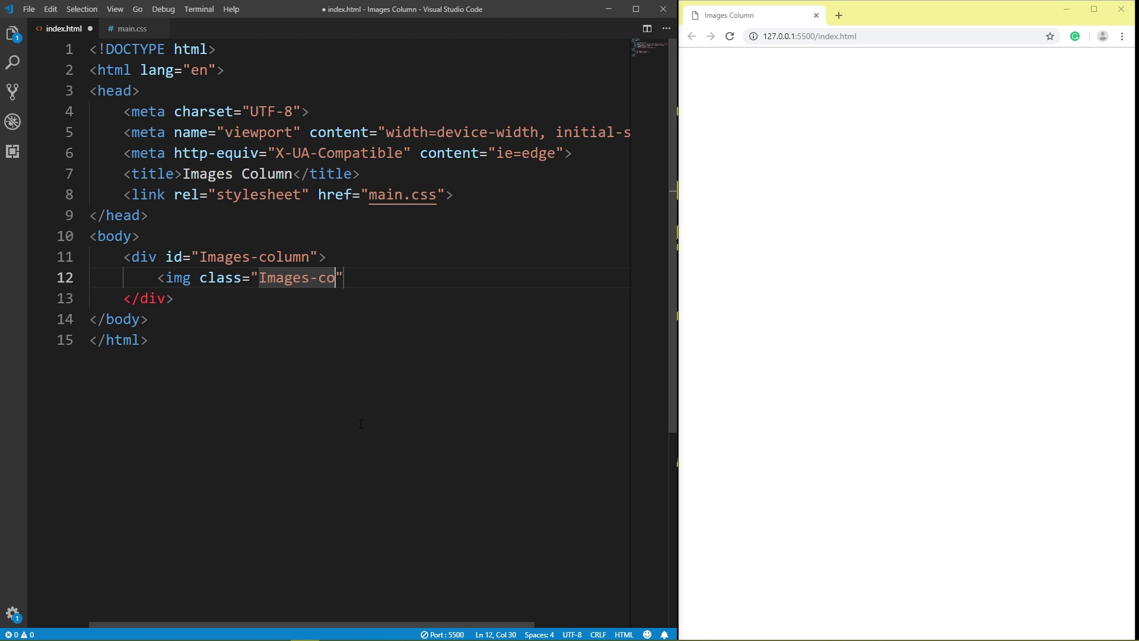
type("lumn")
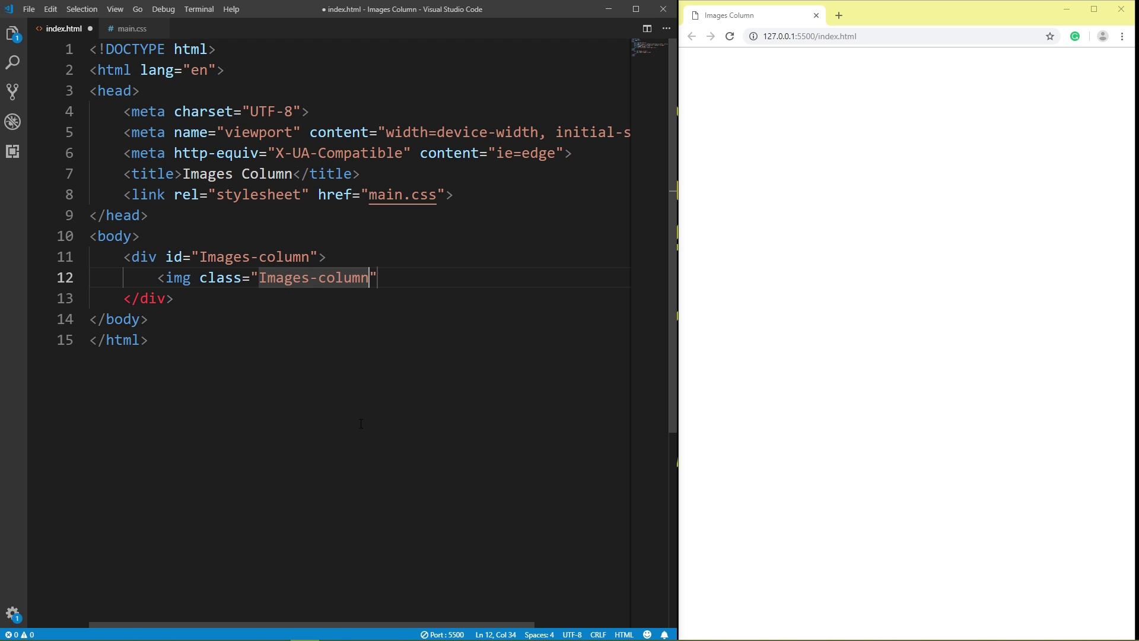
type("-ph")
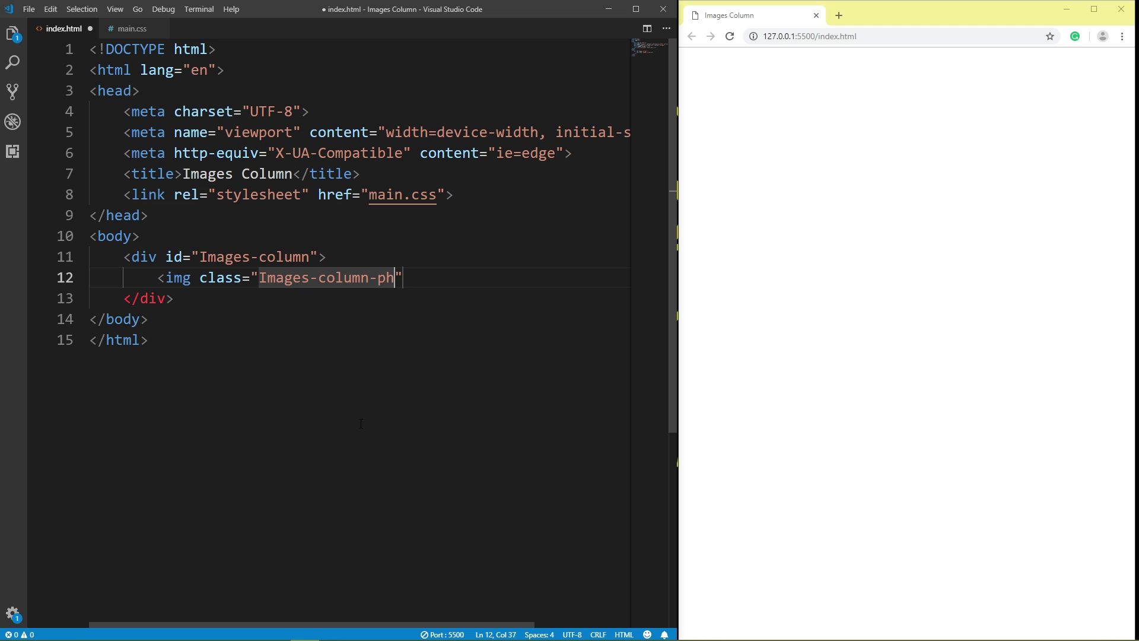
type("oto")
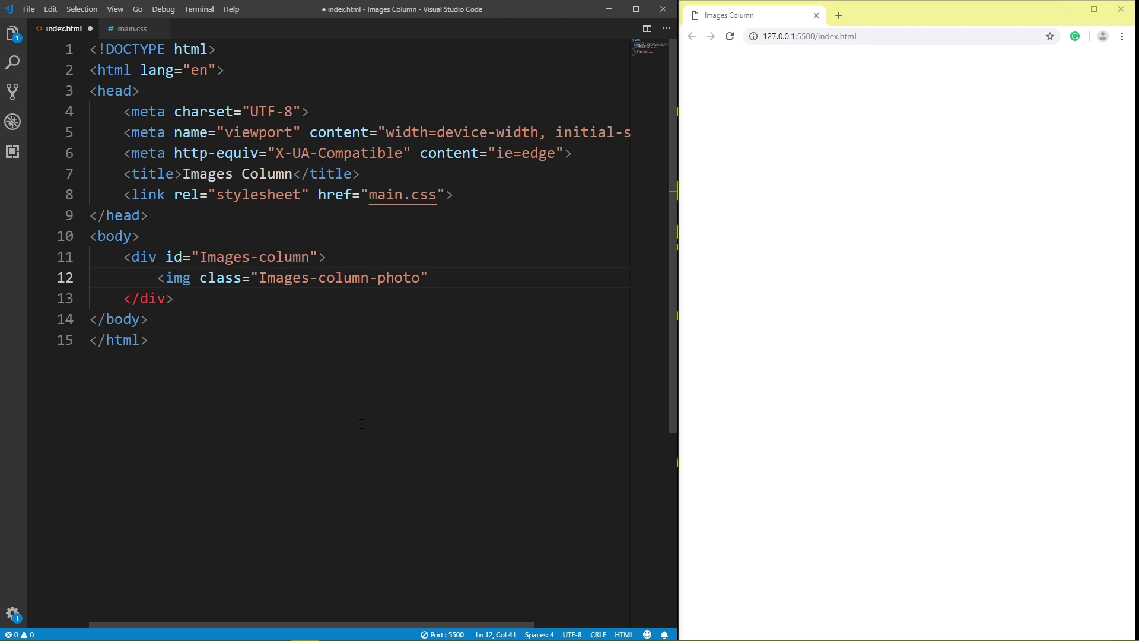
type("src=\"")
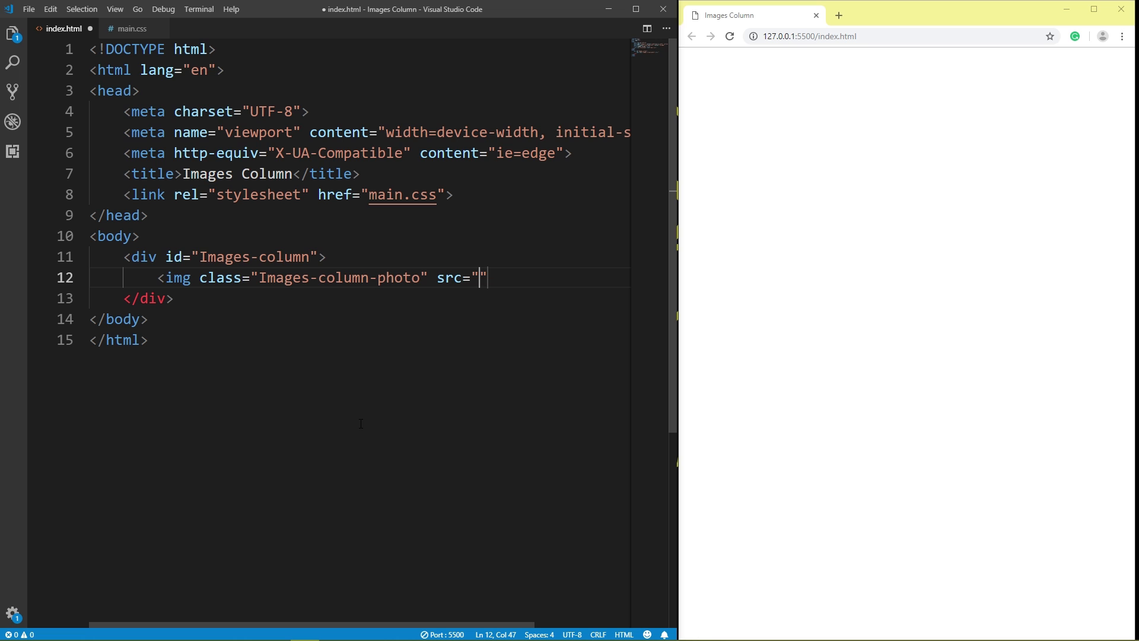
type("ht")
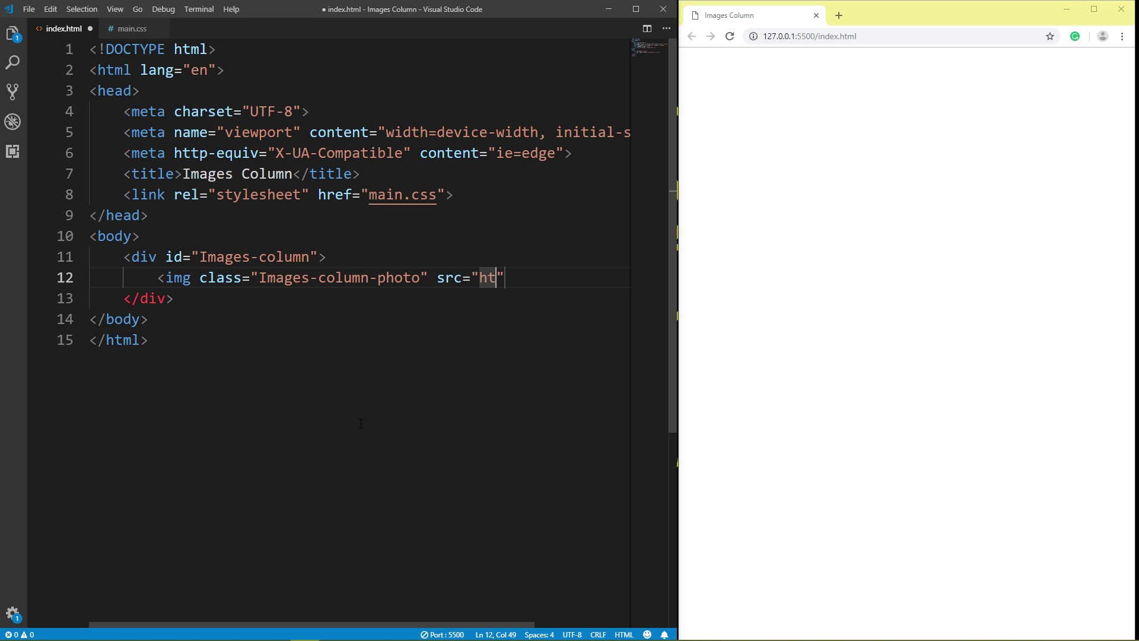
type("tps")
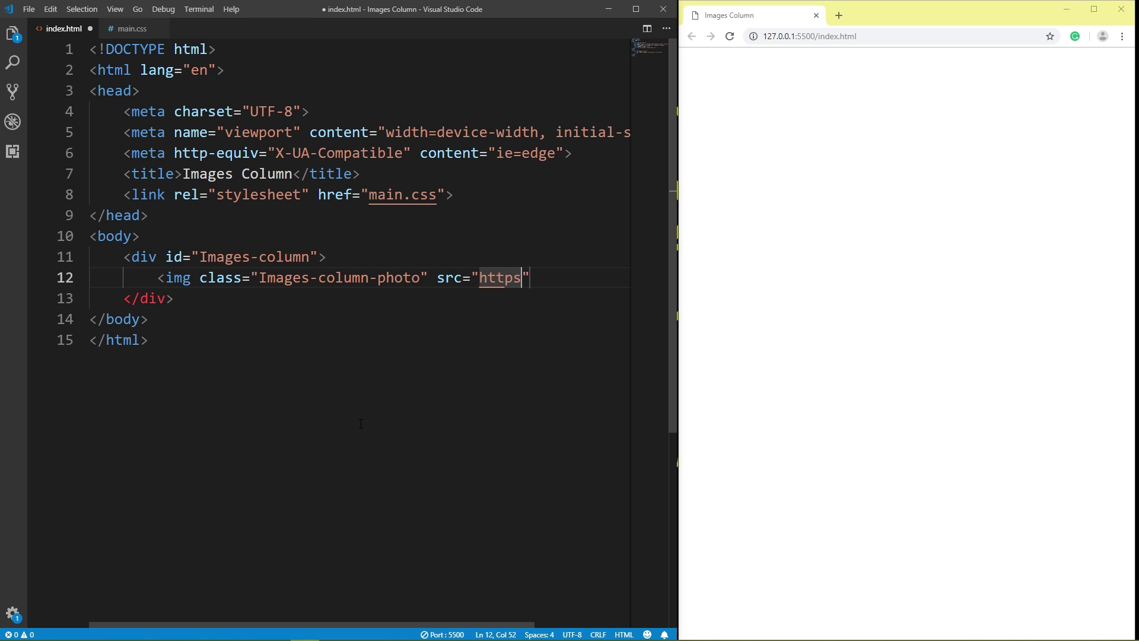
type(":")
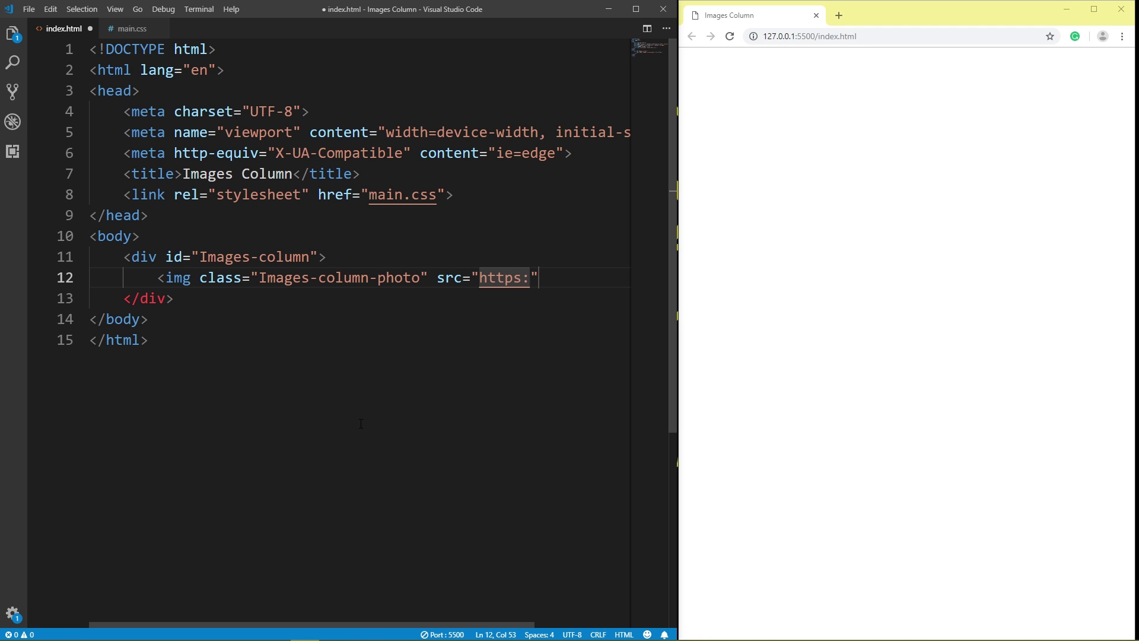
type("//pi")
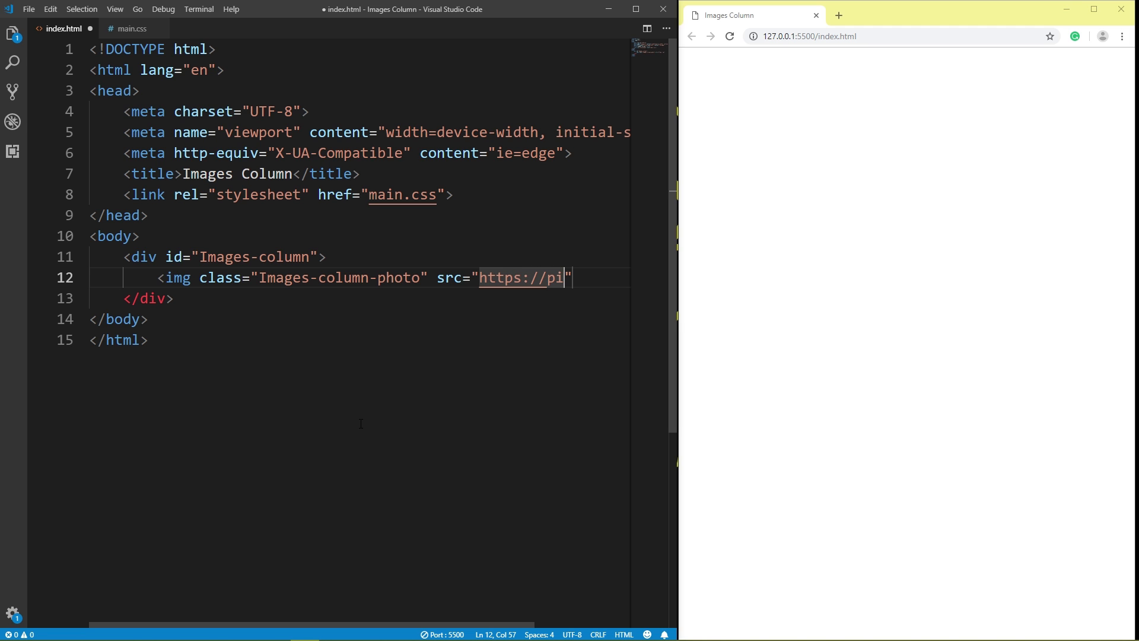
type("csum")
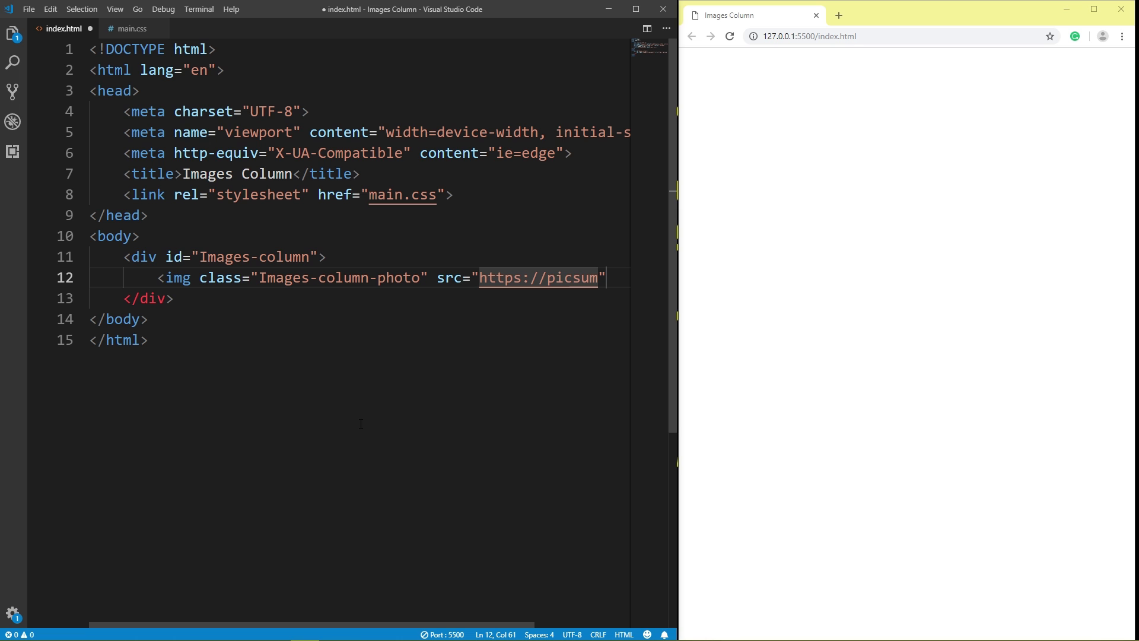
type(".ph")
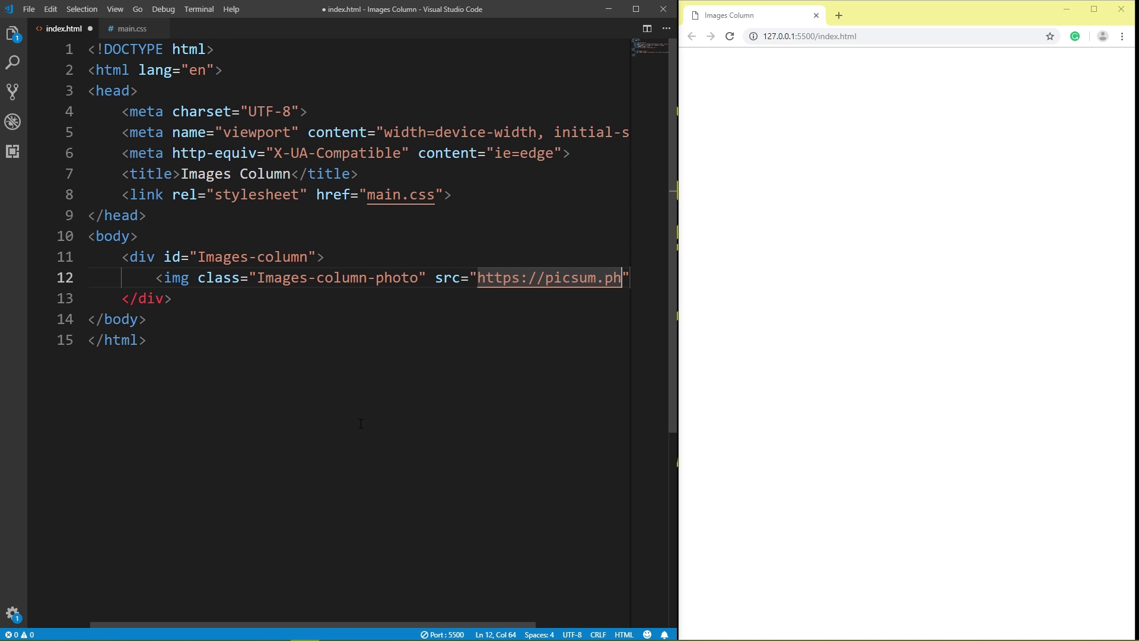
type("otos")
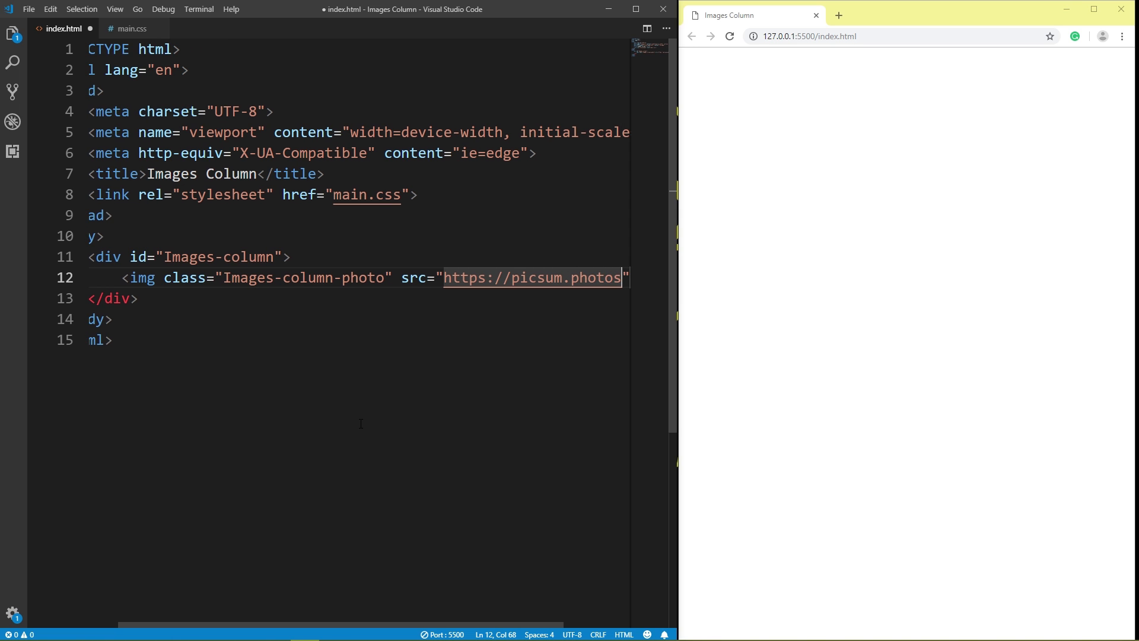
type("/3")
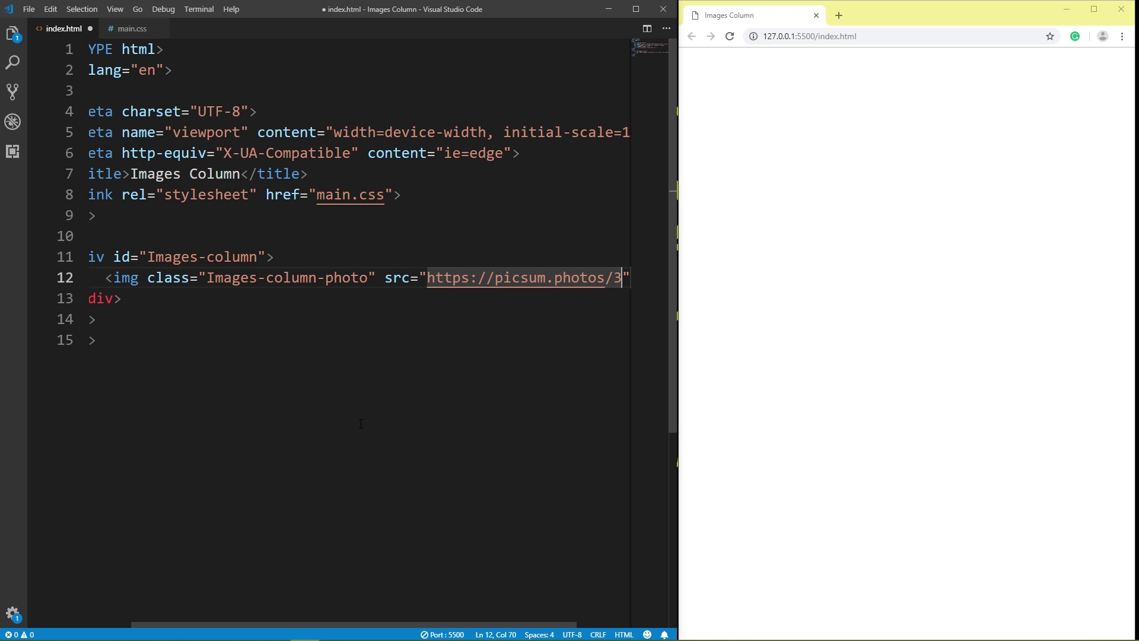
type("01")
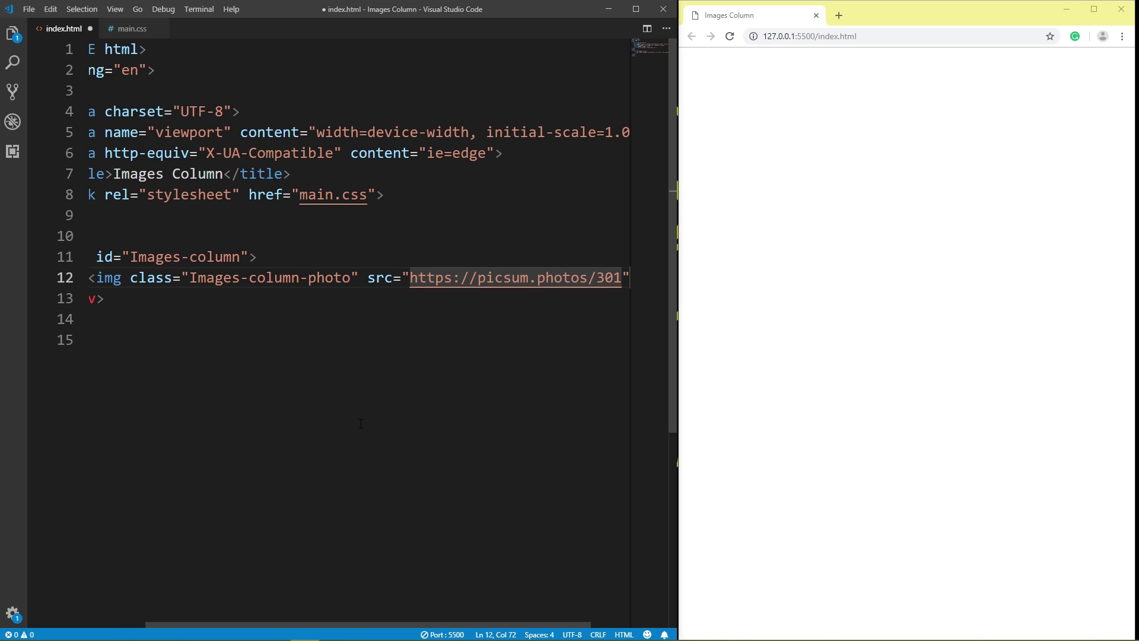
type("/35")
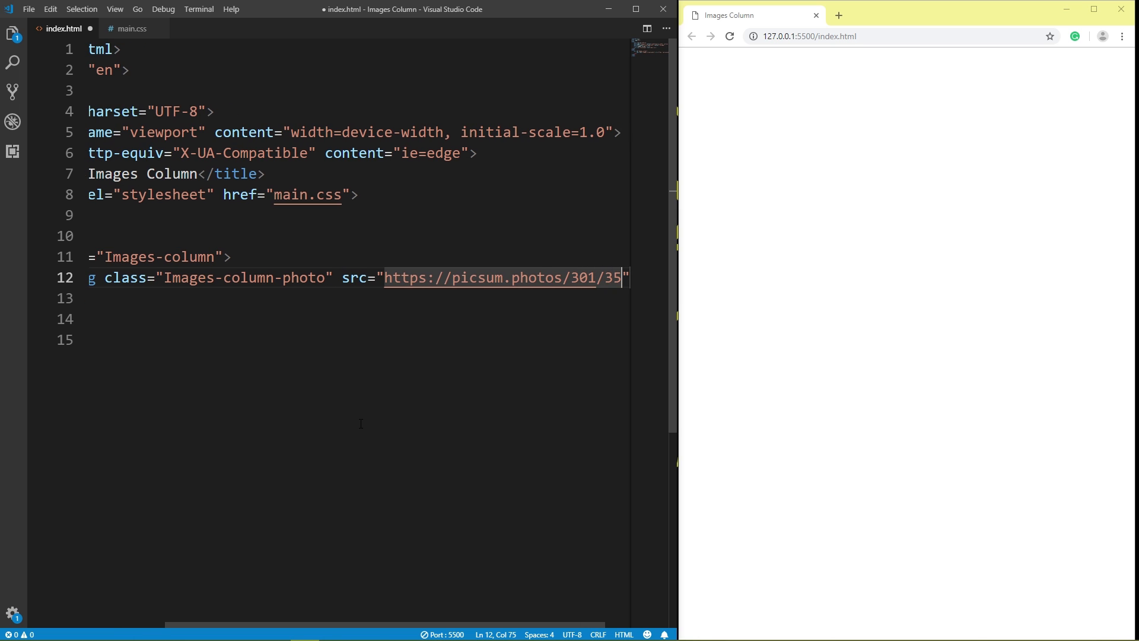
type("0")
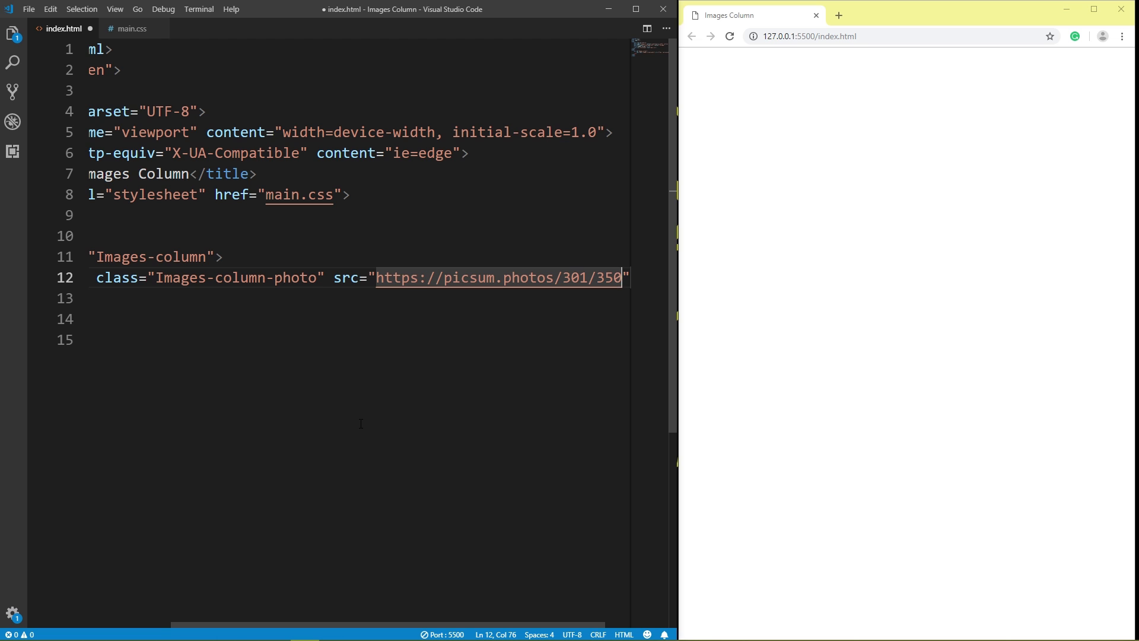
type("?ran")
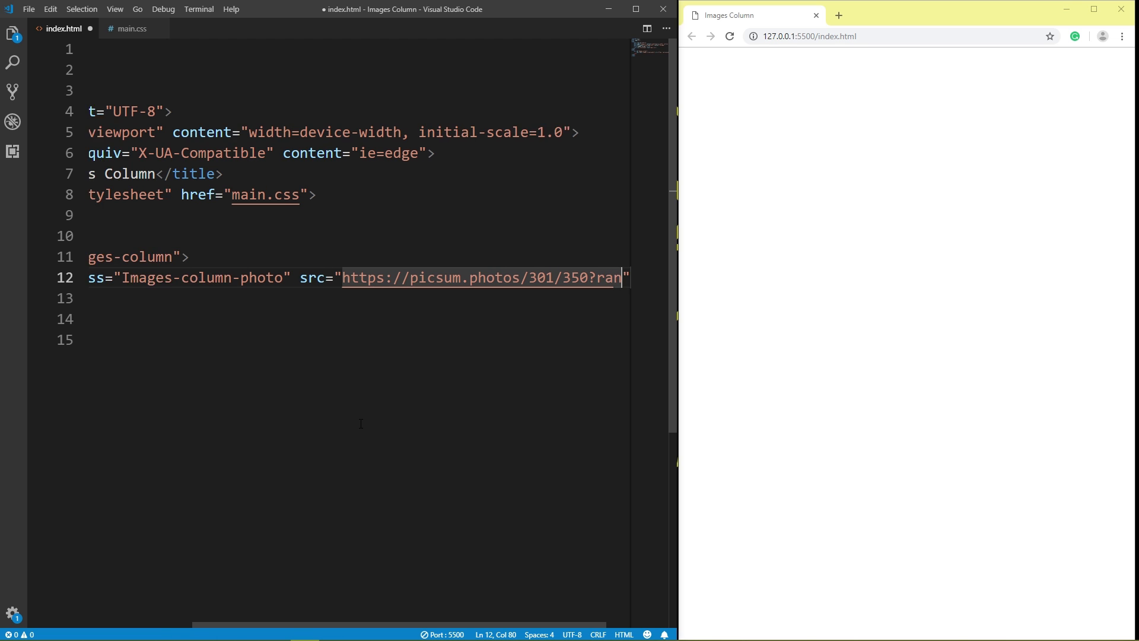
type("dom")
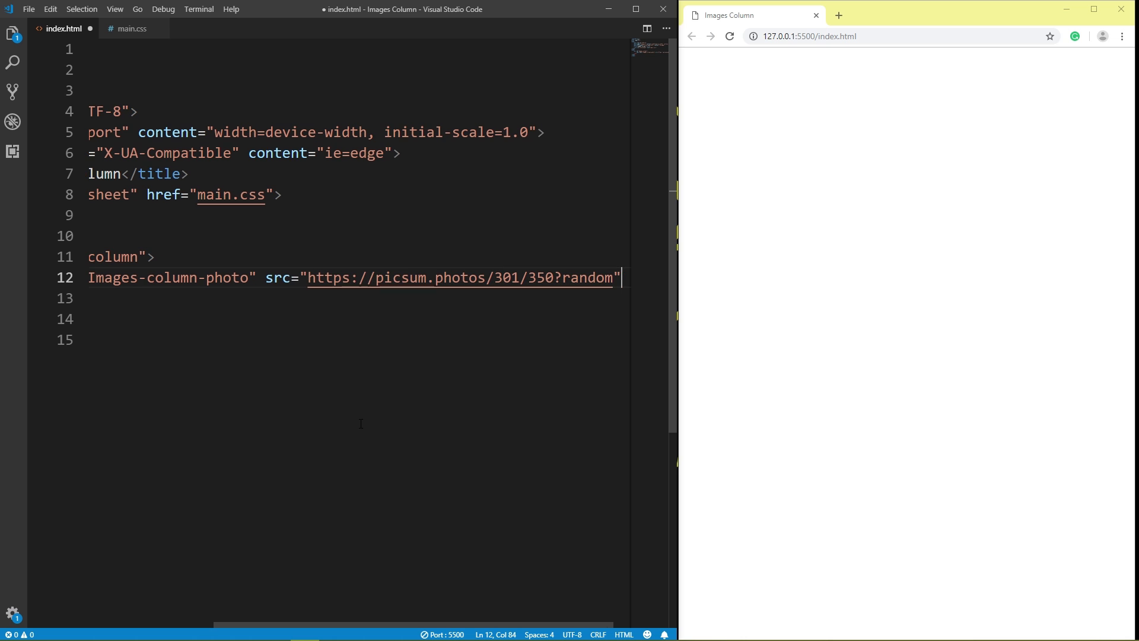
type(">")
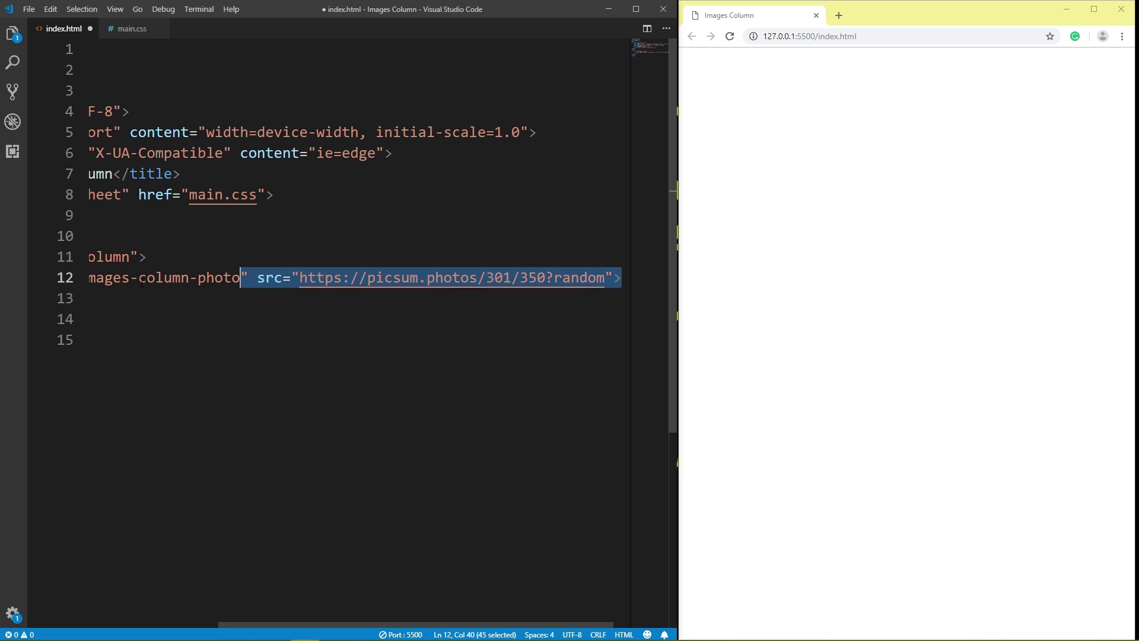
Step: Move to the end of the img line to duplicate it into nine copies
scroll("left", 3)
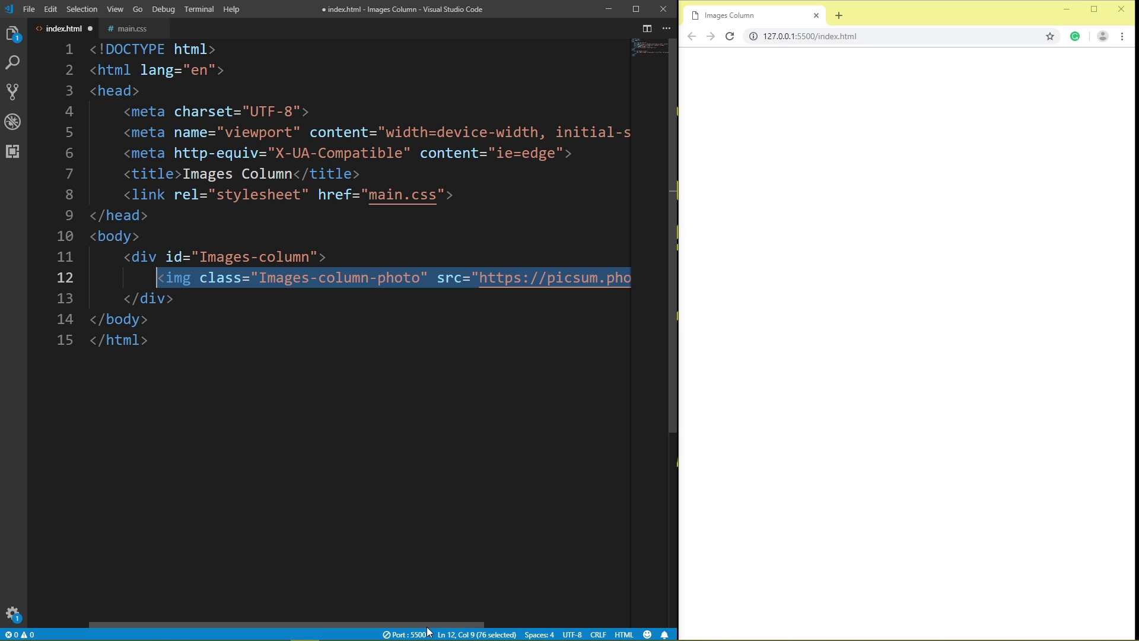
scroll("right", 3)
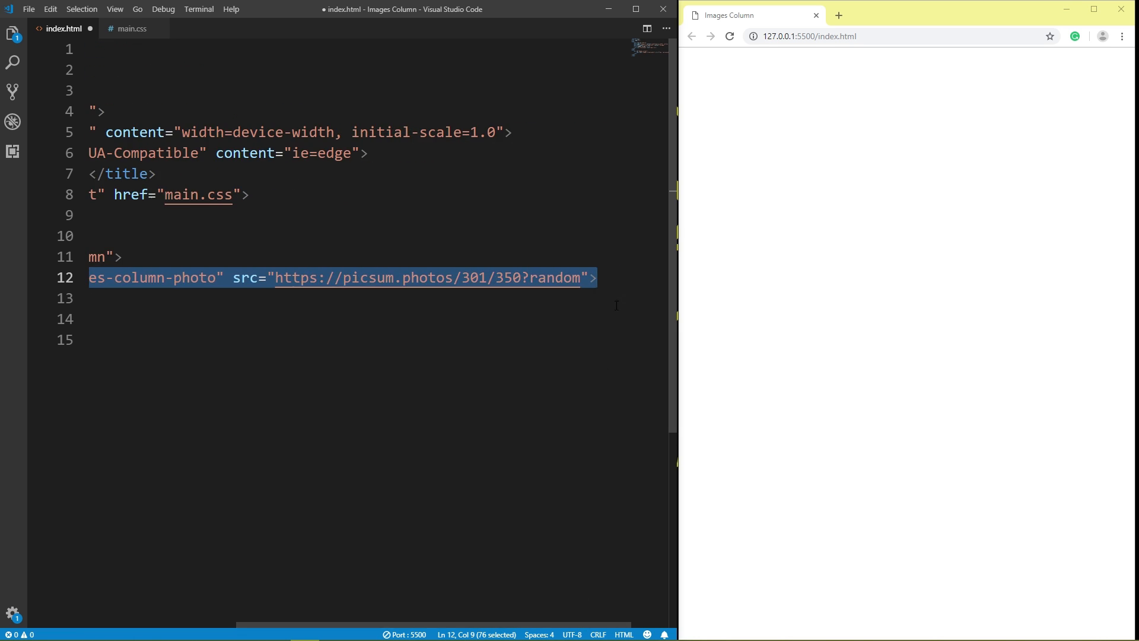
left_click(609, 277)
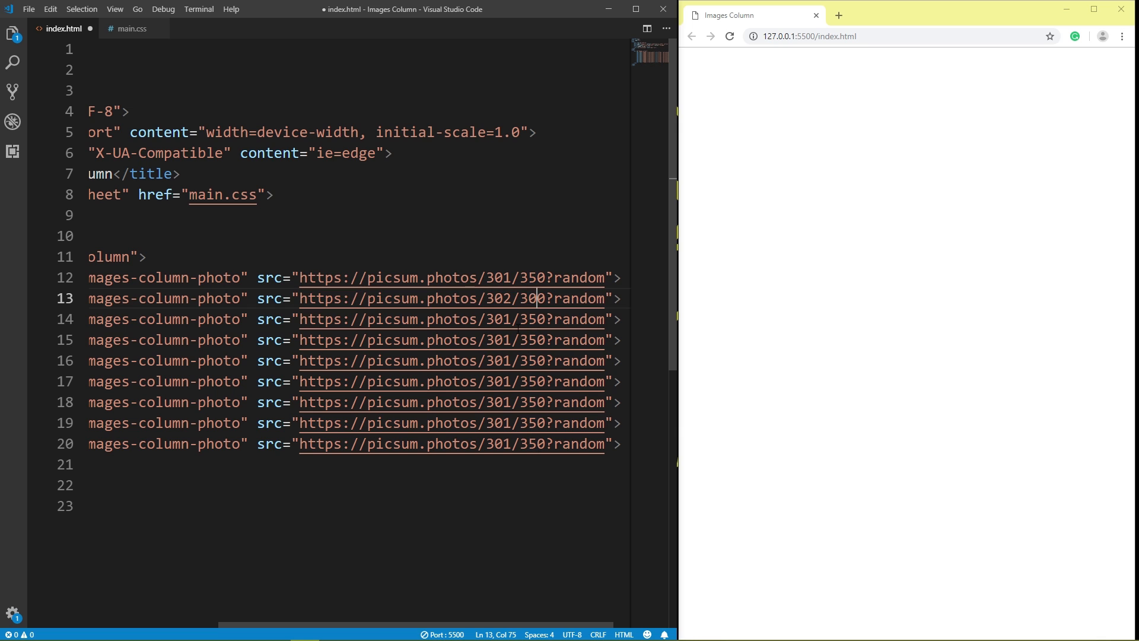
mouse_move(450, 297)
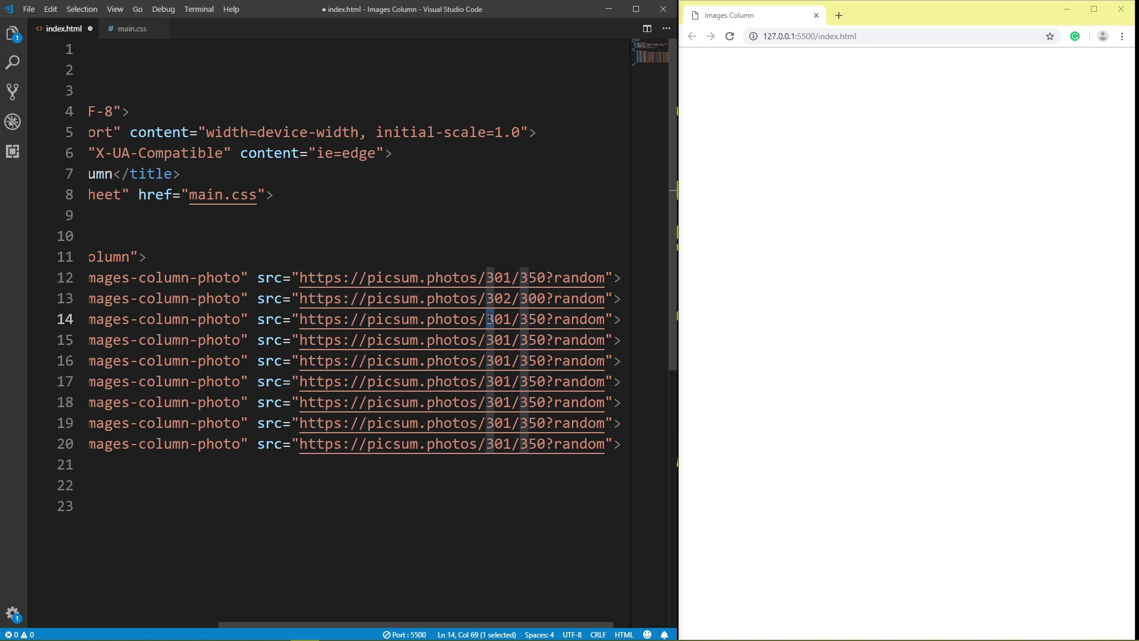
Step: Change the width and height numbers in the first picsum image URLs
type("40")
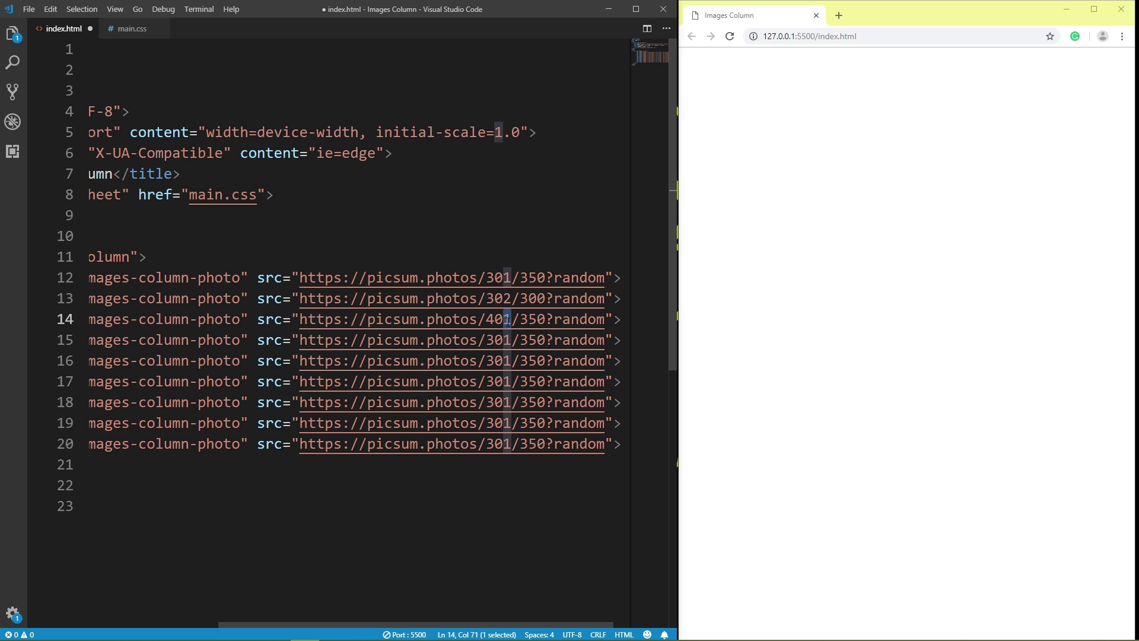
type("3")
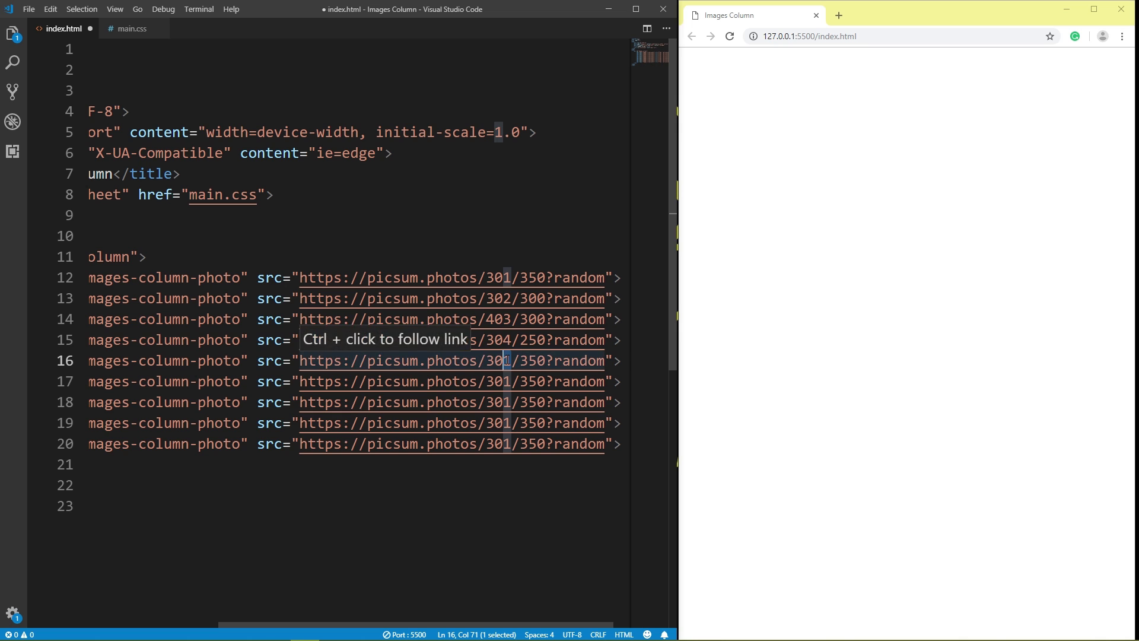
type("5")
left_click(354, 381)
type("456")
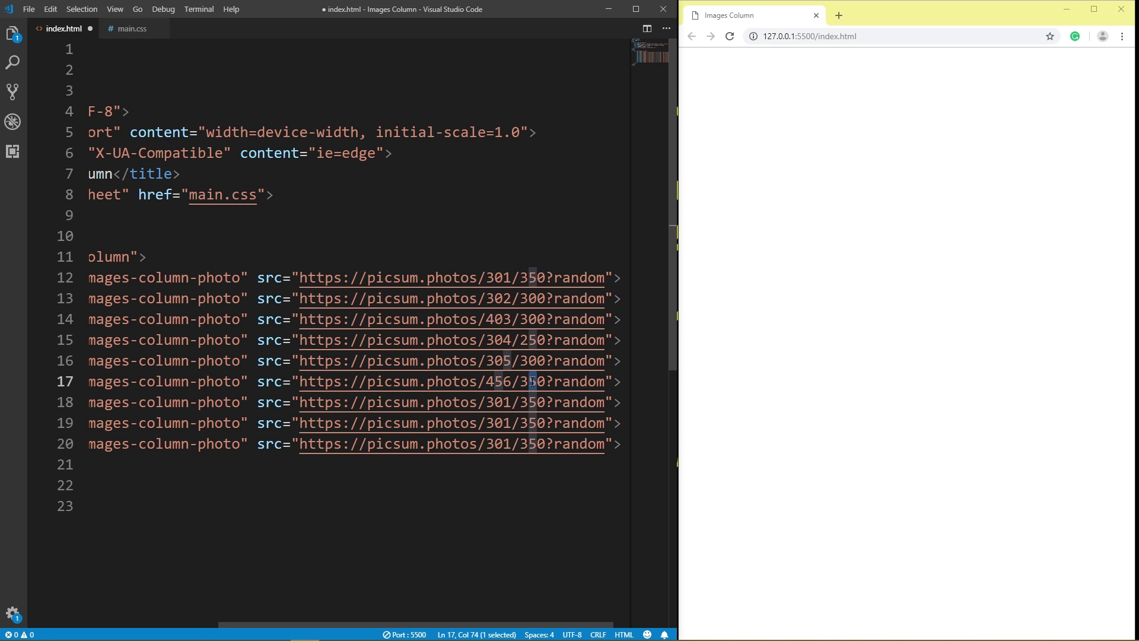
mouse_move(534, 381)
type("0")
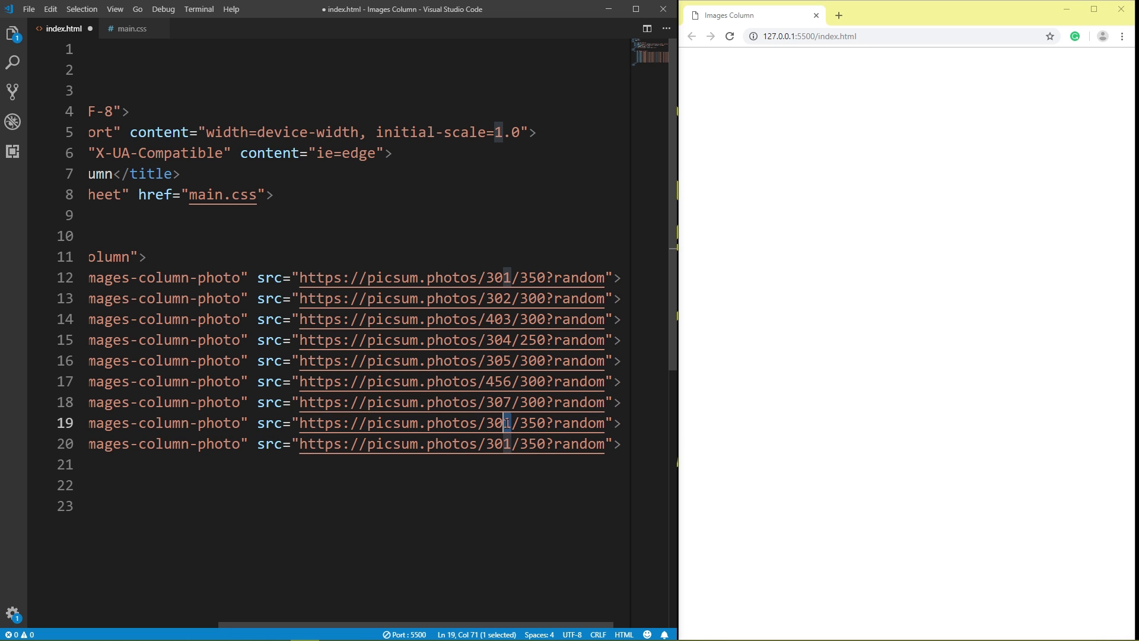
type("8")
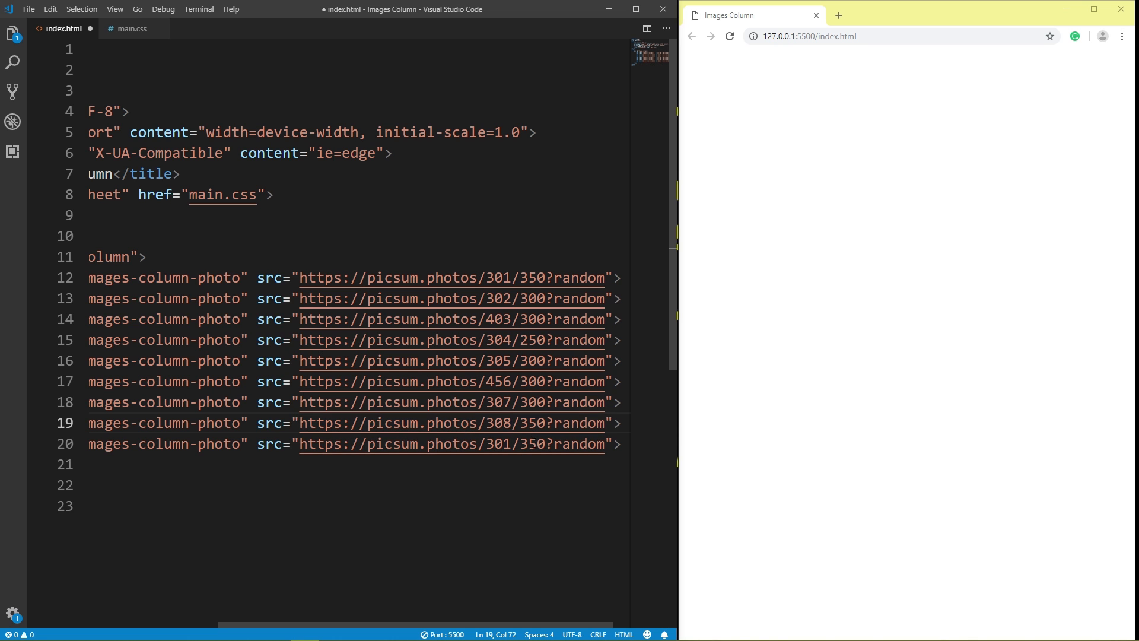
mouse_move(450, 422)
type("9")
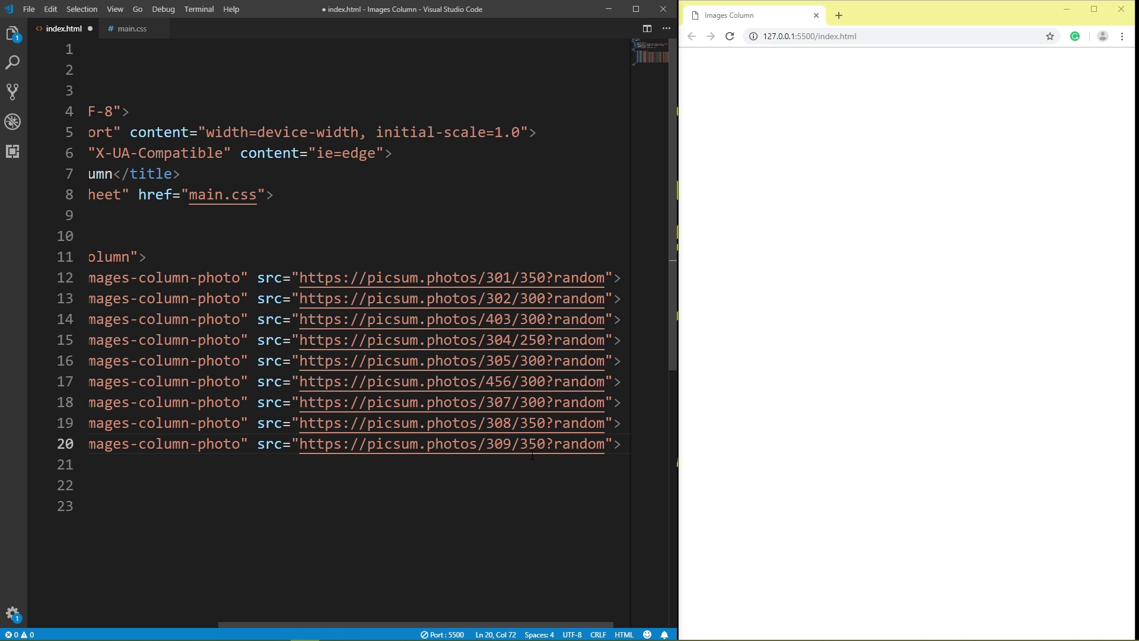
Step: Enter sizes 500, 510 and 451 in later picsum URLs and save index.html
double_click(528, 443)
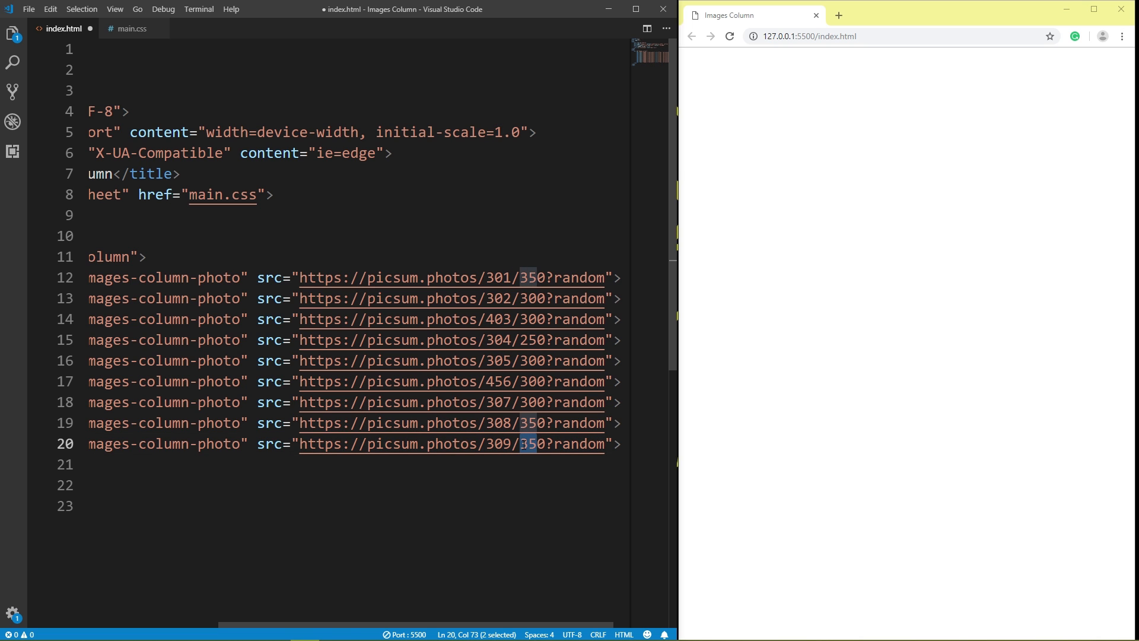
type("500")
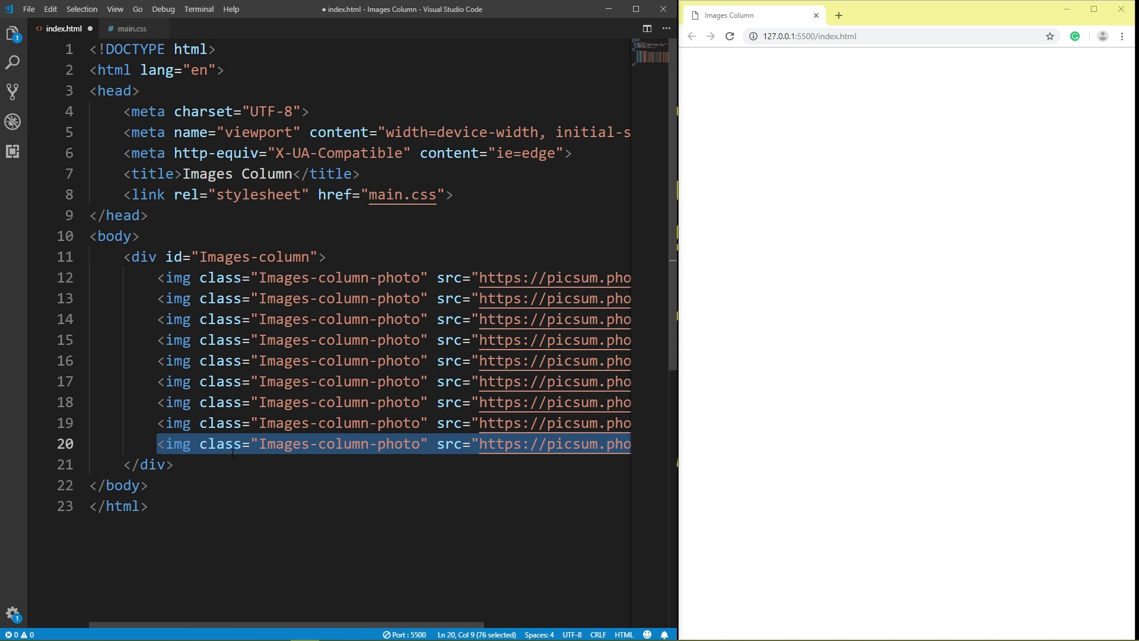
scroll("right", 3)
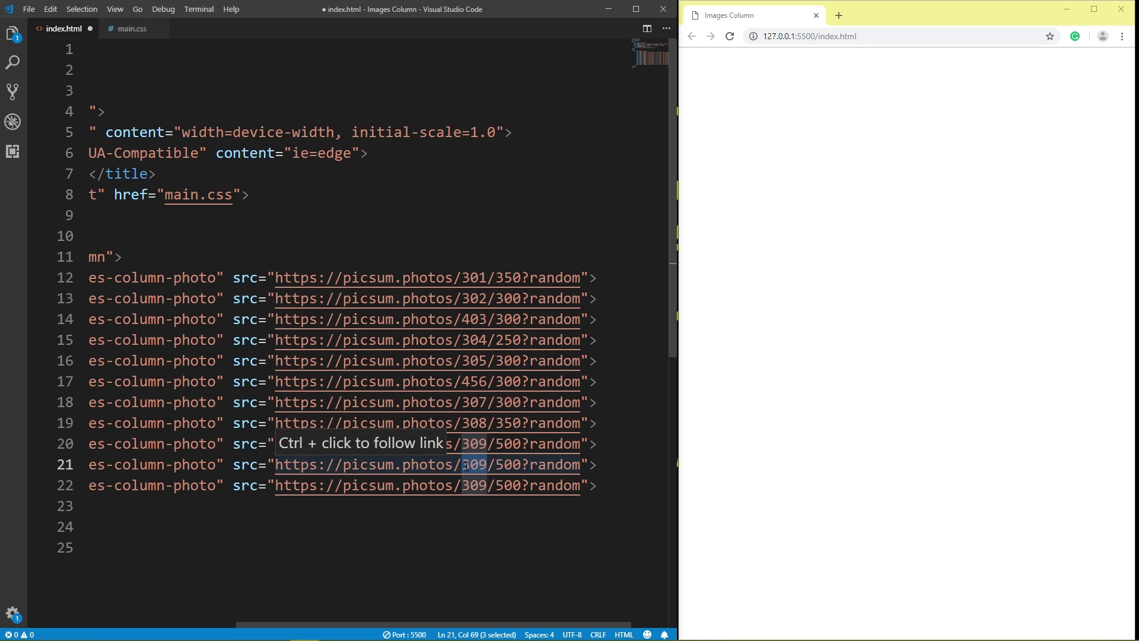
type("510/")
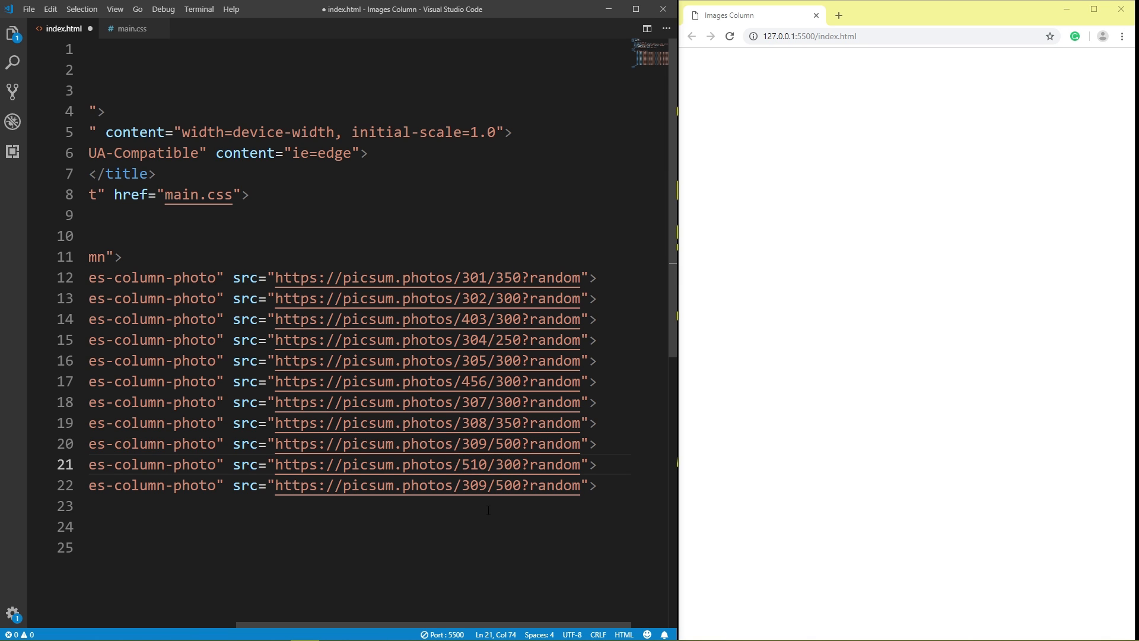
double_click(476, 485)
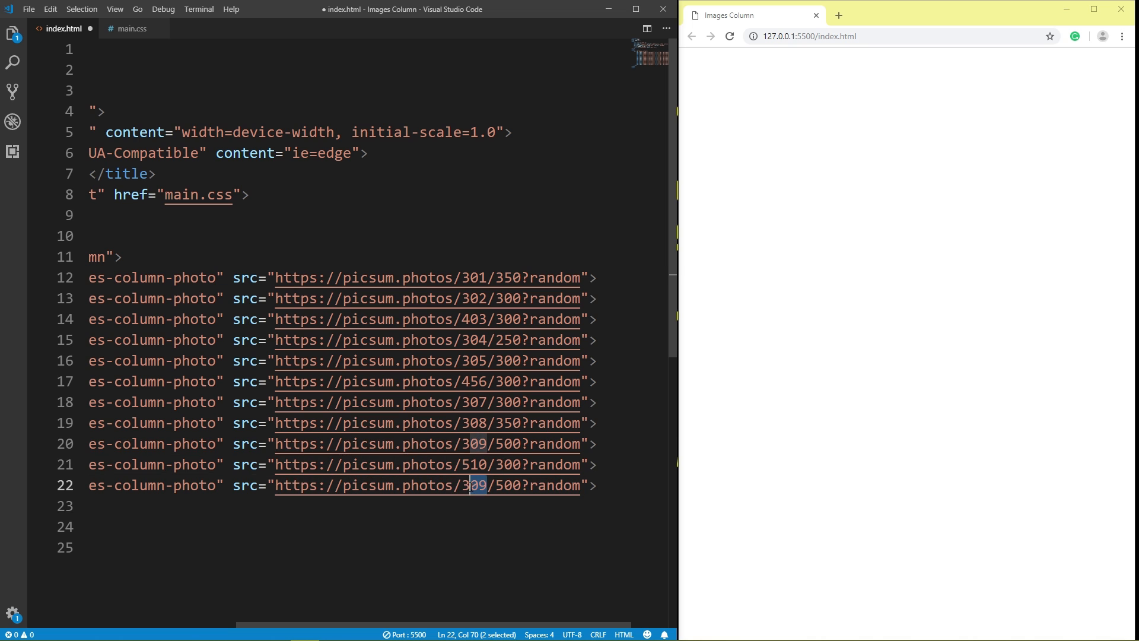
type("451")
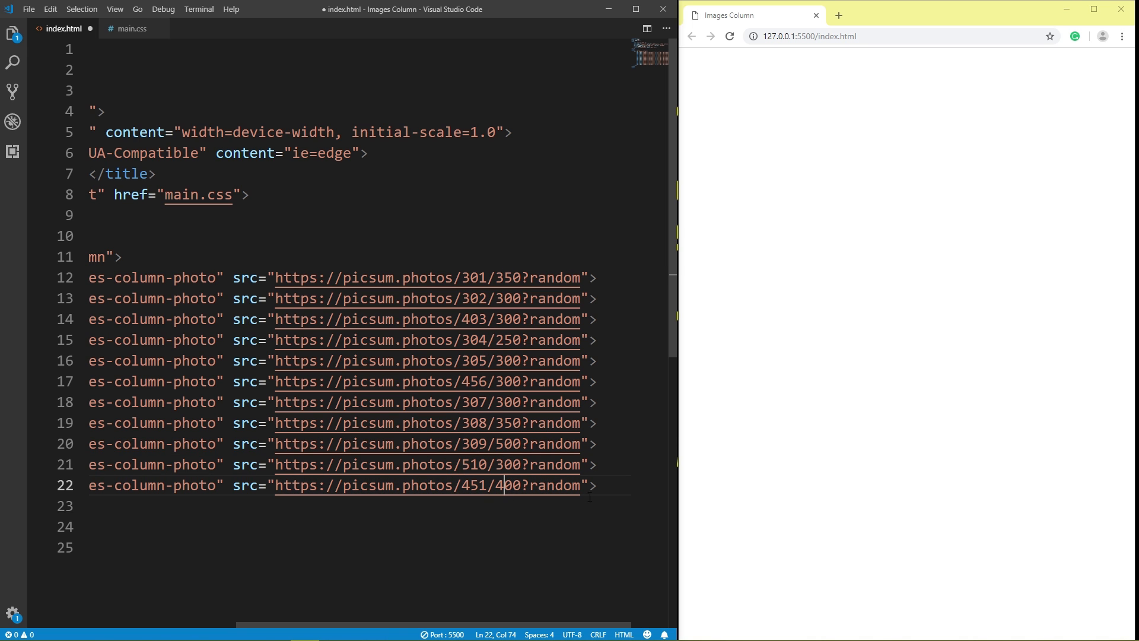
key("ctrl+s")
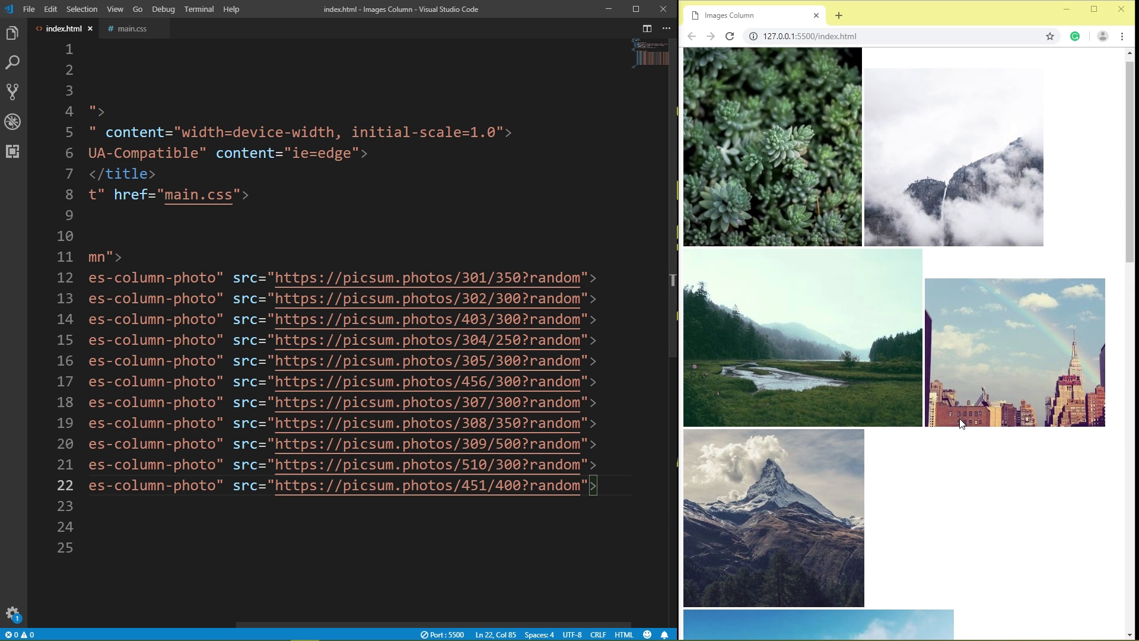
Step: Switch to the empty main.css stylesheet
scroll("down", 3)
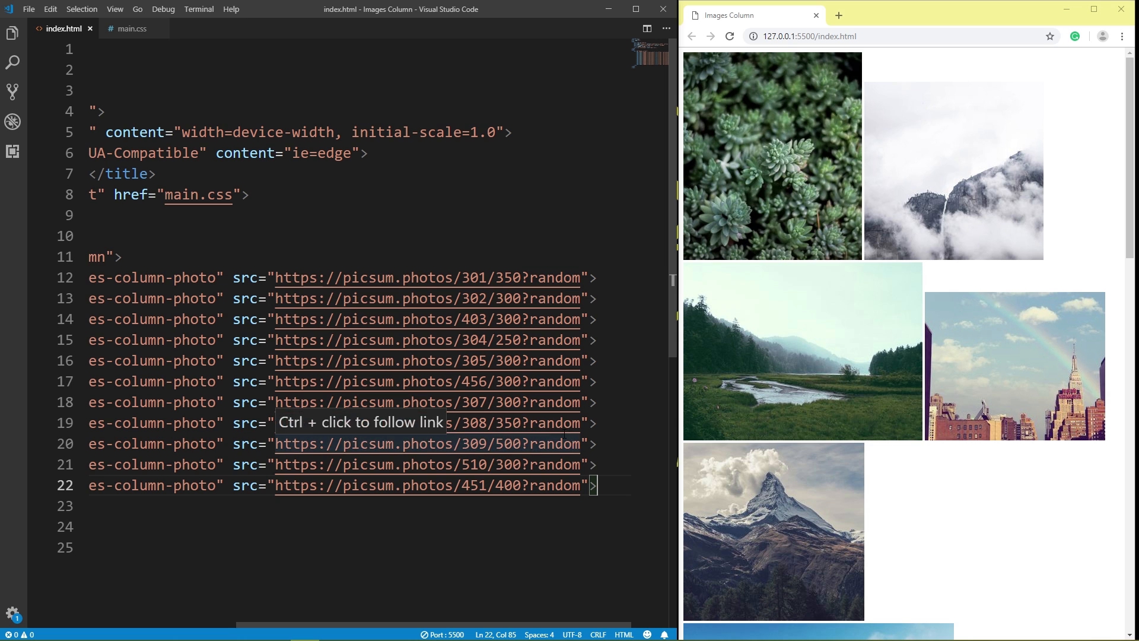
left_click(131, 28)
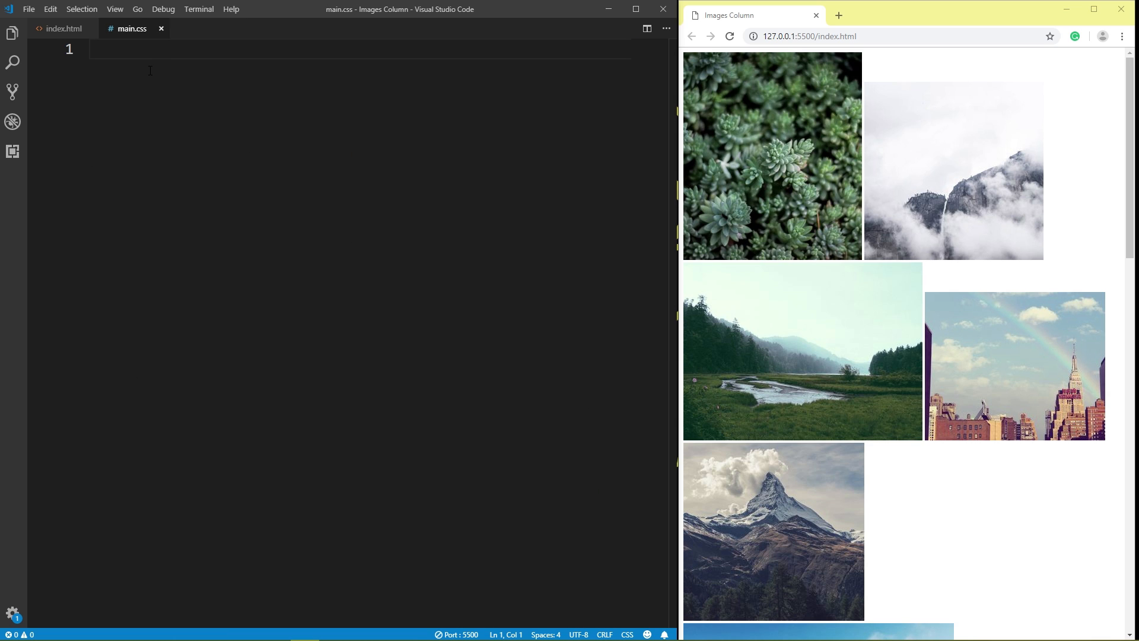
Step: Write a body rule with margin 0, padding 20px and background #383838
type("body {")
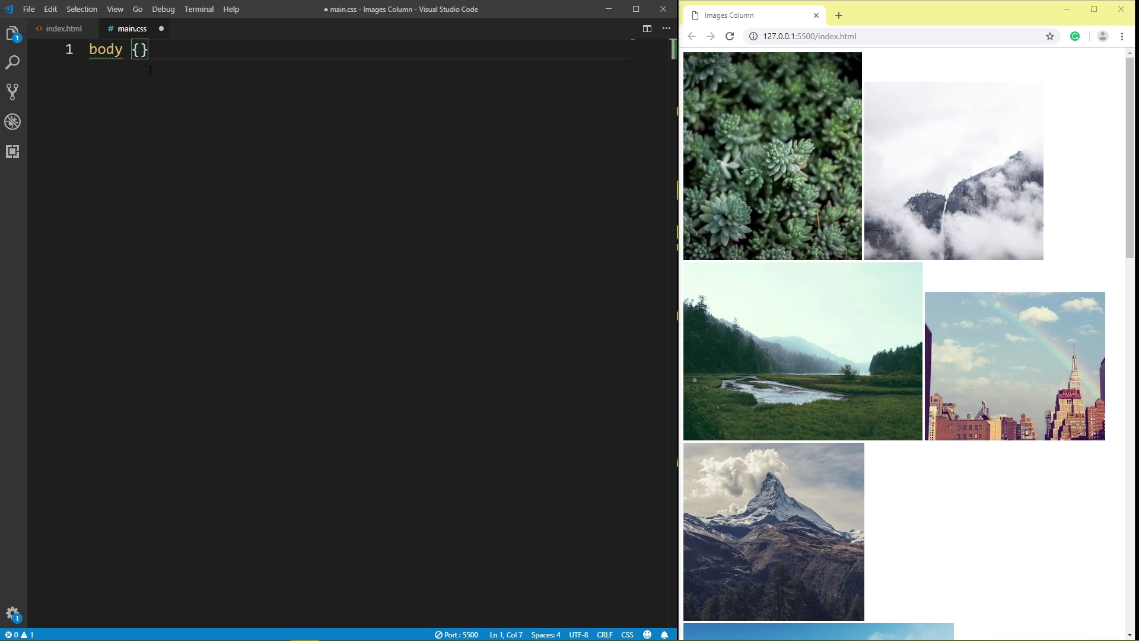
type("margin: 0;")
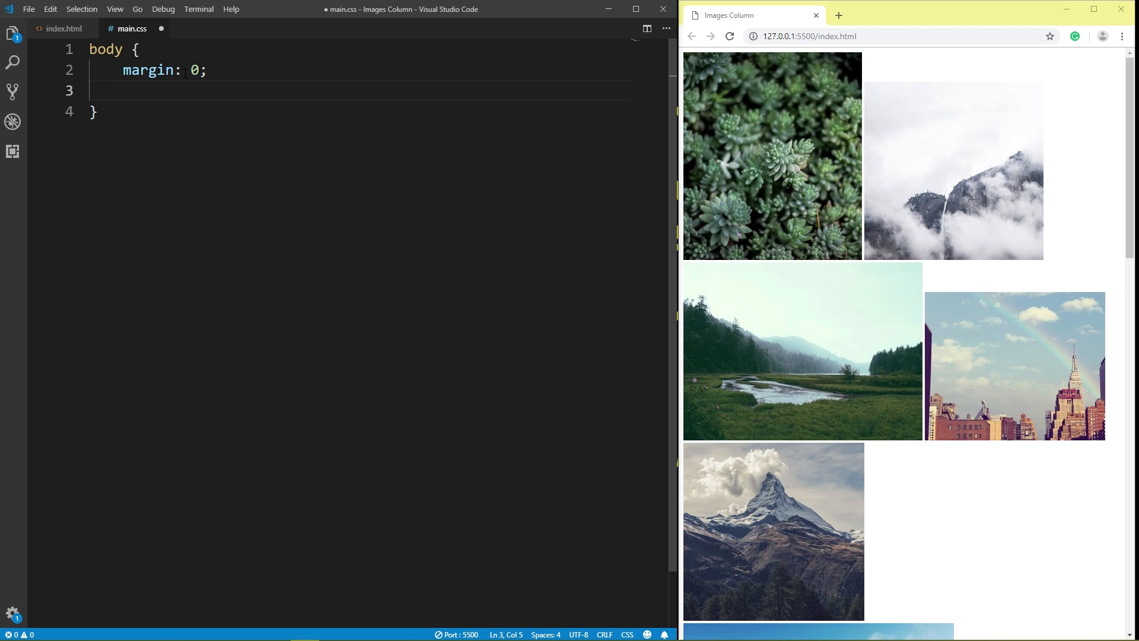
type("padding: 20px")
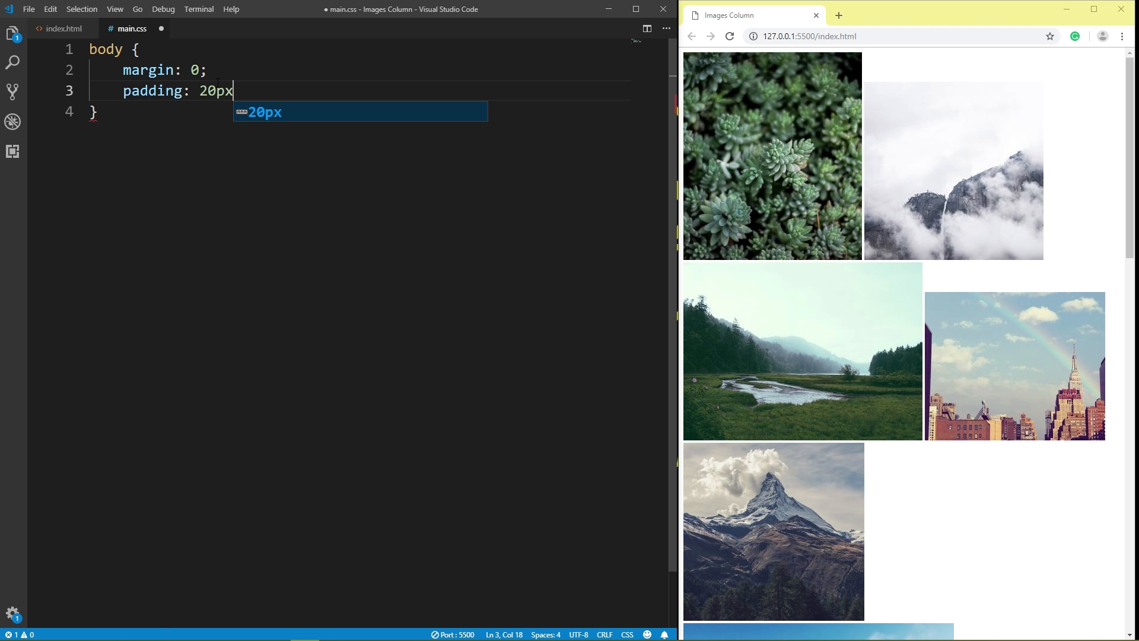
type(";")
type("background: #")
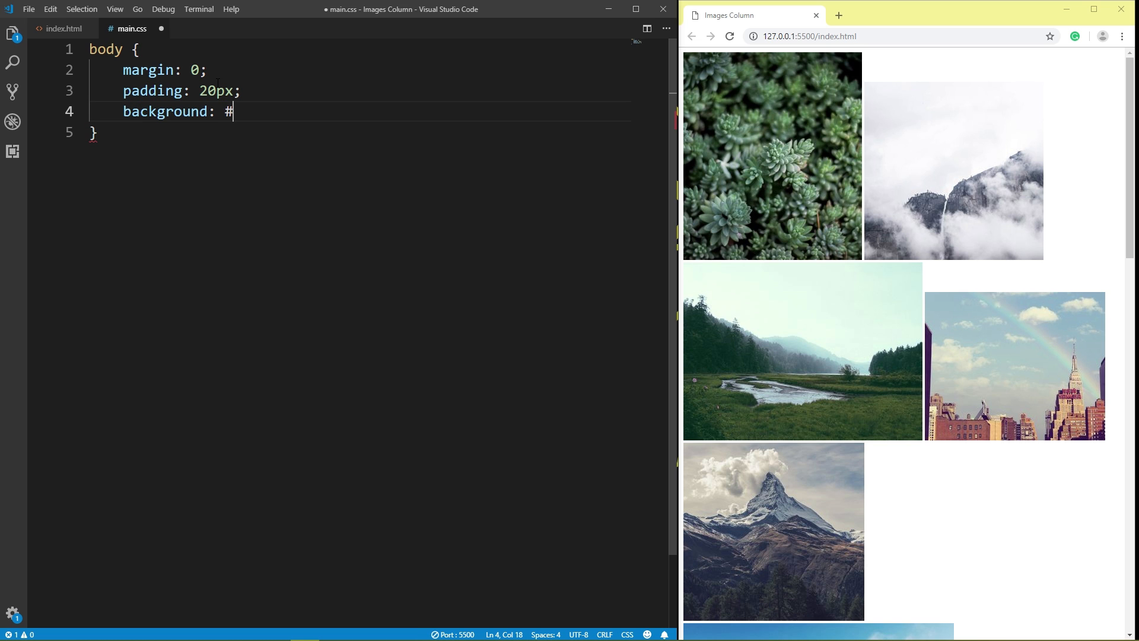
type("3")
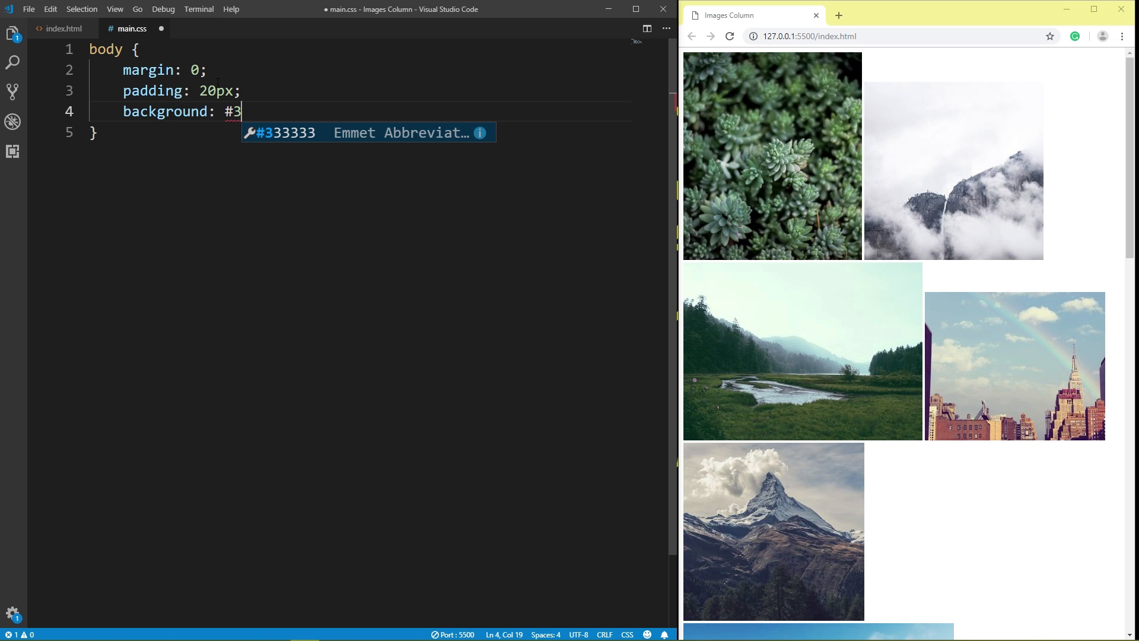
type("83838;")
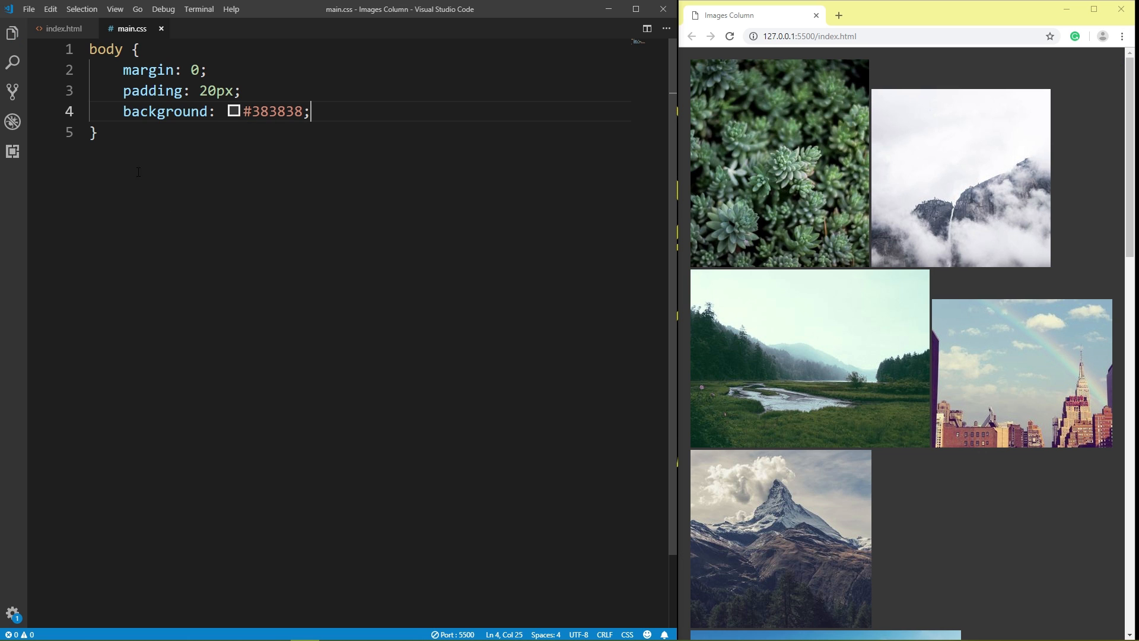
left_click(94, 132)
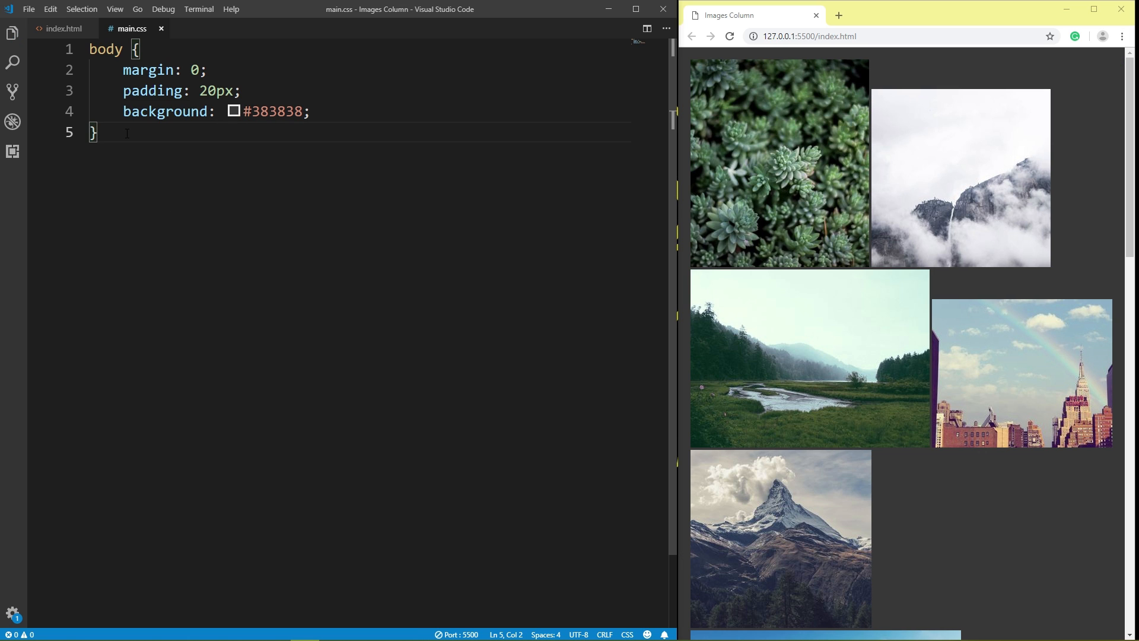
Step: Start an #Images-column rule with max-width 1400px and margin auto
type("#")
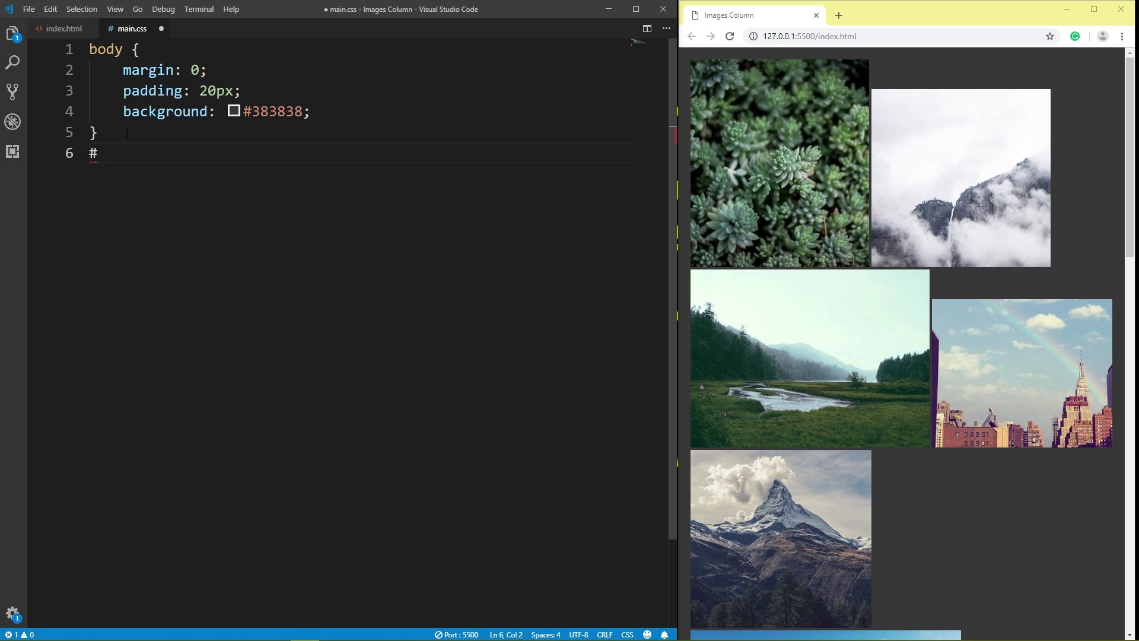
type("Images")
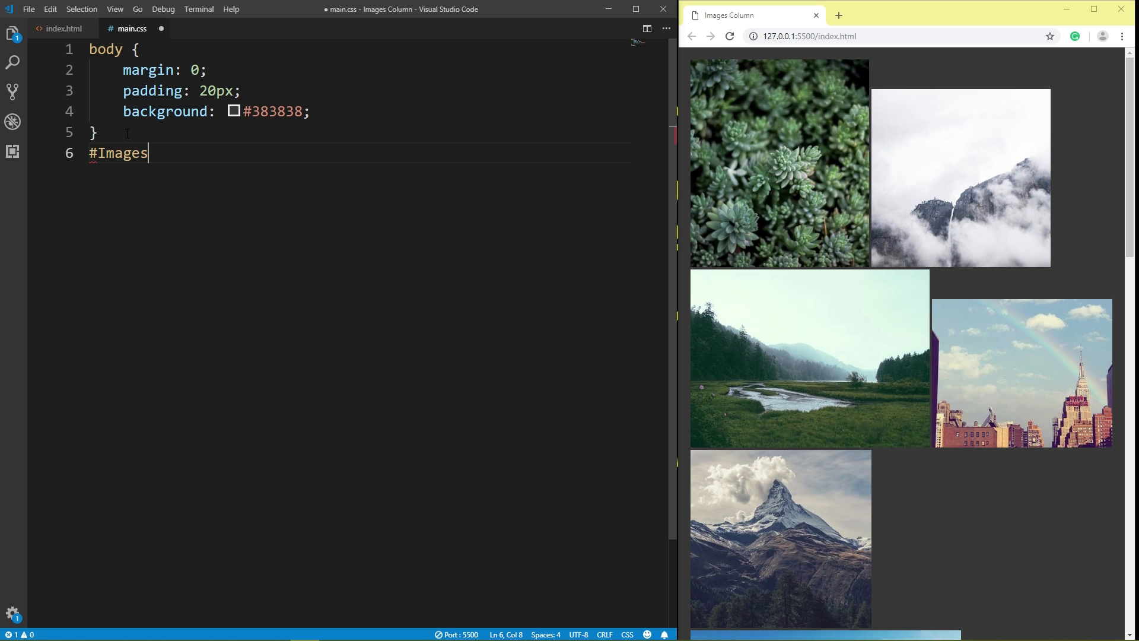
type("-c")
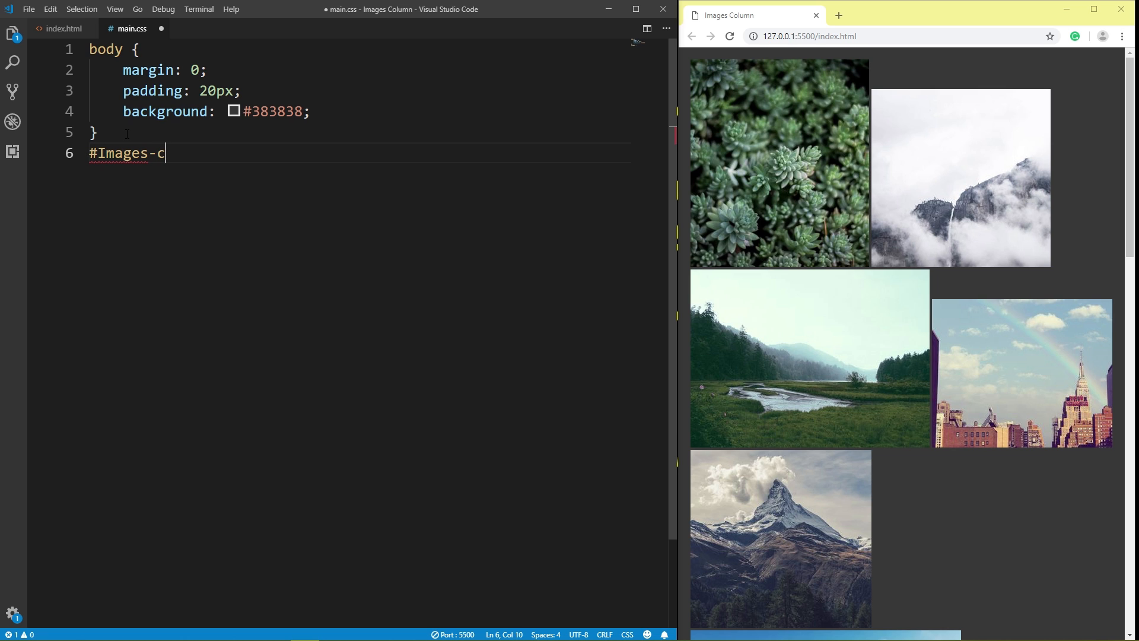
type("olumn")
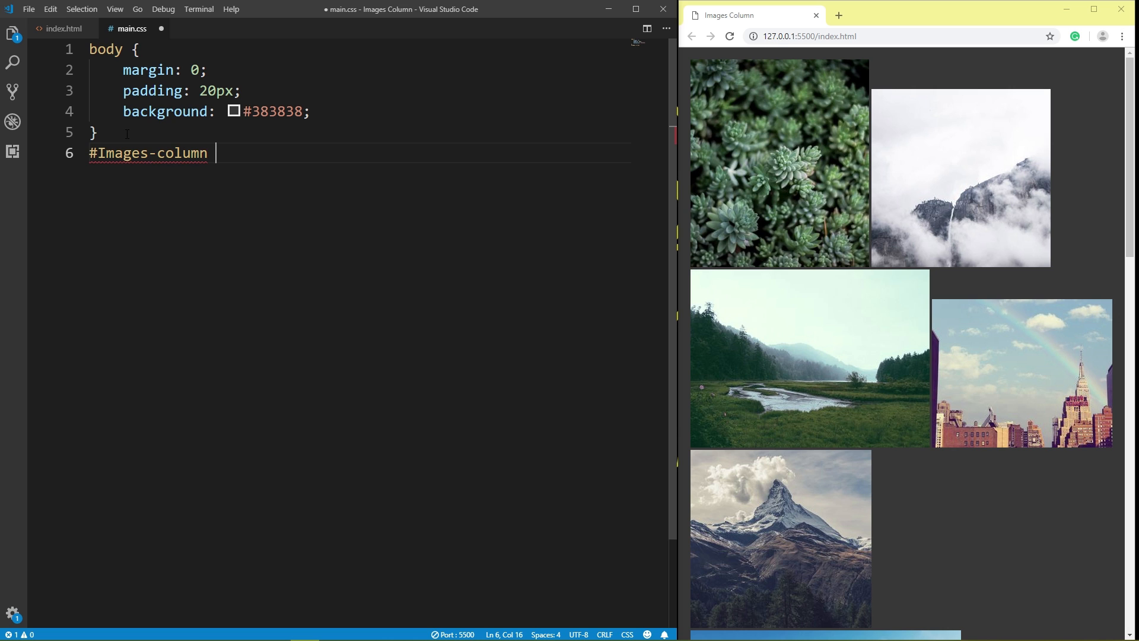
type("{")
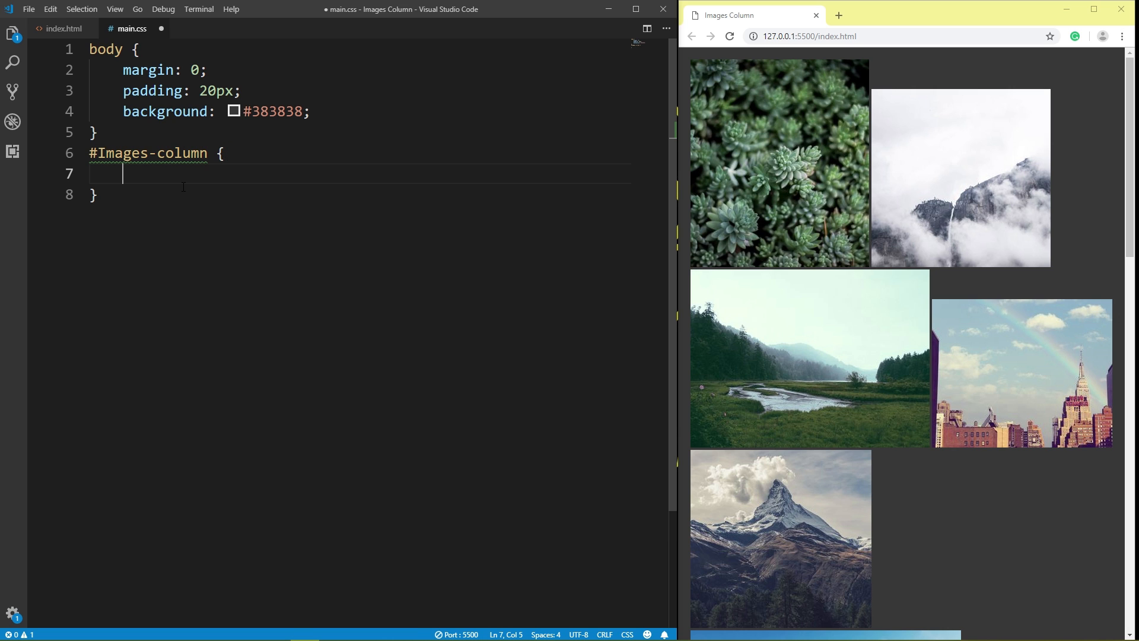
type("max-width:")
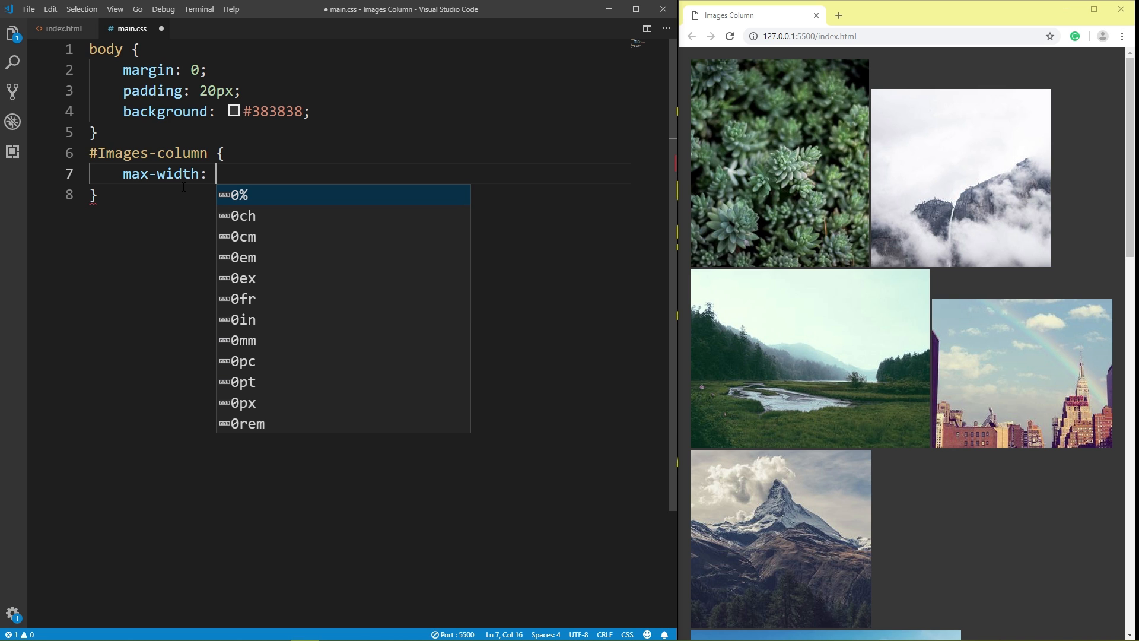
type("10")
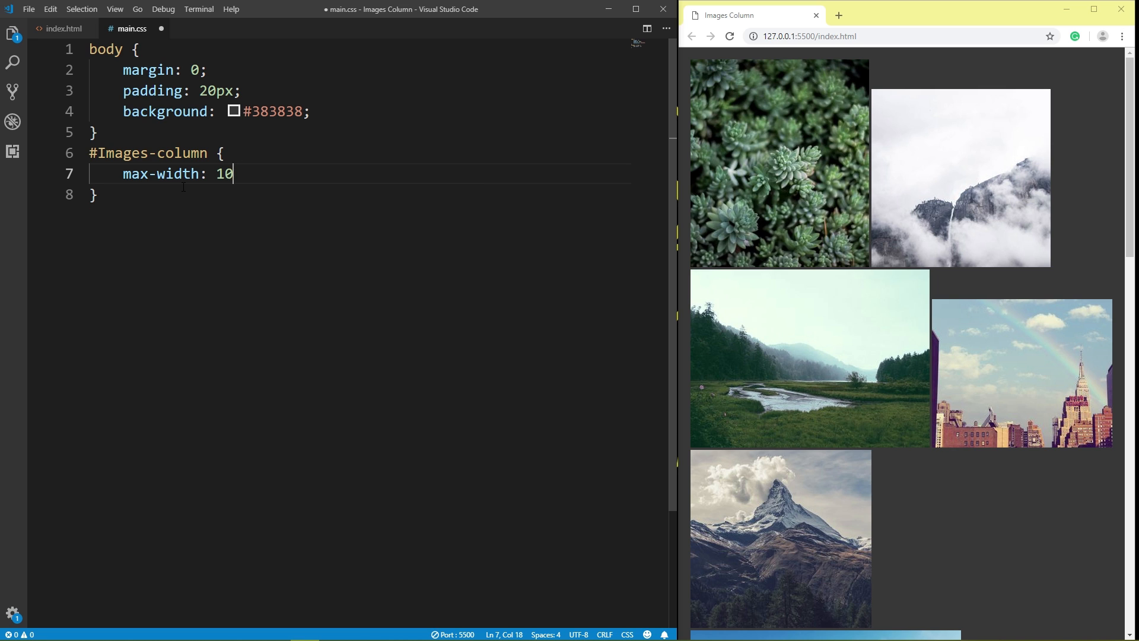
type("00")
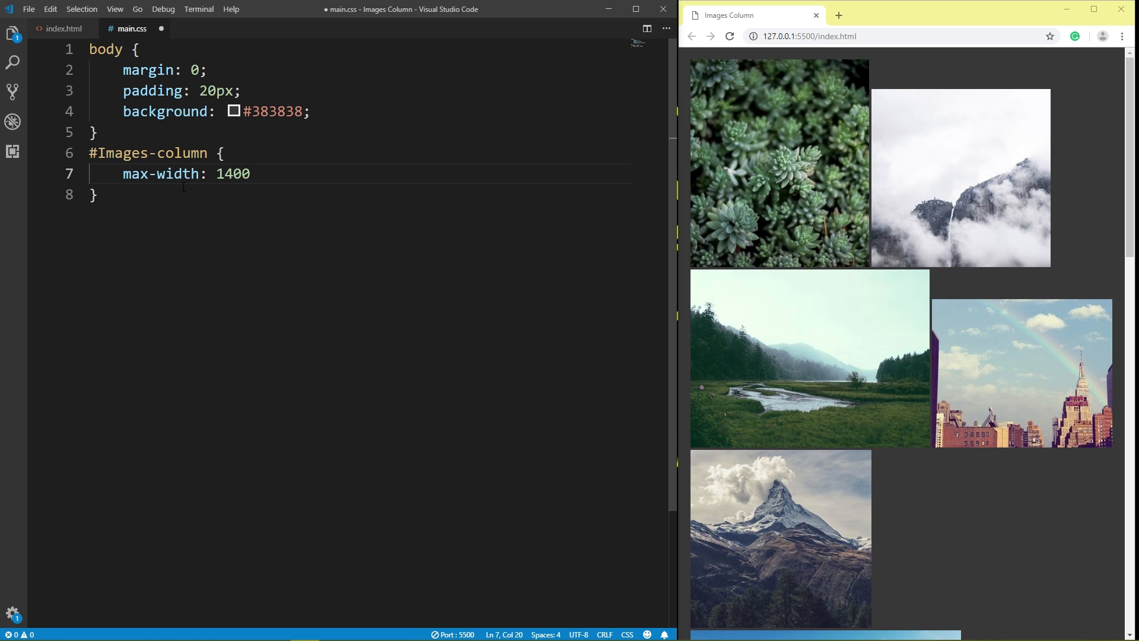
type("px;")
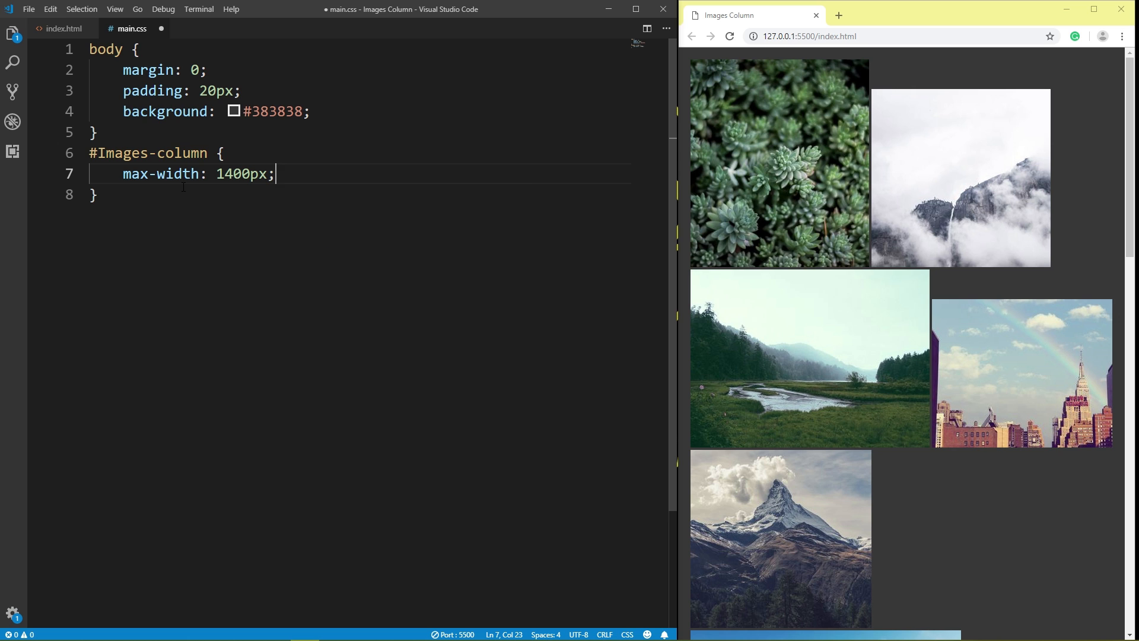
type("margin: auto;")
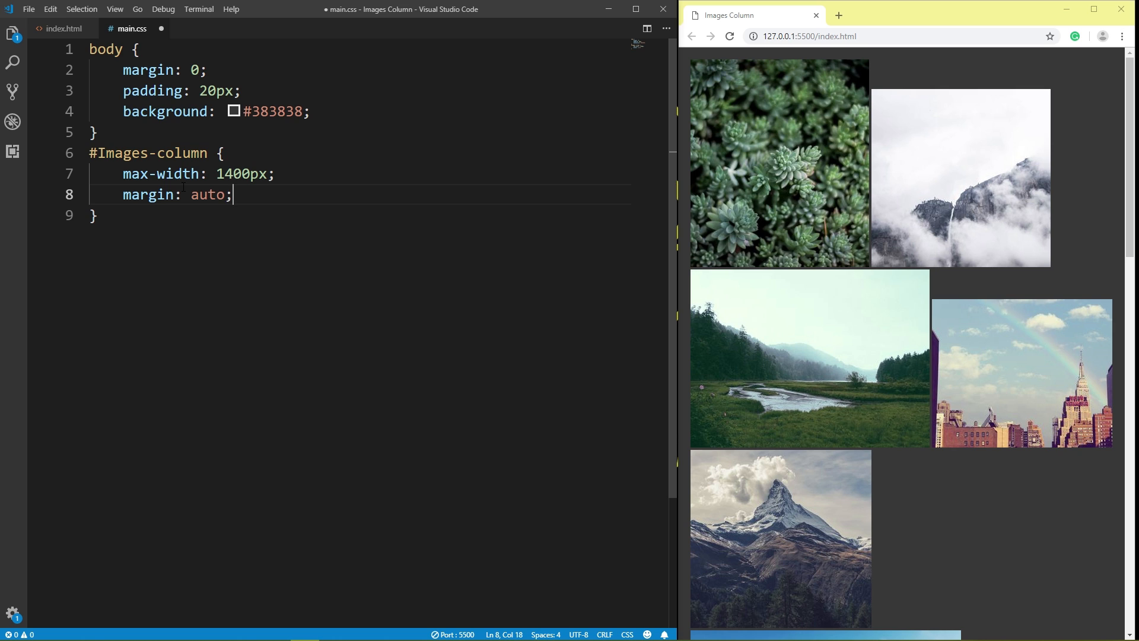
key("enter")
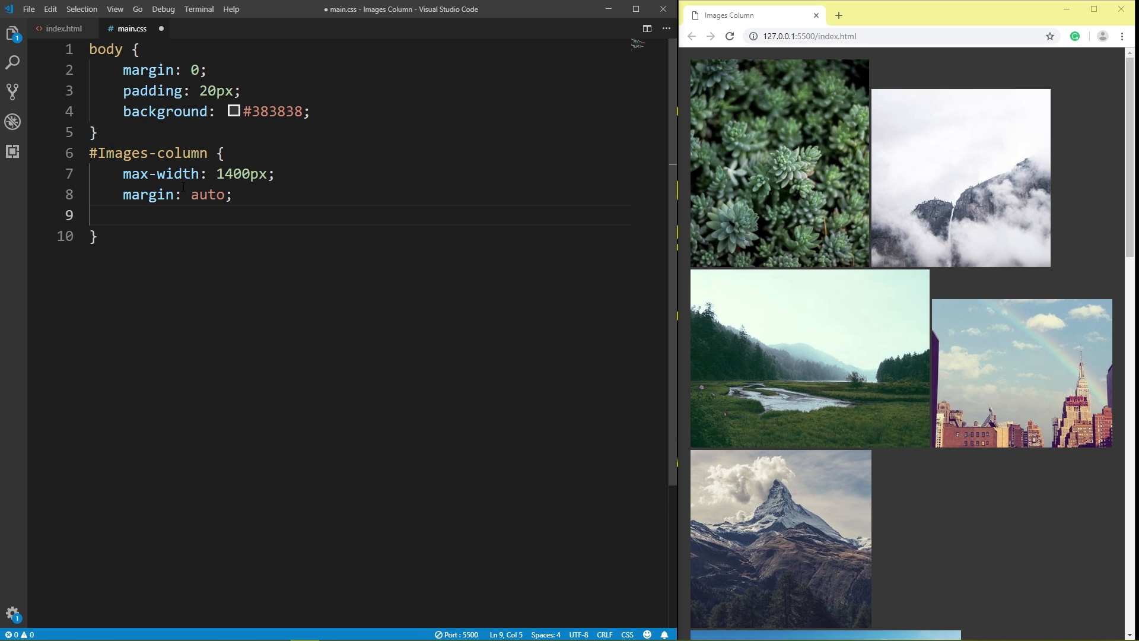
Step: Add column-width 300px and column-gap 20px to #Images-column
type("column-width: 3")
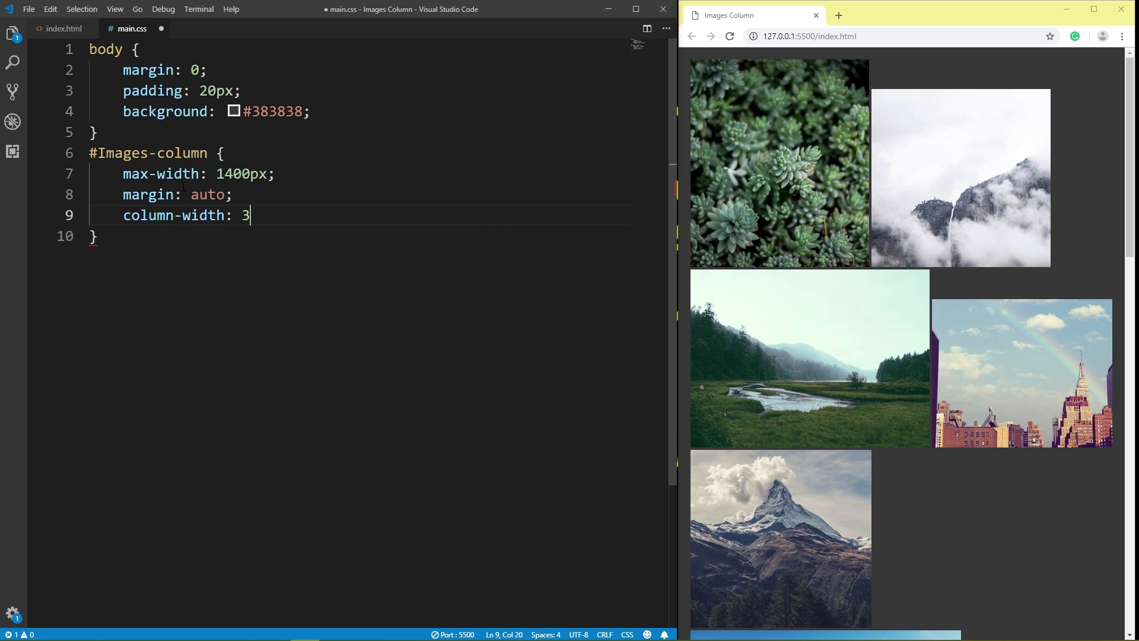
type("00px;")
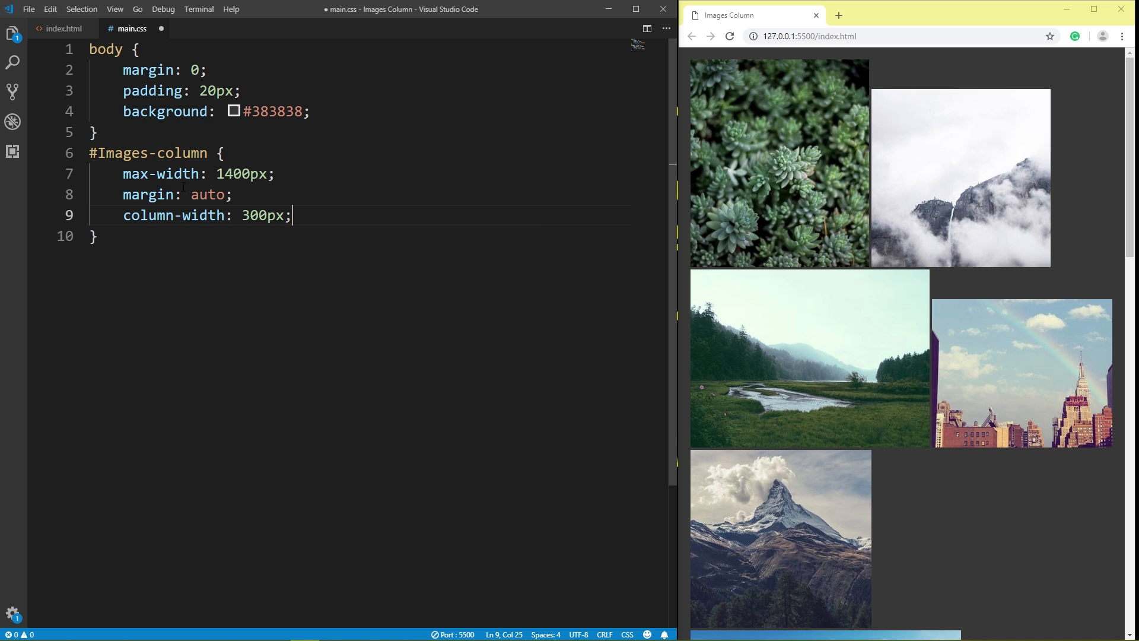
key("Enter")
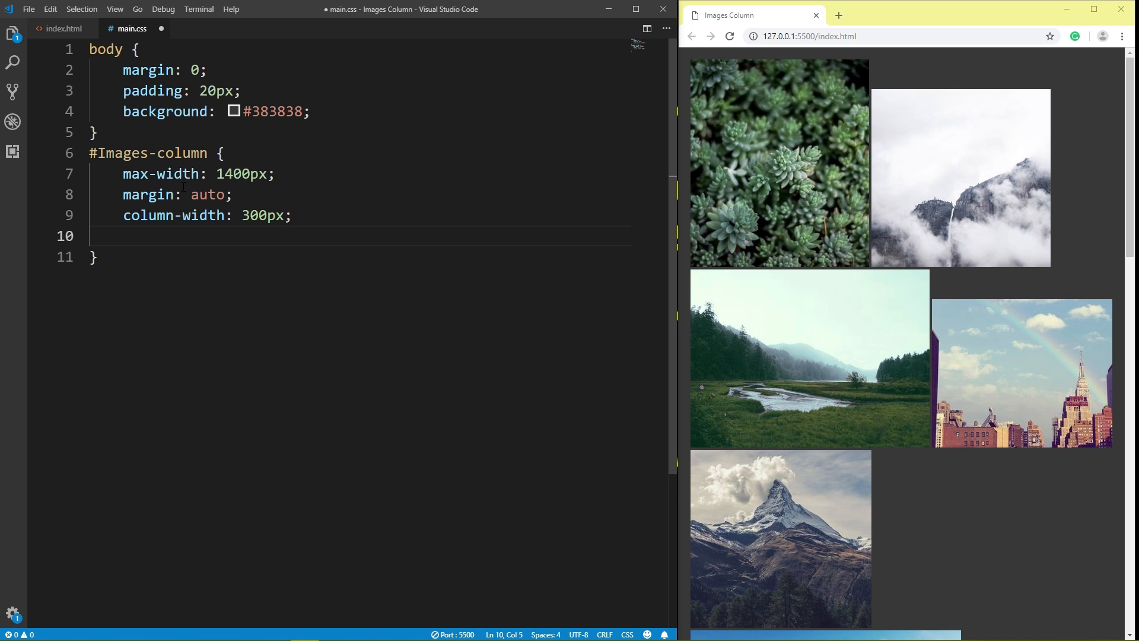
type("column-gap:")
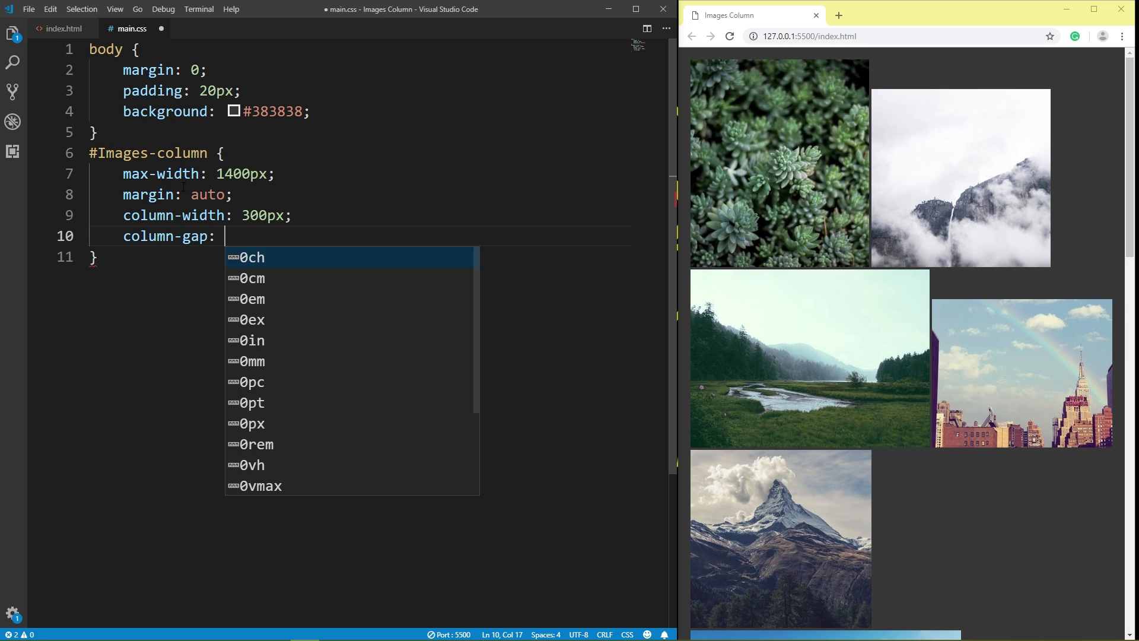
type("20px;")
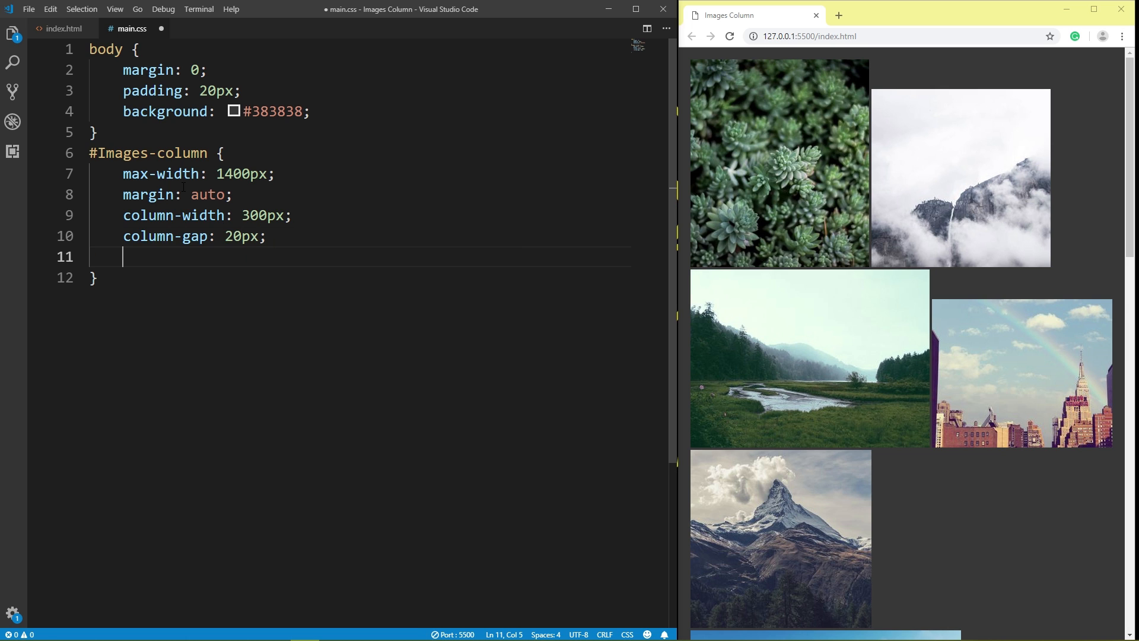
Step: Give #Images-column background #8b0000 and padding 10px 20px
type("background:")
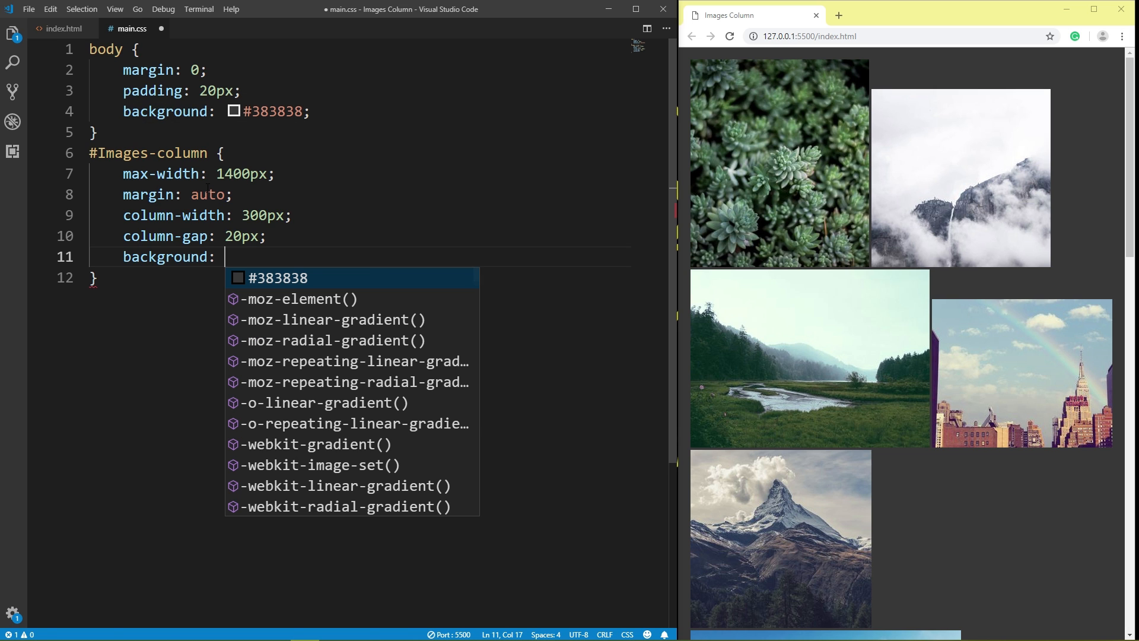
type("#8")
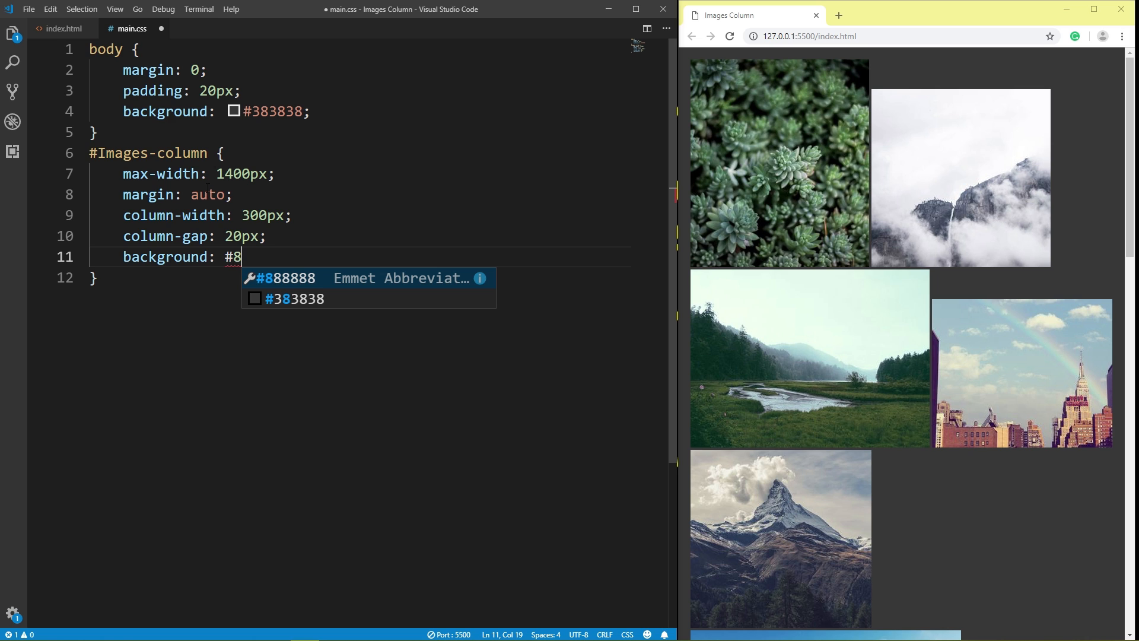
type("b")
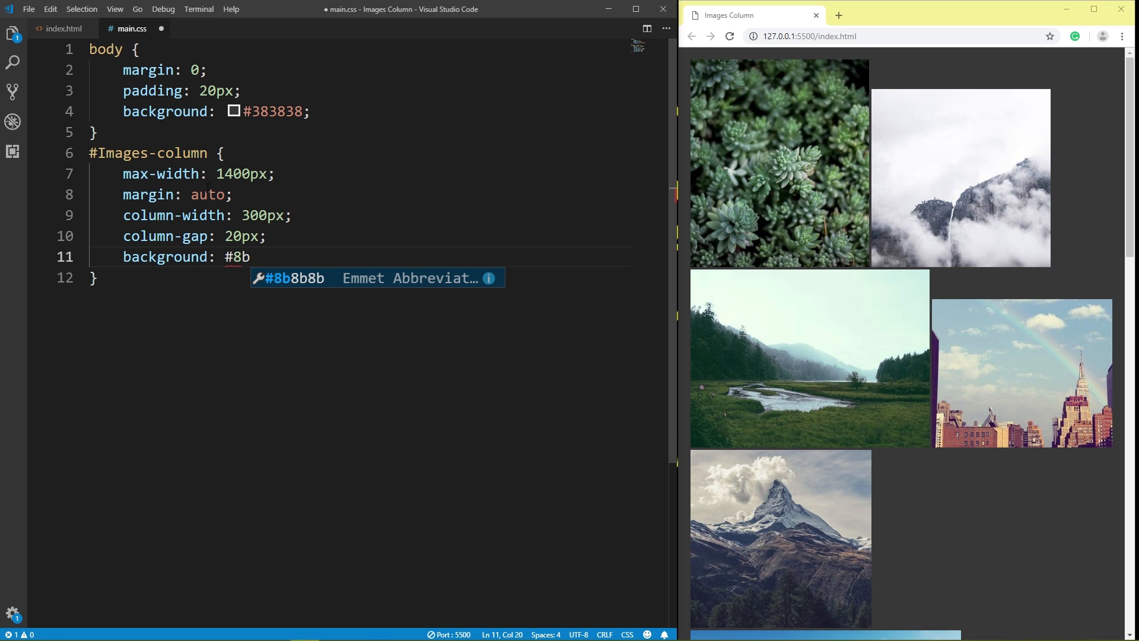
type("00")
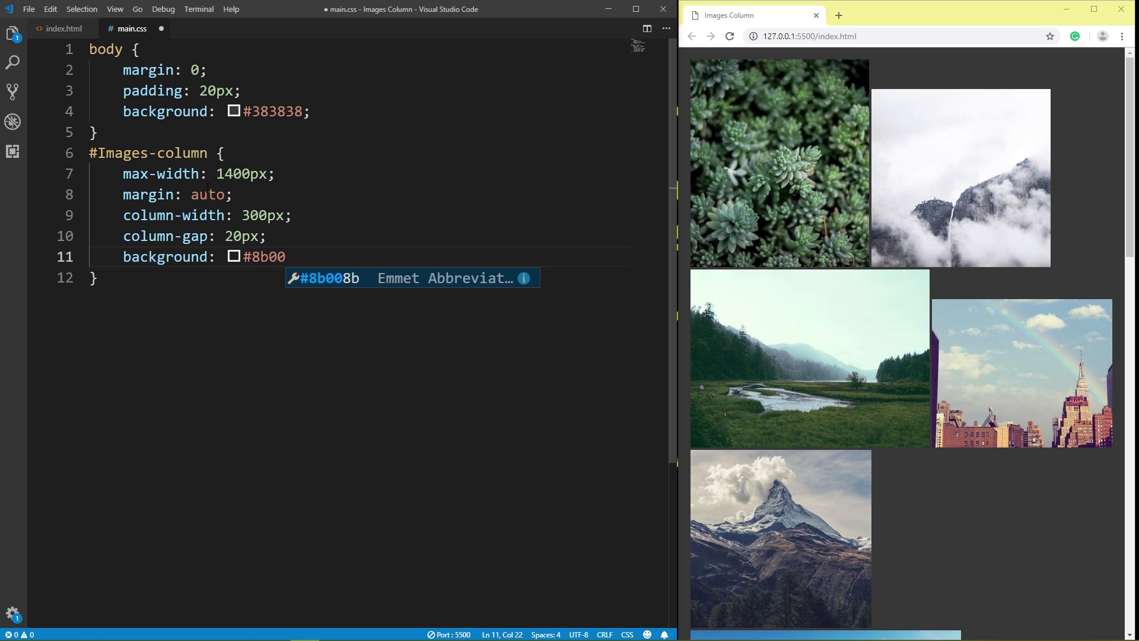
type("000;")
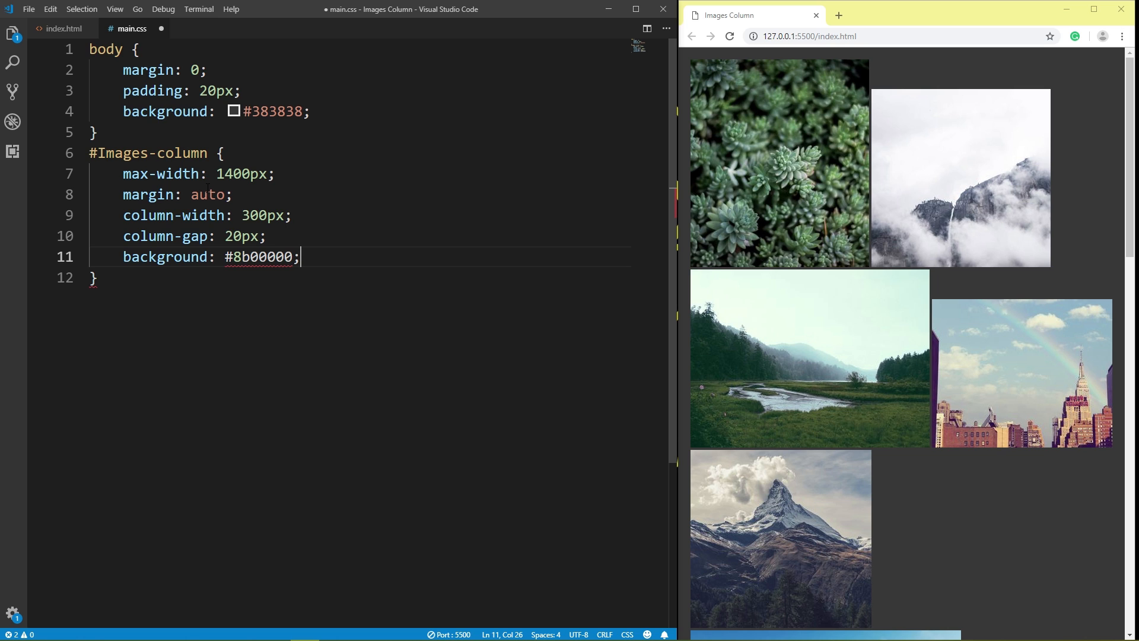
key("Backspace")
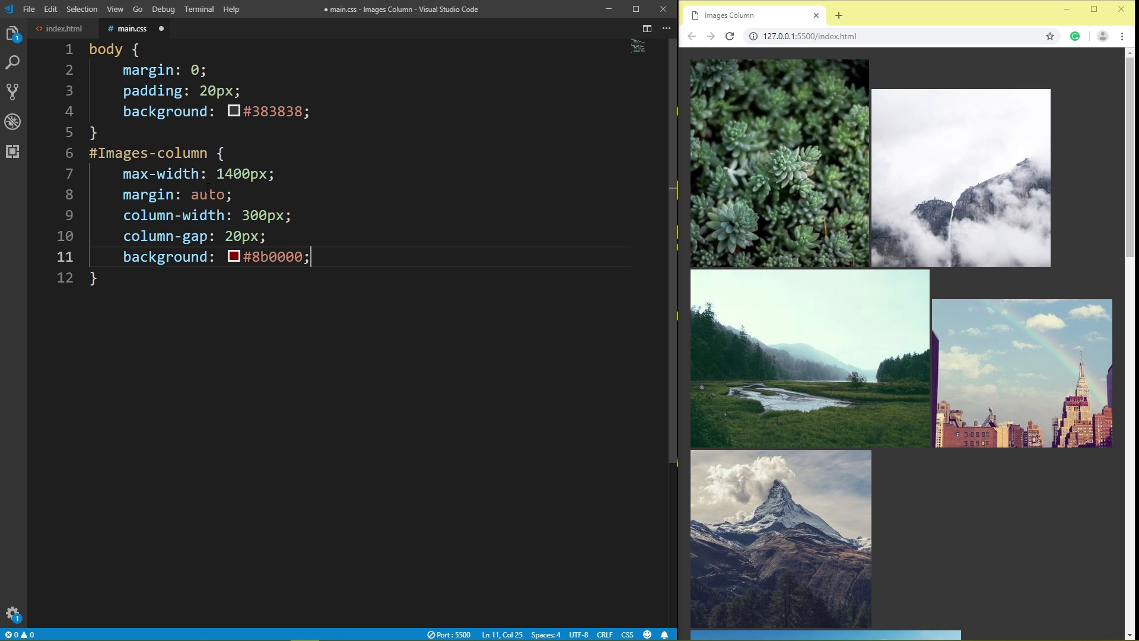
type("padding:")
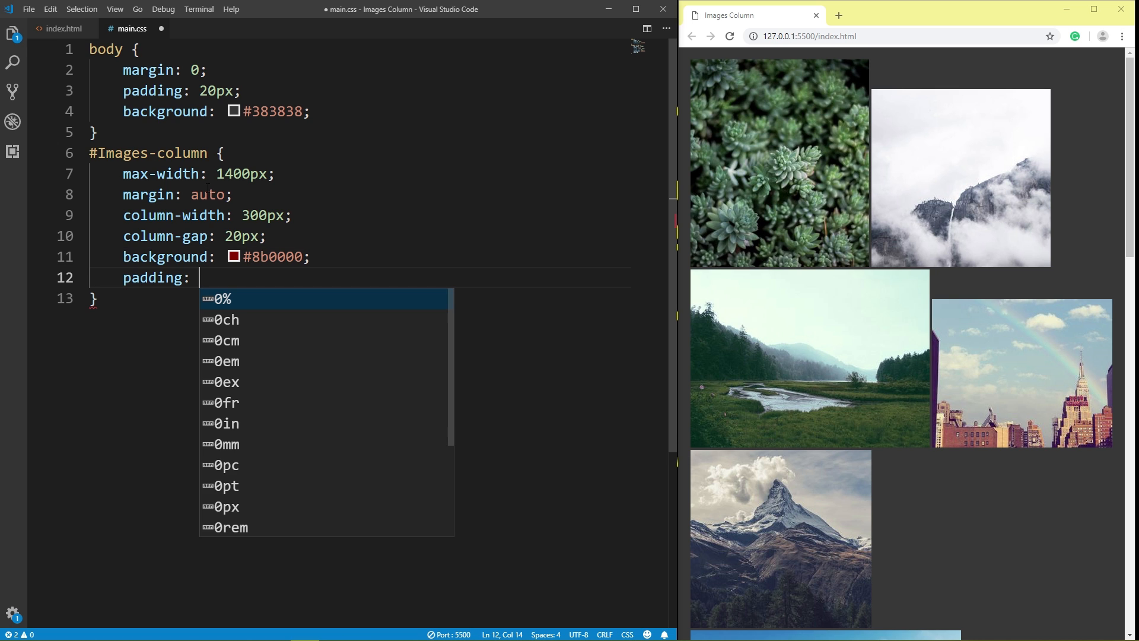
type("10px 20")
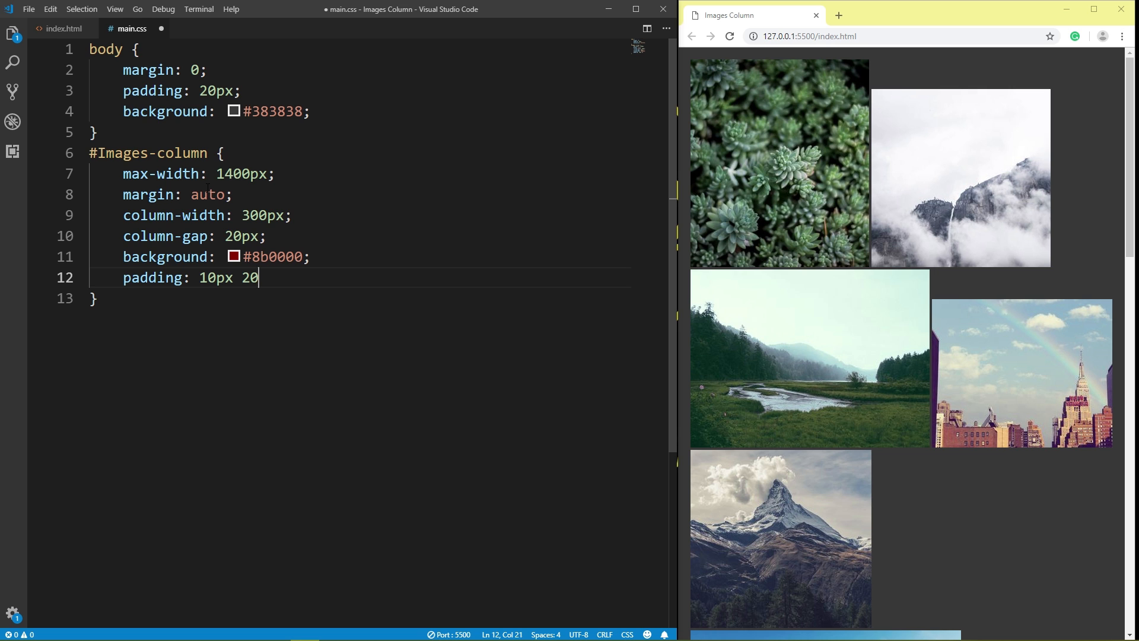
type("px;")
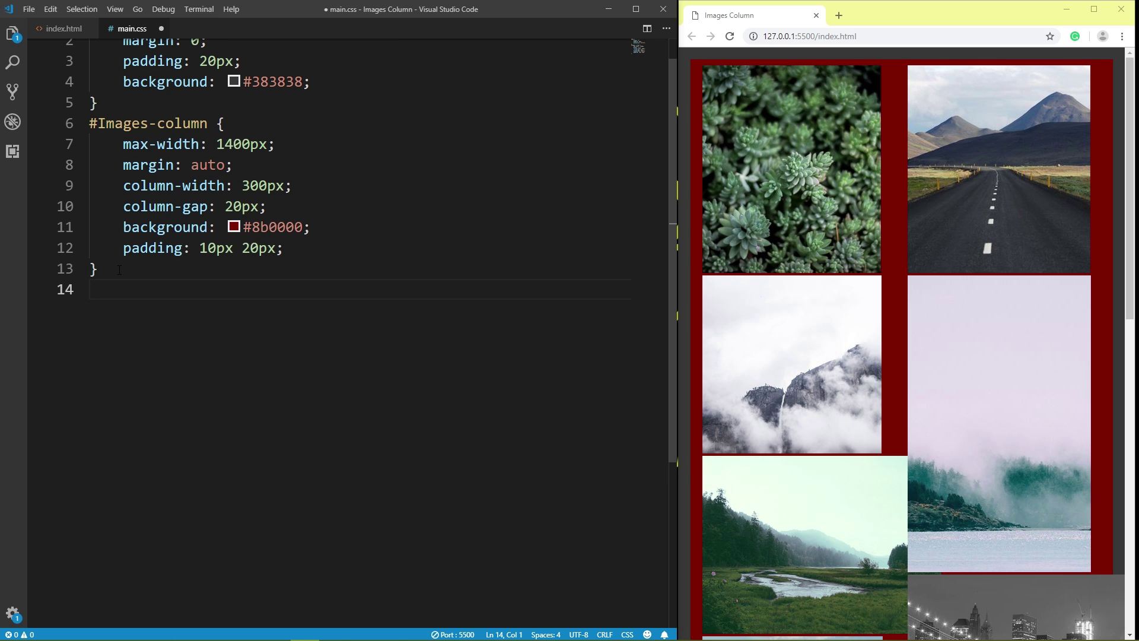
Step: Start a .Images-column-photo rule with display block, width 100% and height 100%
type(".")
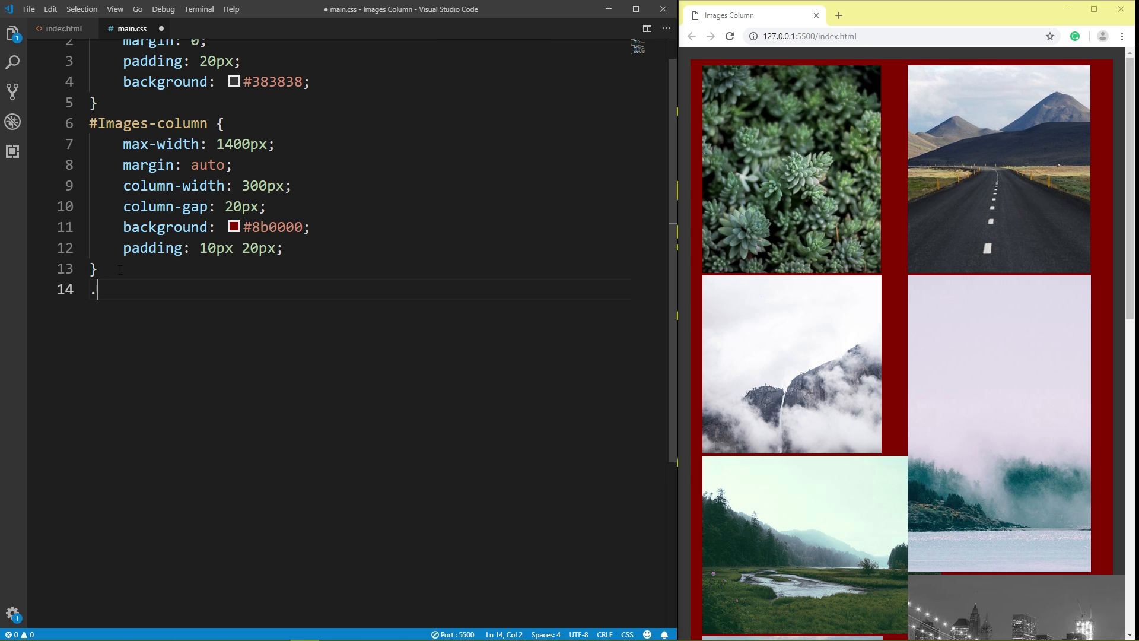
type("Images")
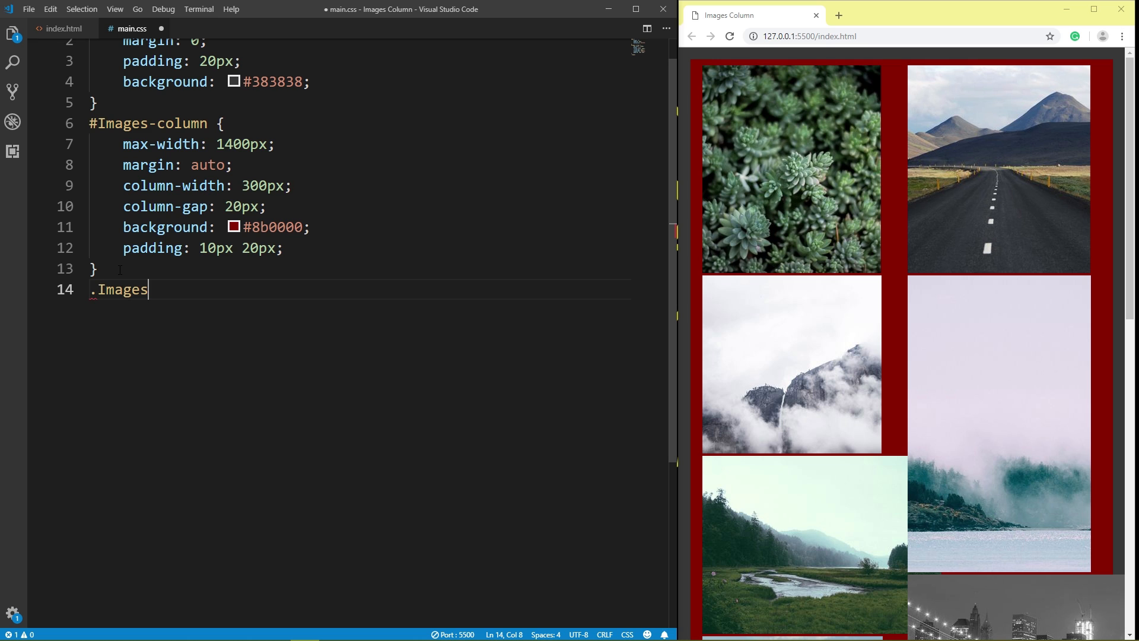
type("-c")
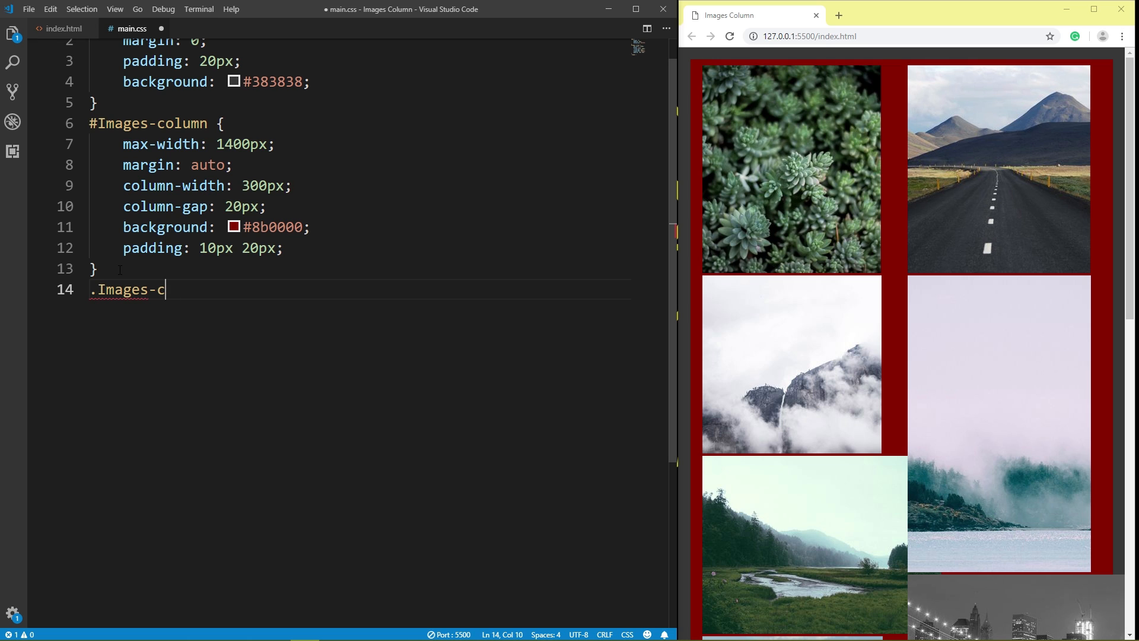
type("olumn-p")
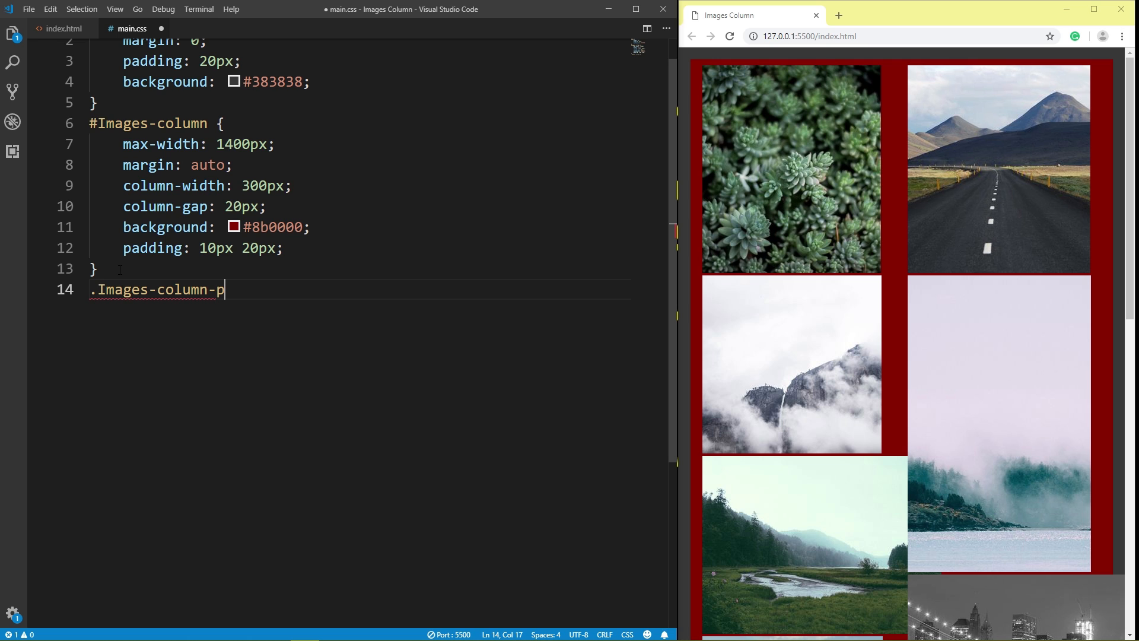
type("ho")
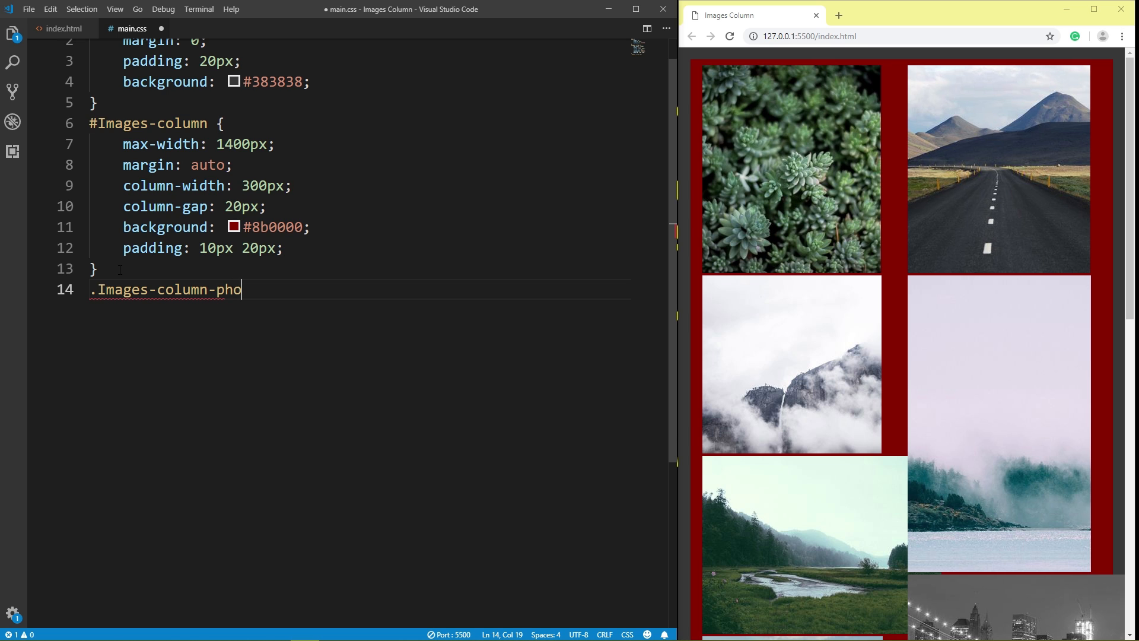
type("to {")
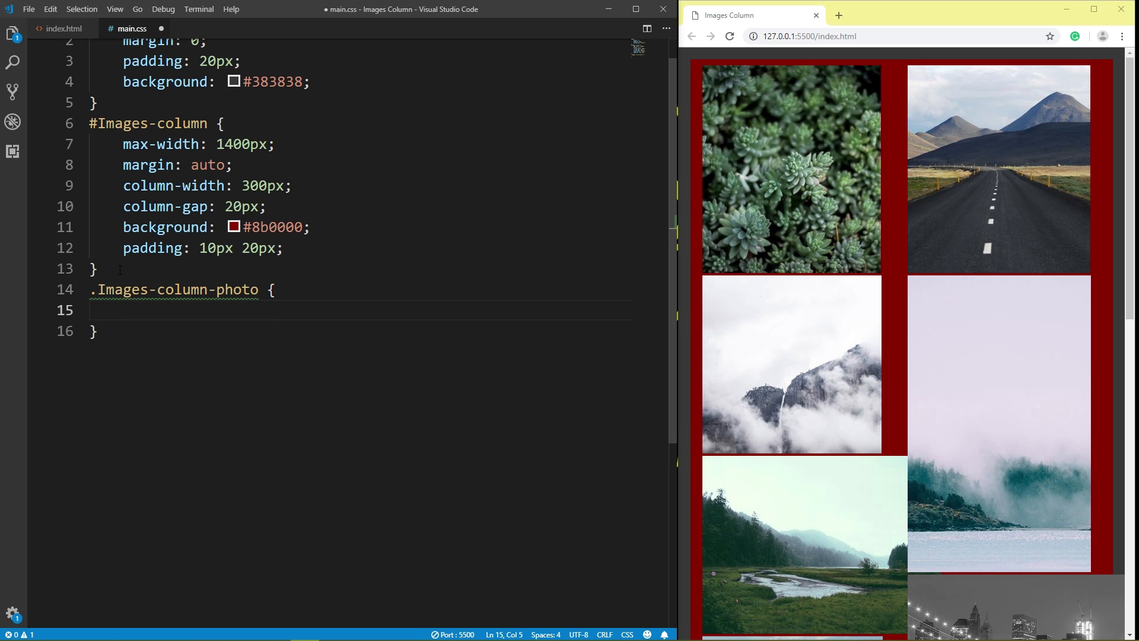
type("display: block;")
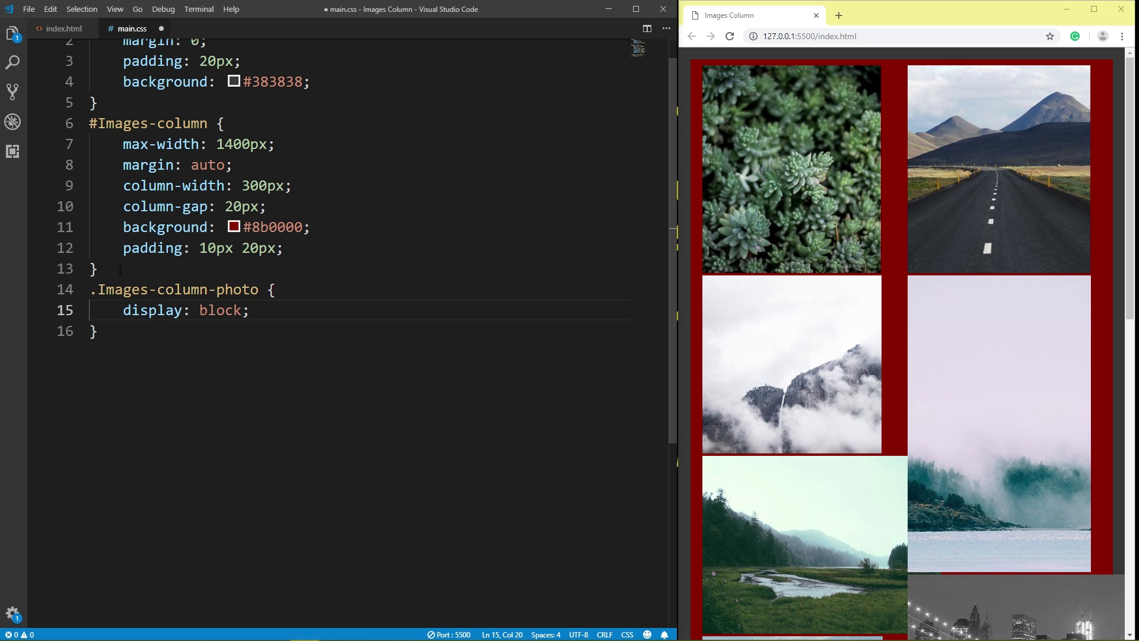
type("width: 100;")
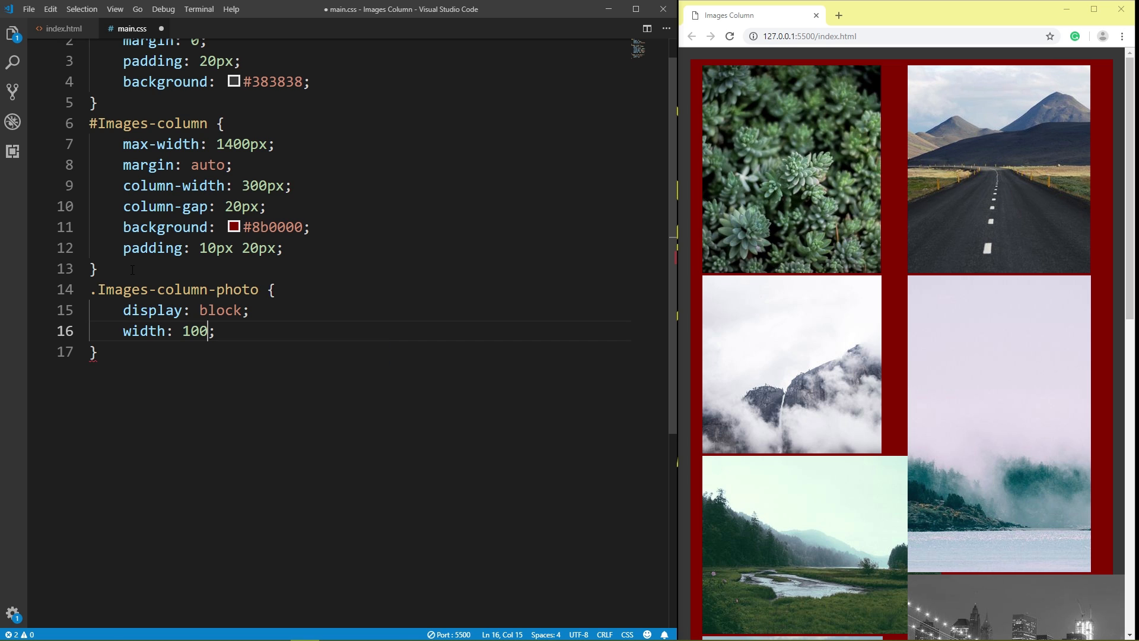
type("%")
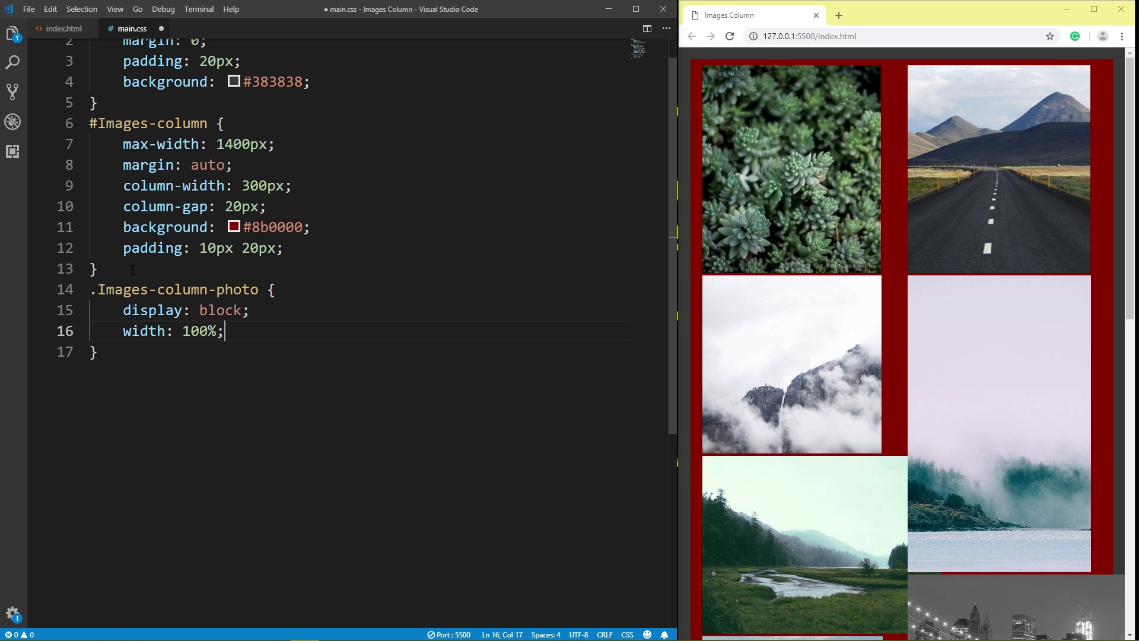
type("height: 100;")
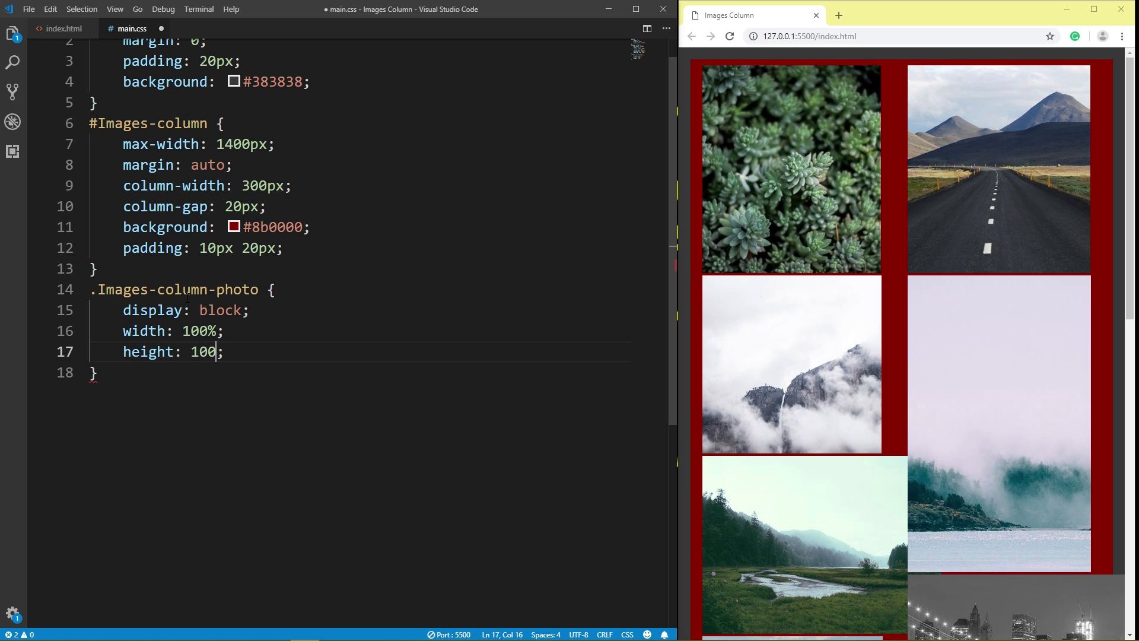
type("%")
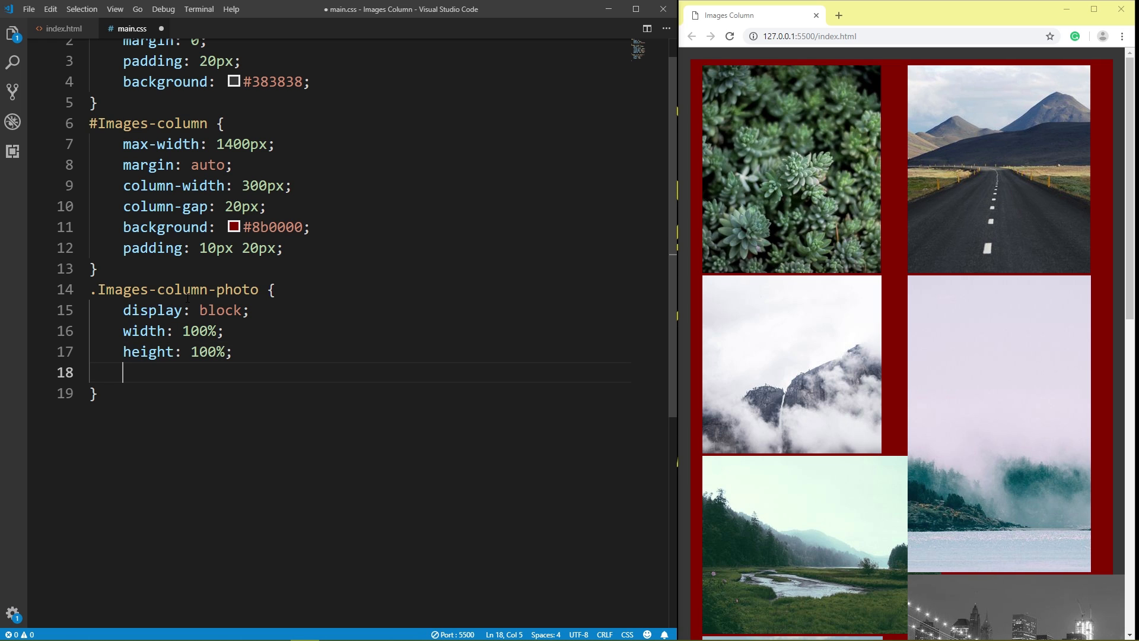
Step: Add break-inside and page-break-inside avoid, plus padding 10px 0
type("break-inside: avoid;")
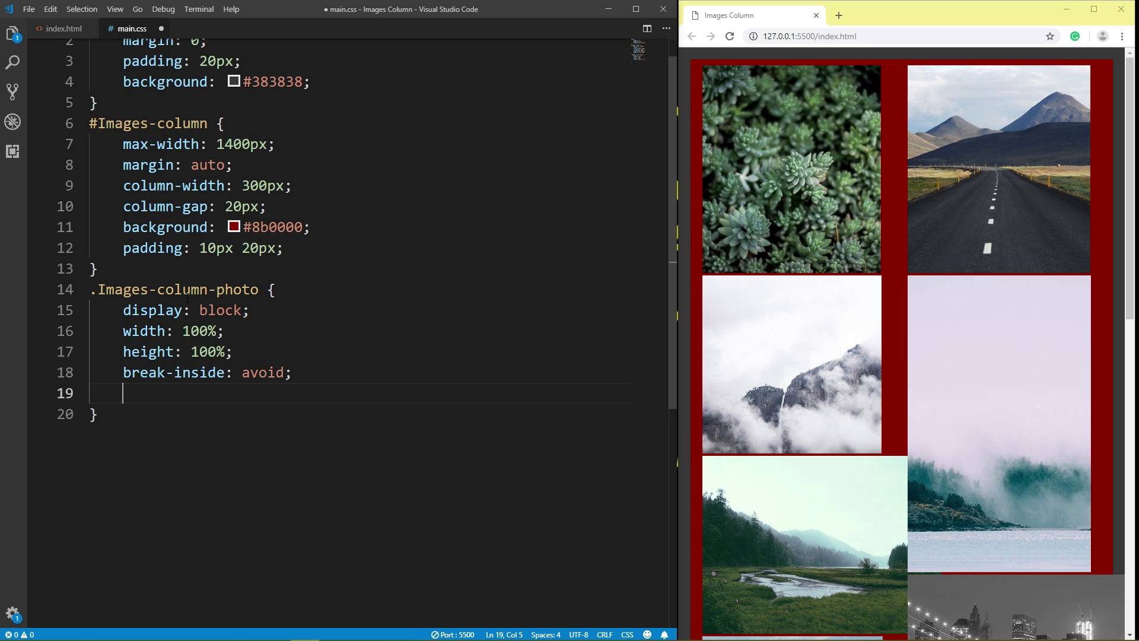
type("pag")
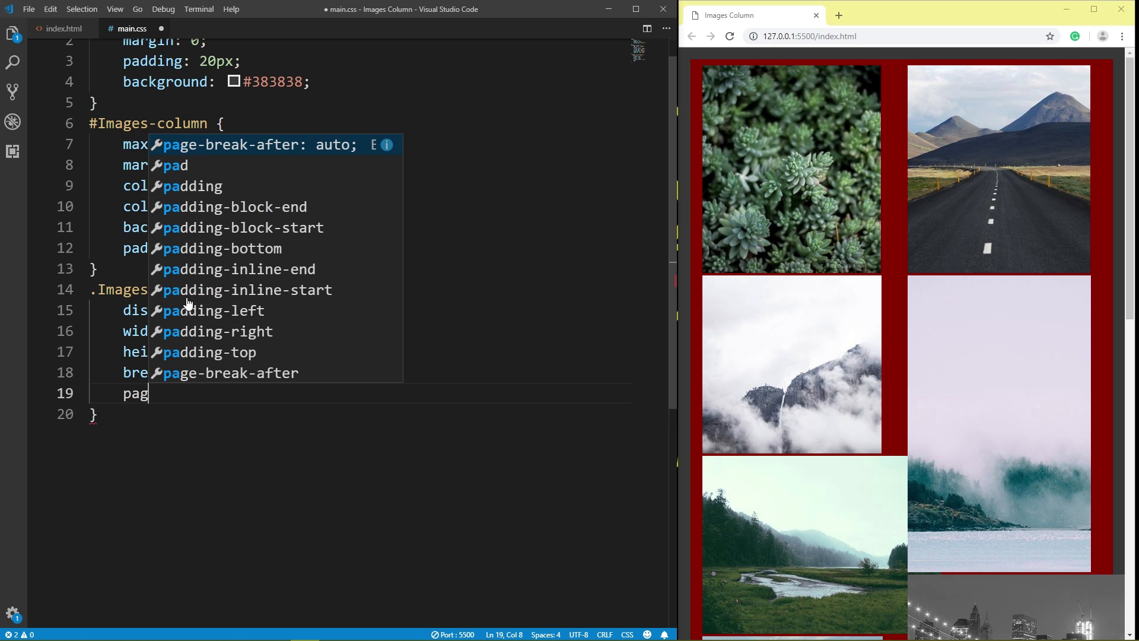
type("e-break-inside: avoid")
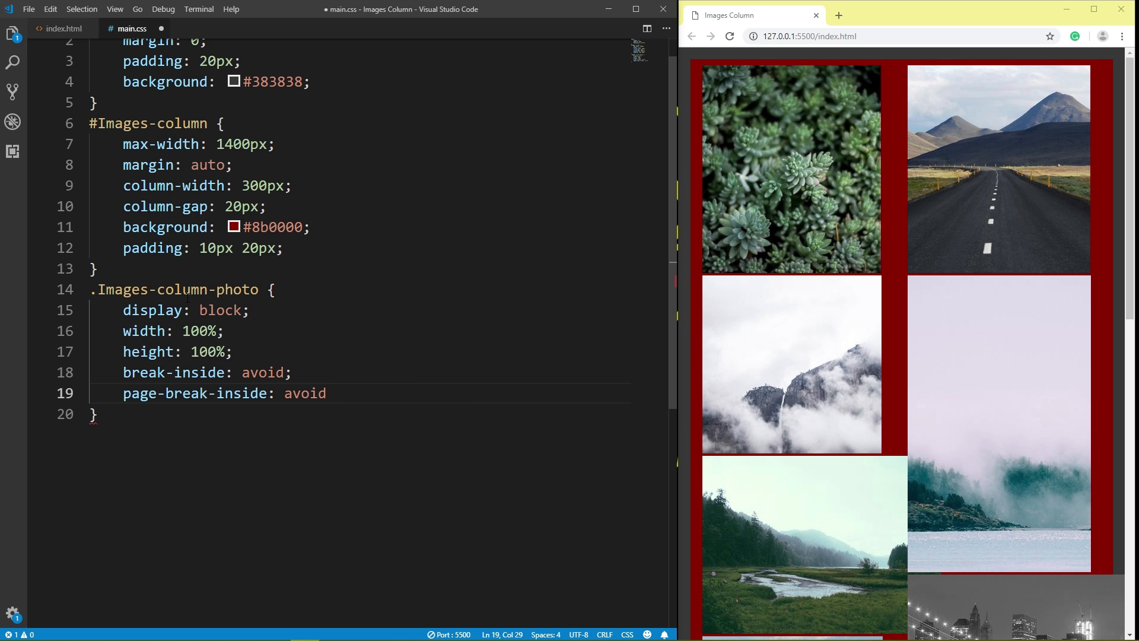
type(";")
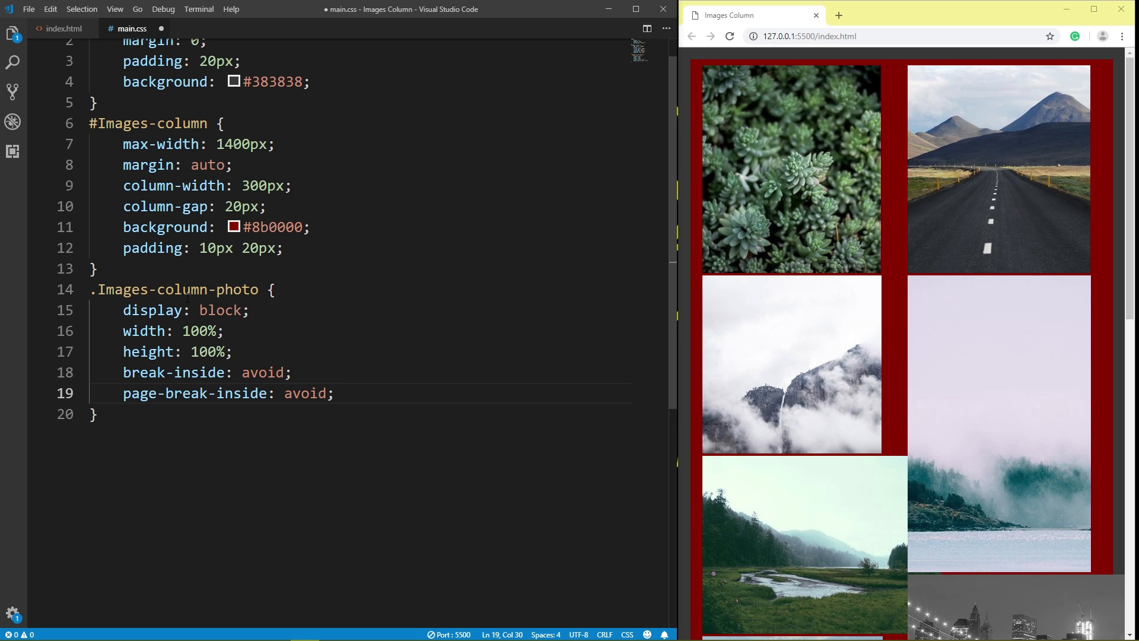
type("padding: 1")
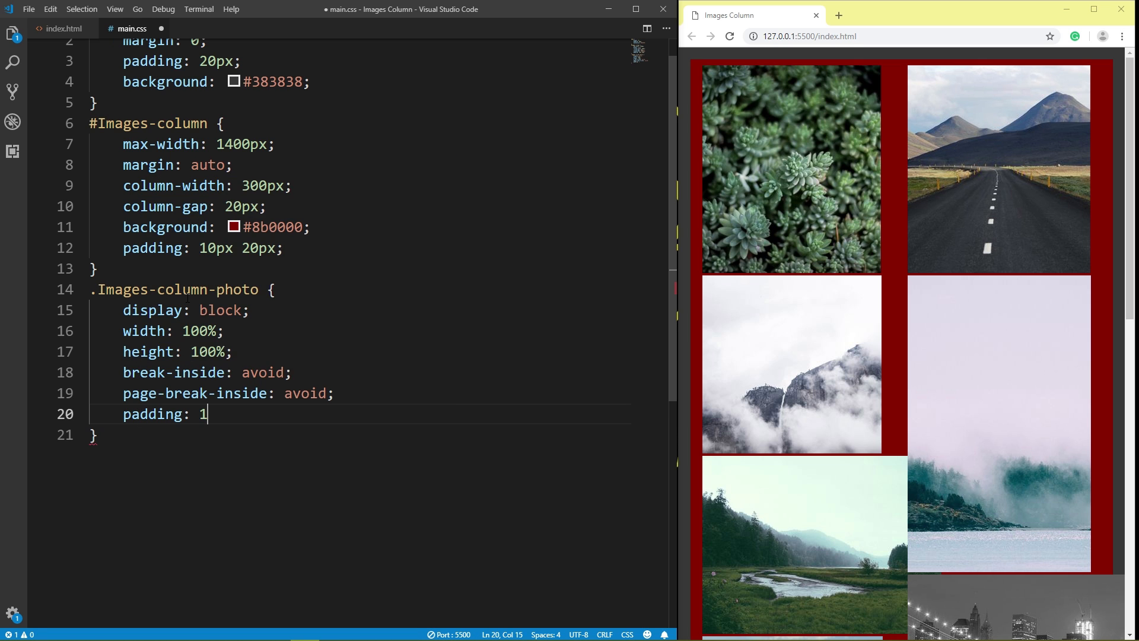
type("0px")
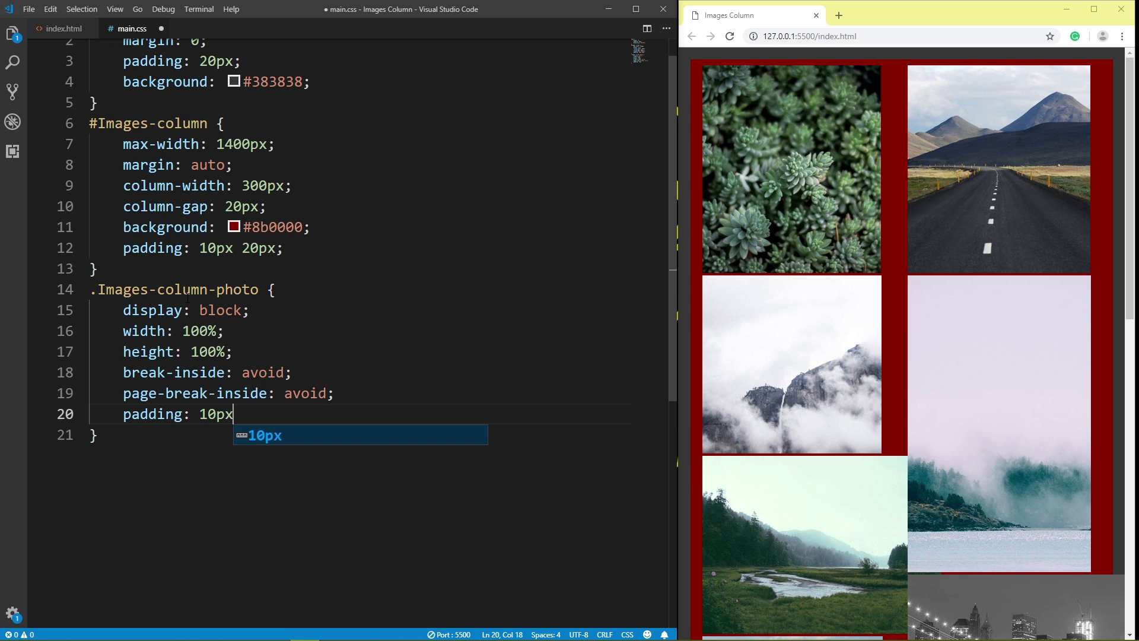
type("0;")
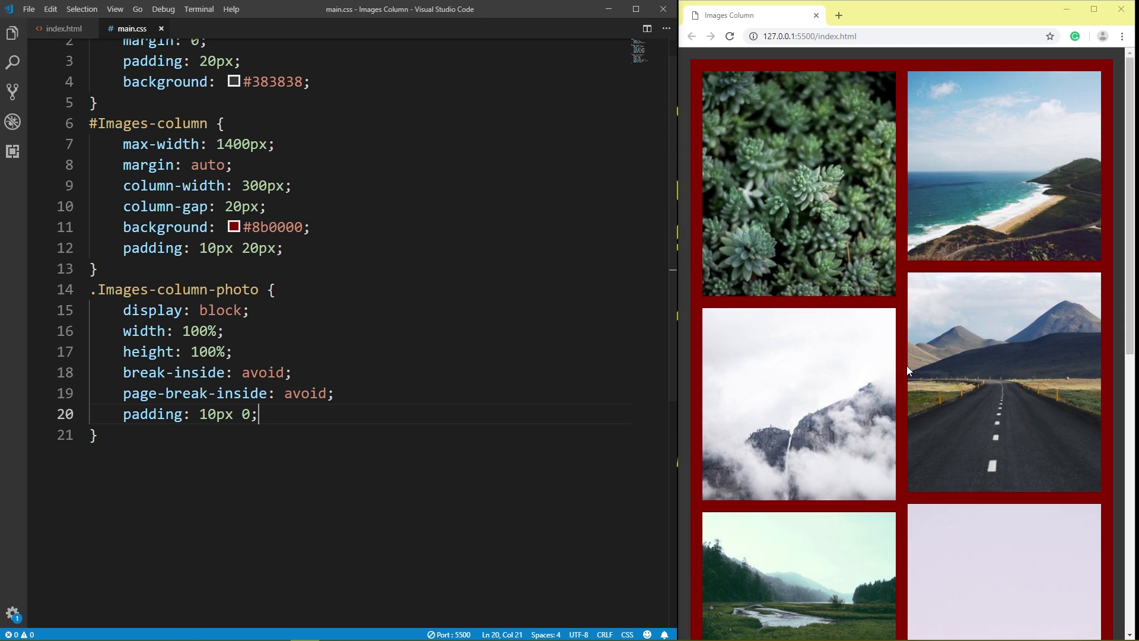
Step: Maximize Chrome to show the gallery as four dark-red photo columns
scroll("down", 3)
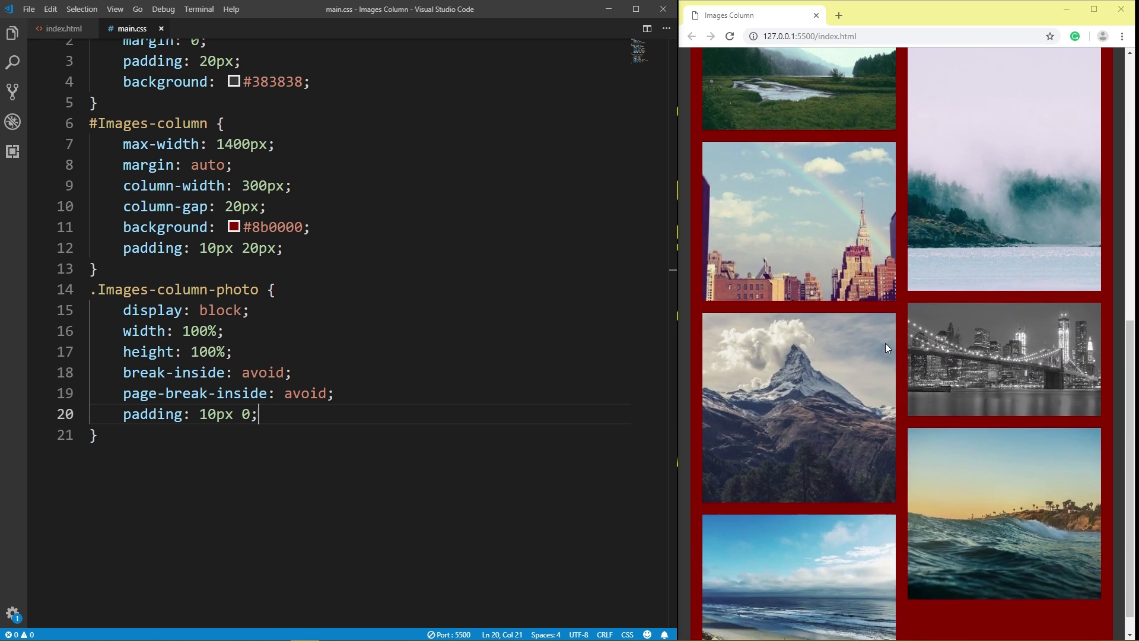
left_click(1096, 14)
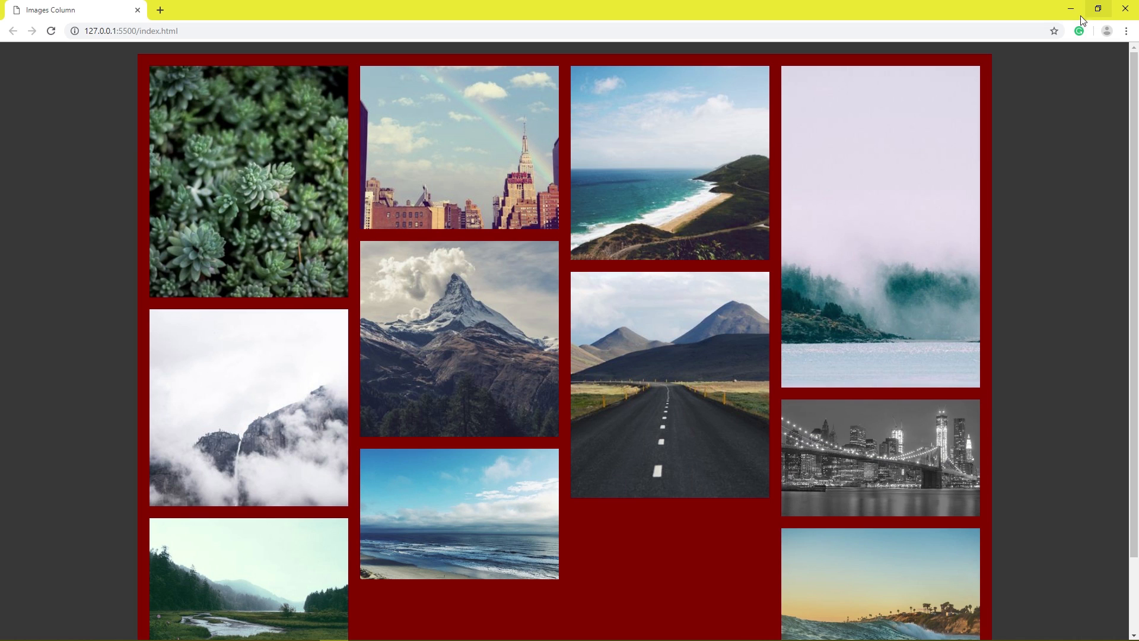
scroll("down", 3)
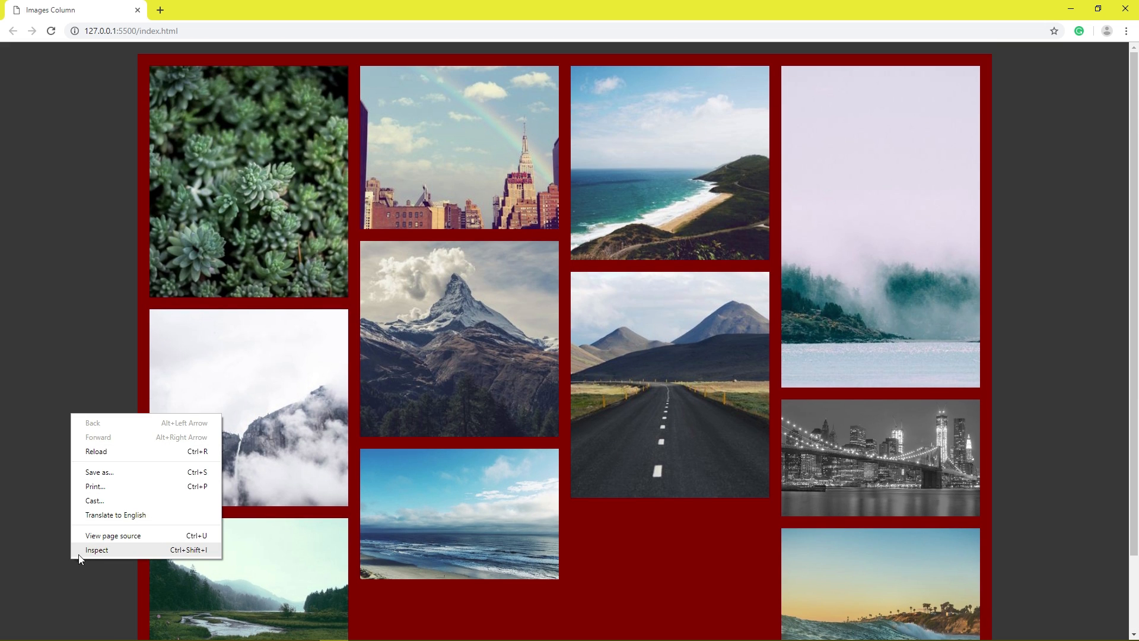
Step: Inspect the page in device mode, scrolling the gallery at tablet and phone widths
left_click(97, 550)
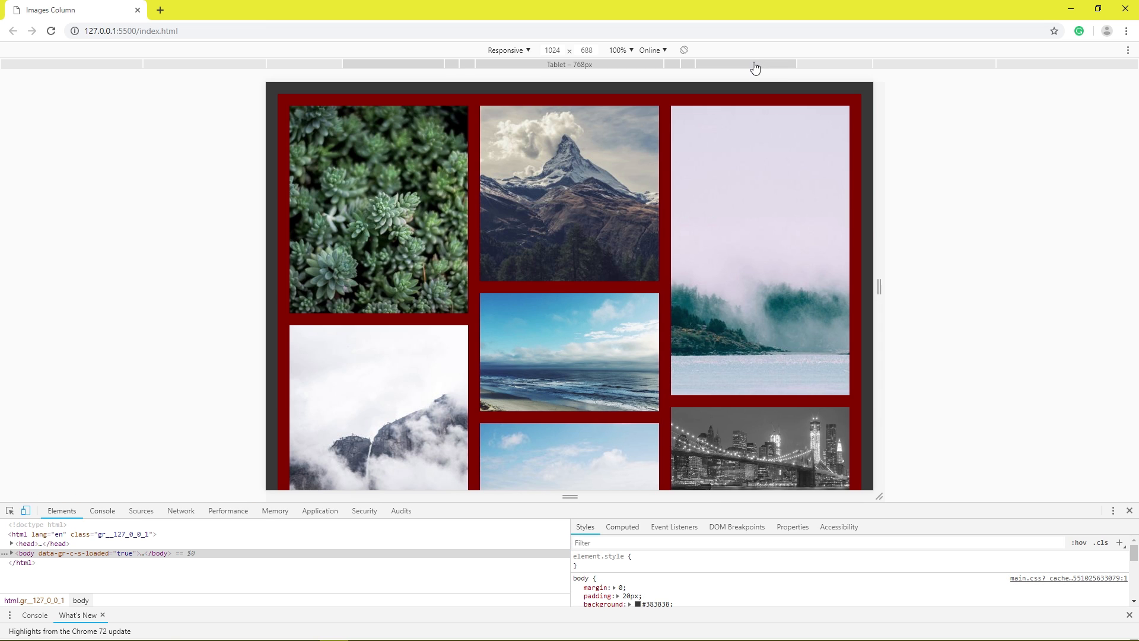
scroll("down", 3)
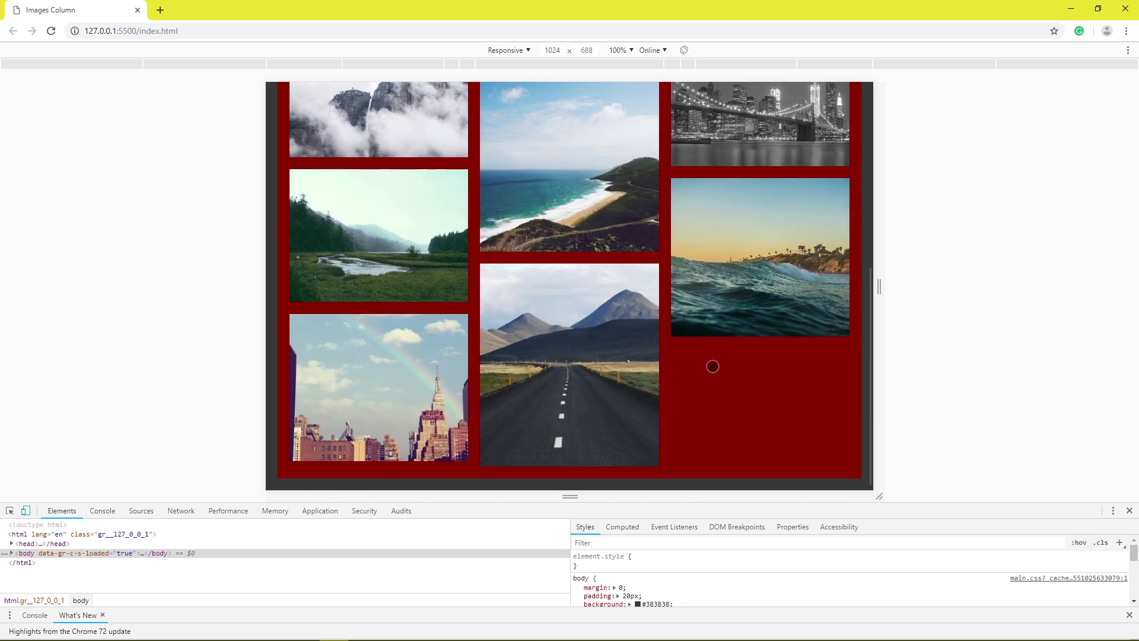
scroll("up", 3)
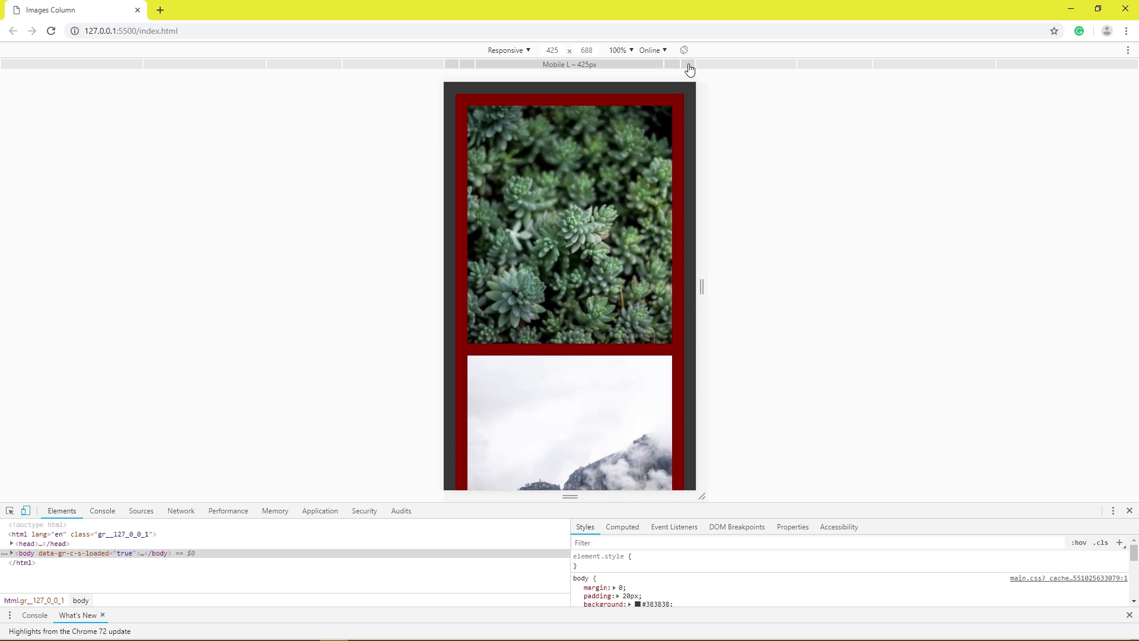
scroll("down", 3)
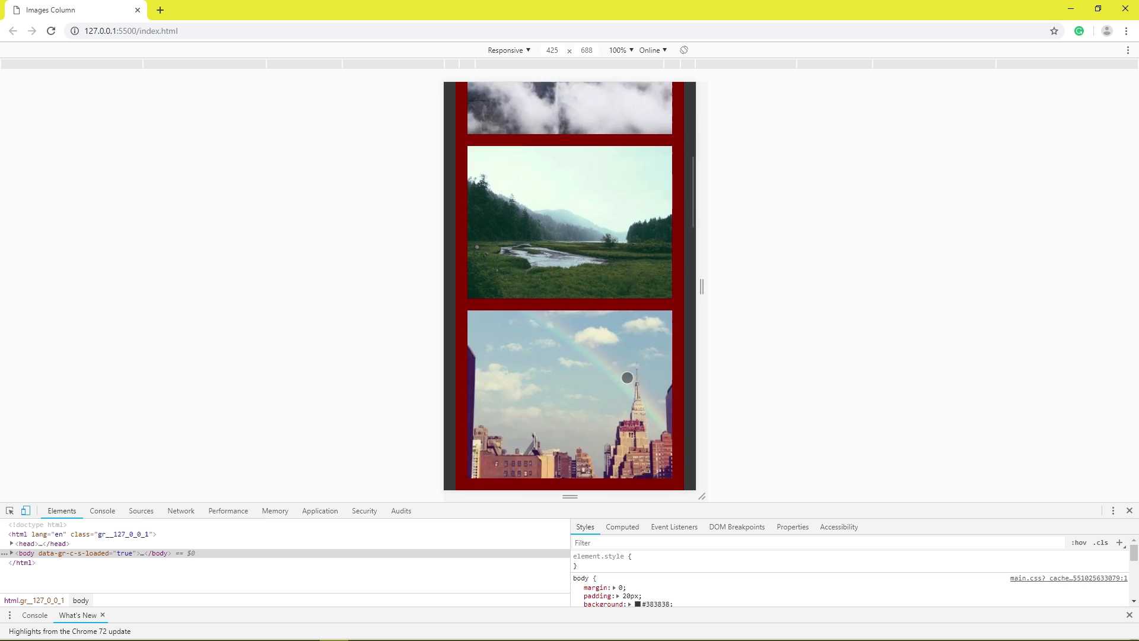
scroll("down", 3)
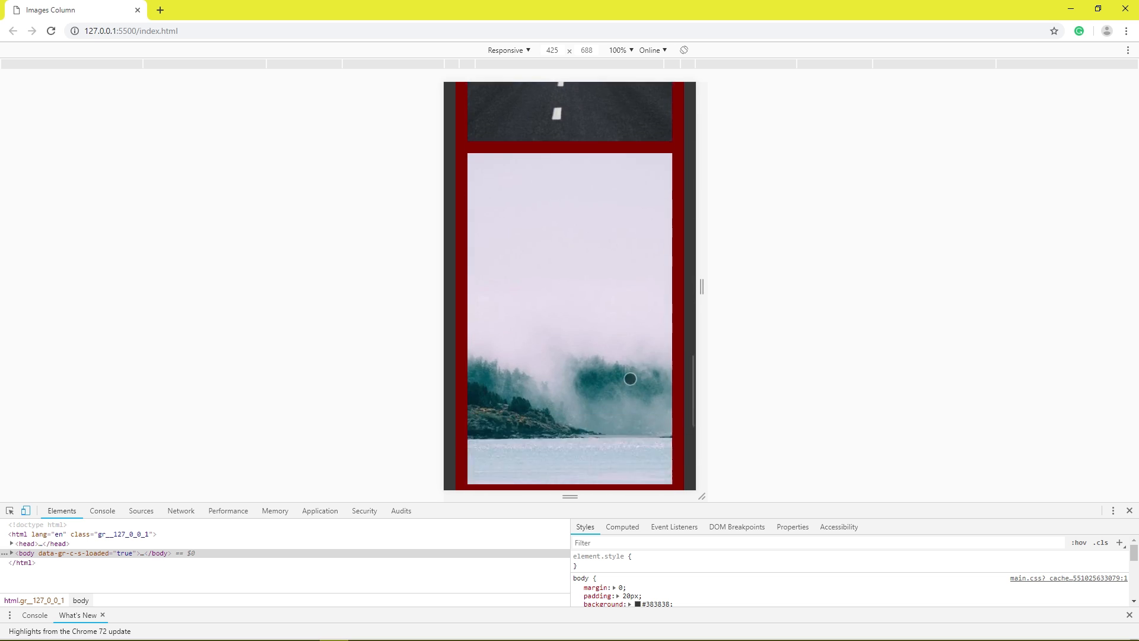
scroll("down", 3)
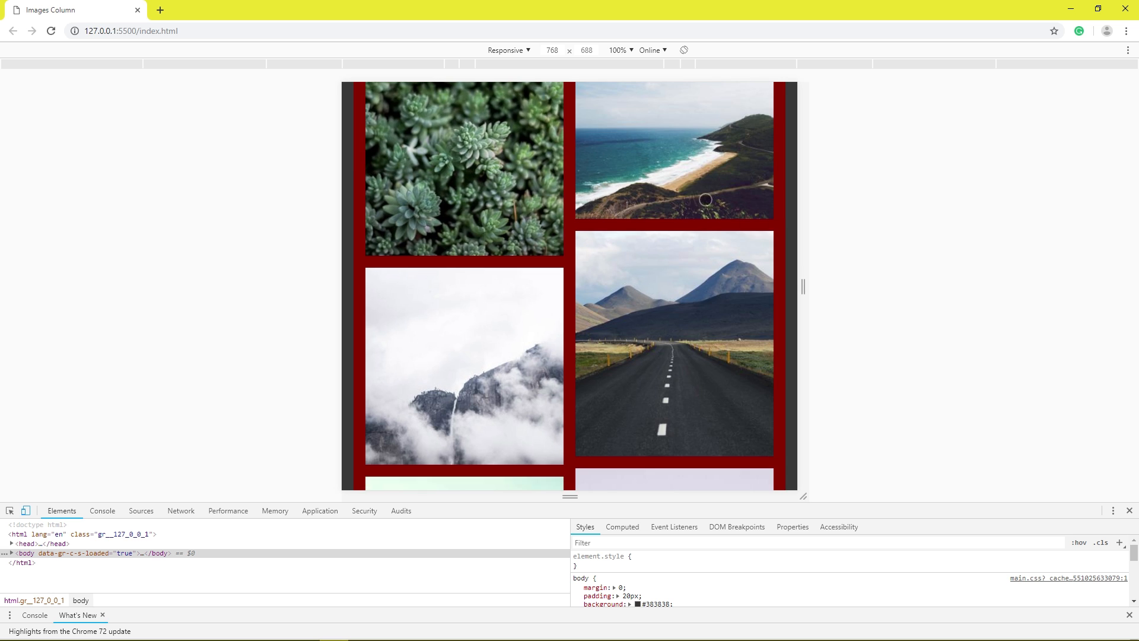
scroll("down", 3)
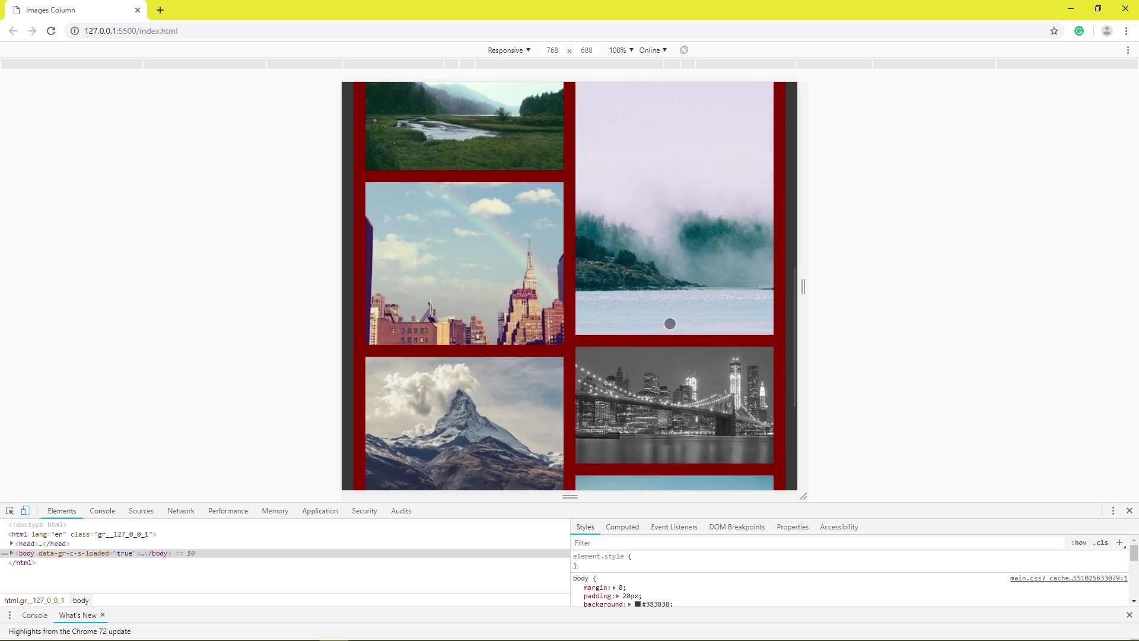
scroll("up", 3)
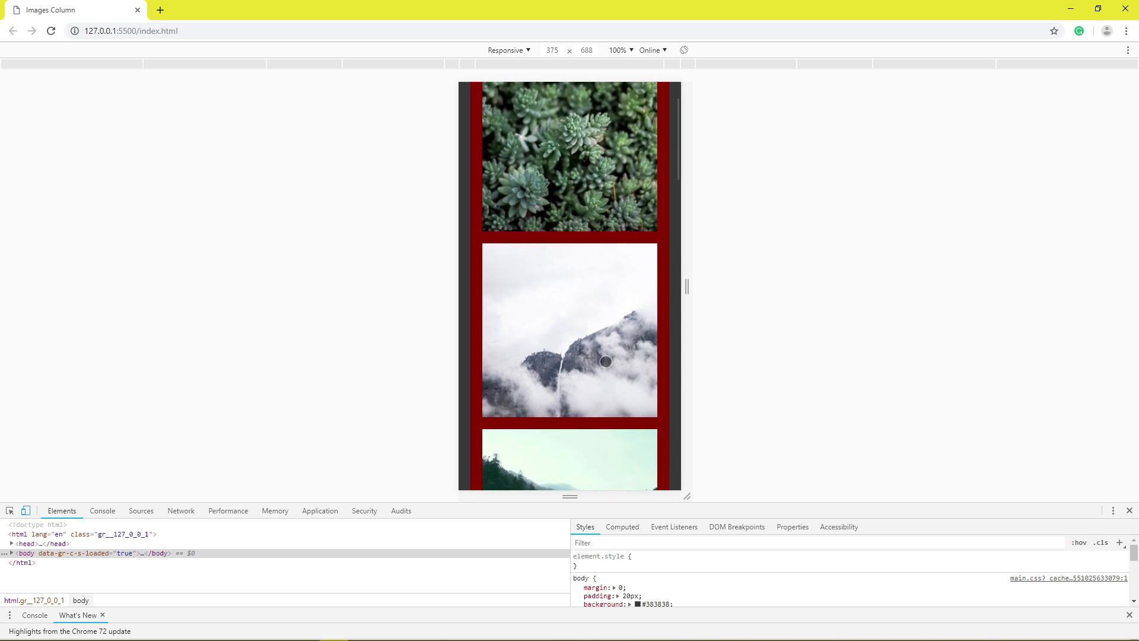
scroll("down", 3)
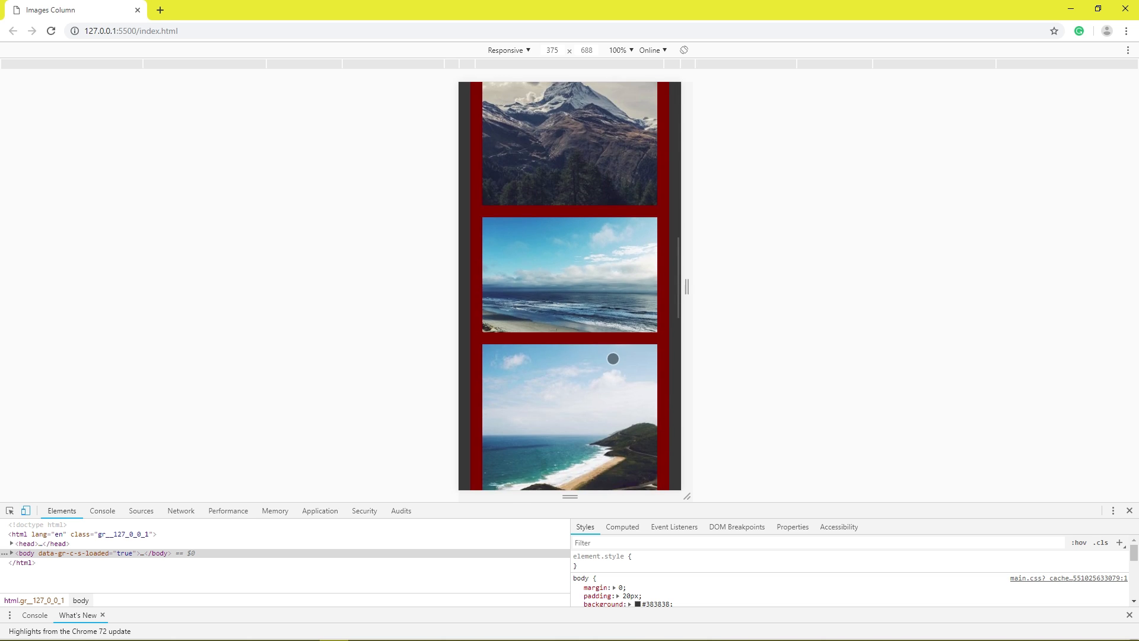